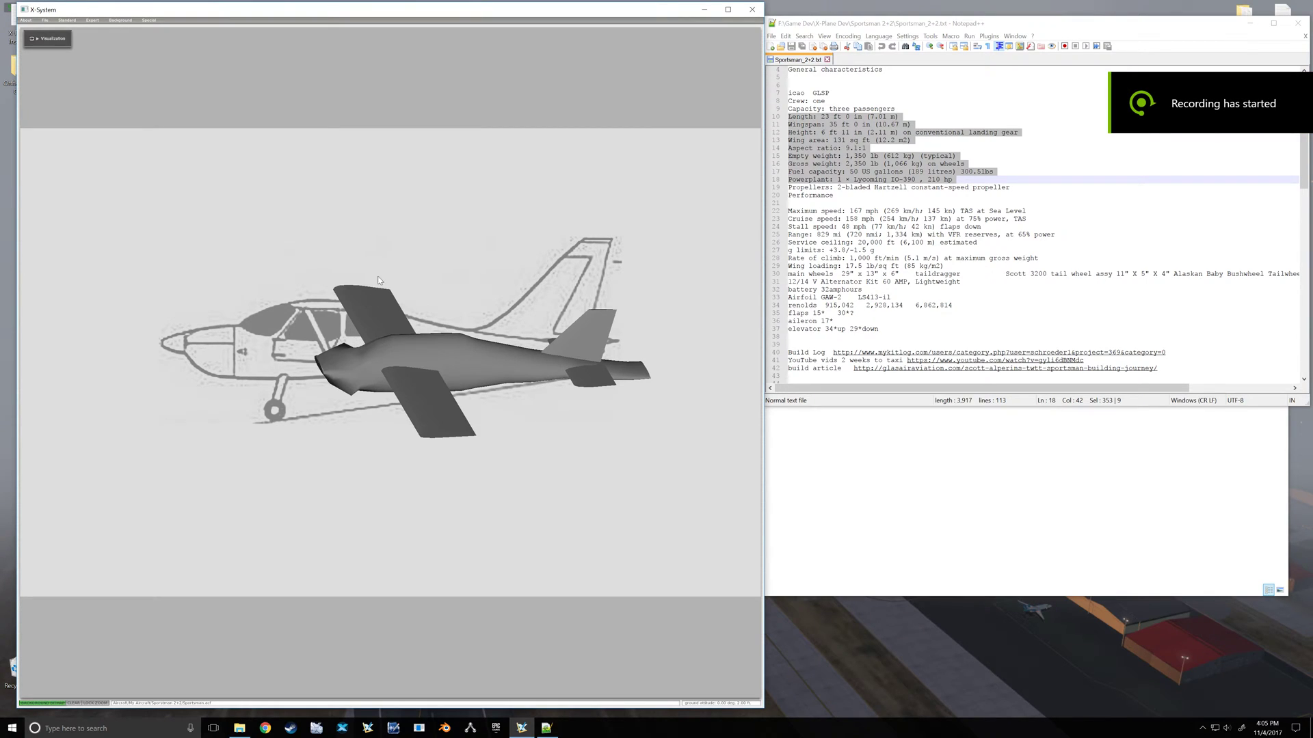
pyautogui.moveTo(373, 268)
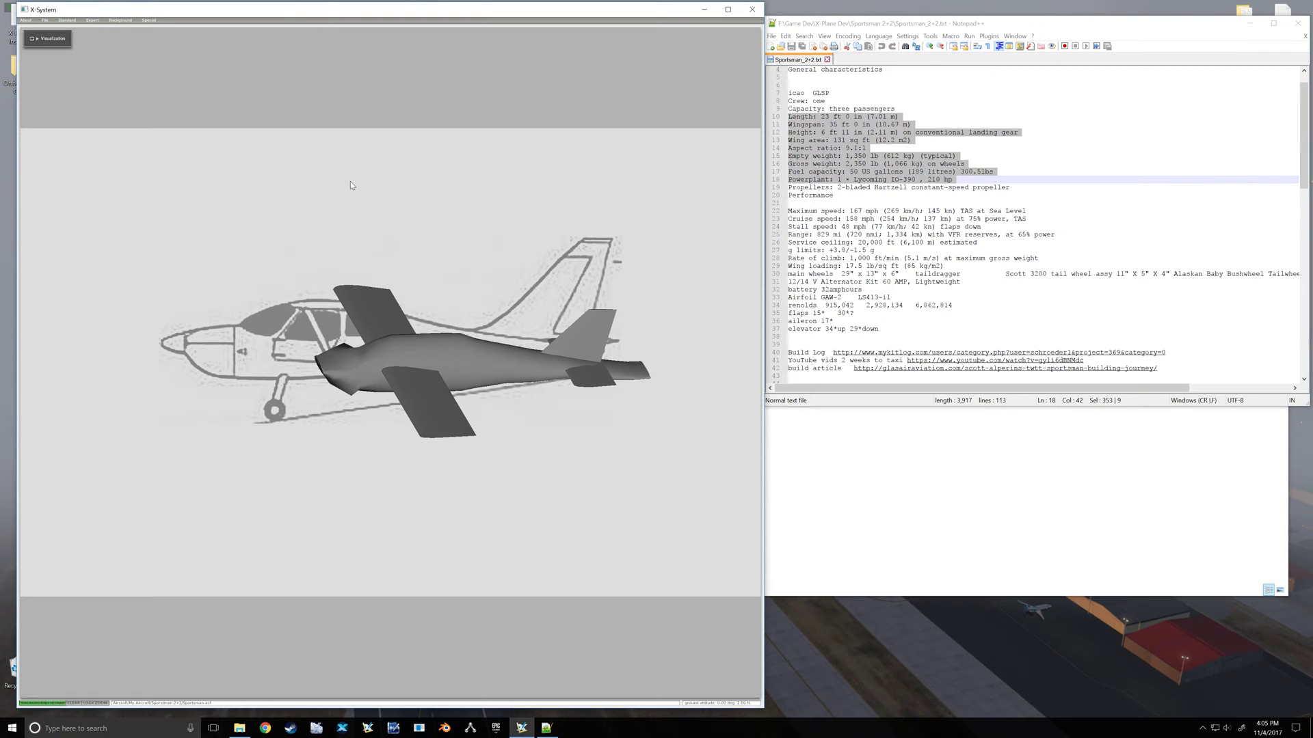
pyautogui.moveTo(104, 49)
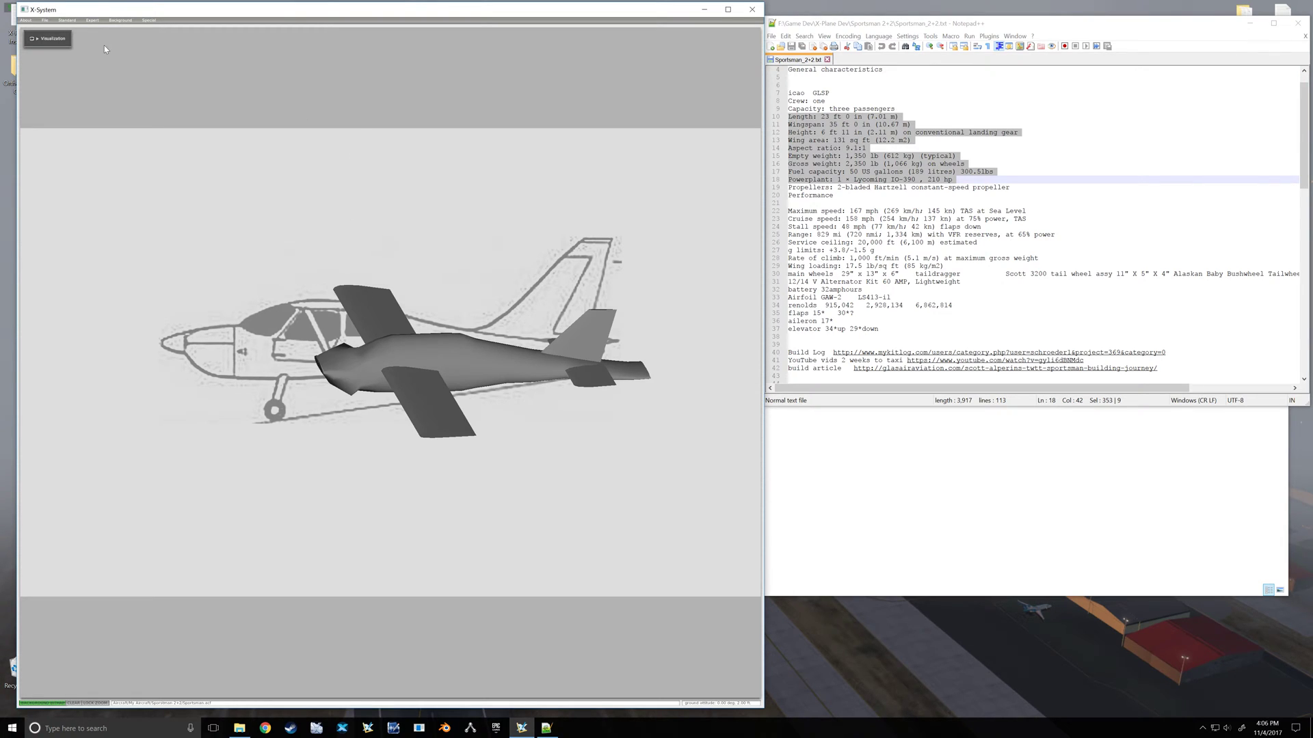
# Step: Open the Fuselage editor for the Sportsman from the Standard menu
pyautogui.click(64, 20)
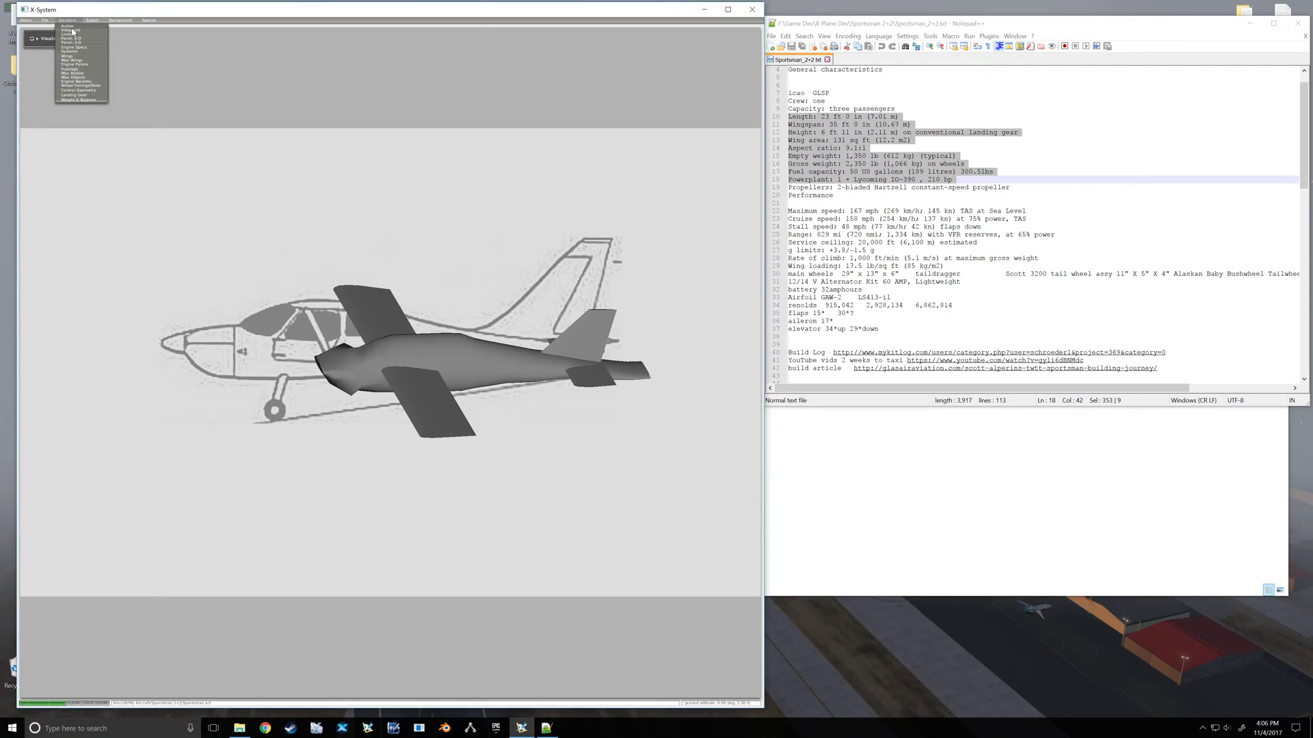
pyautogui.moveTo(83, 70)
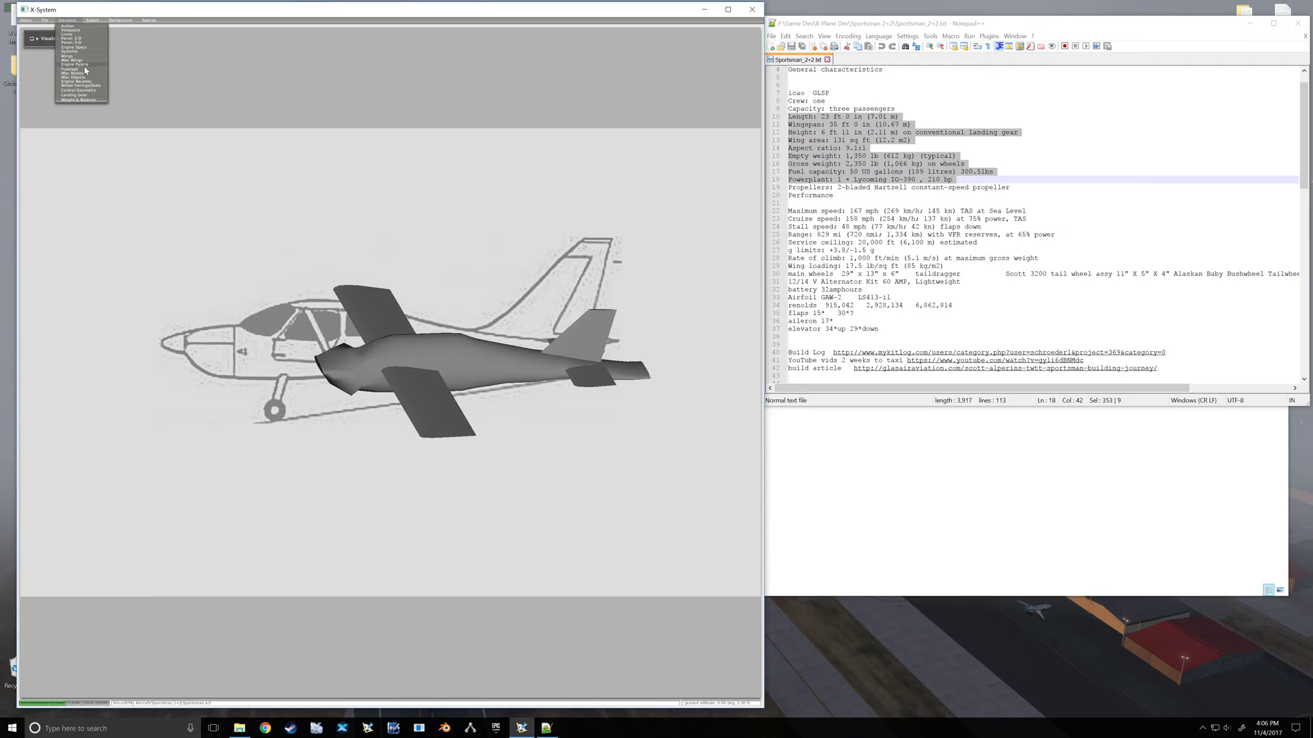
pyautogui.click(69, 68)
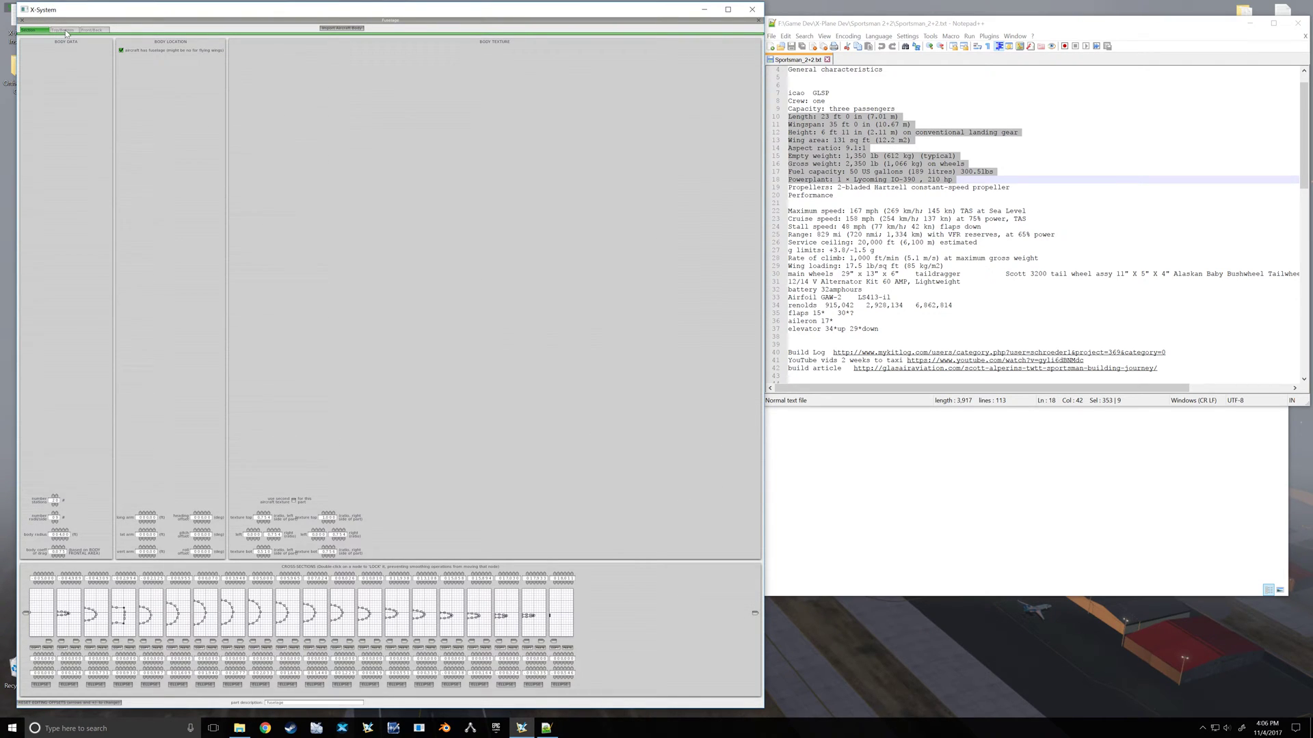
# Step: Show the fuselage top/side/bottom profiles with the side blueprint loaded as background
pyautogui.click(61, 30)
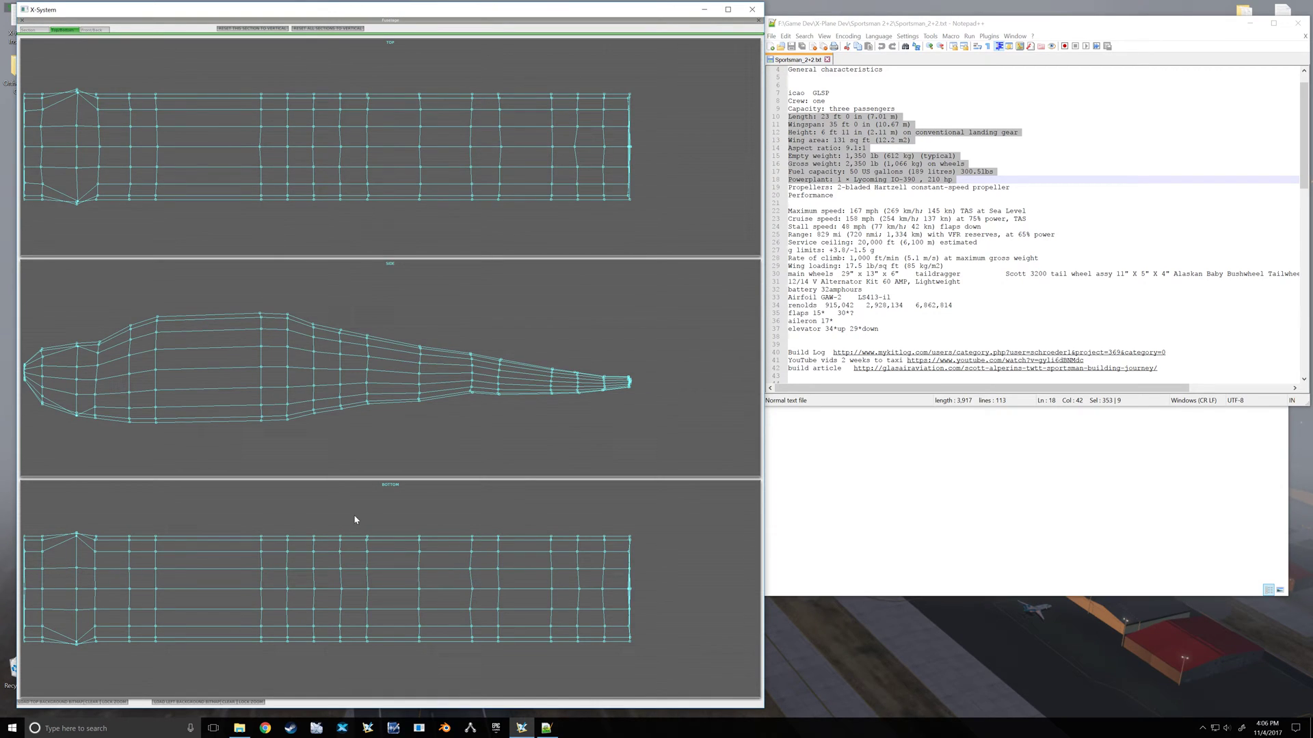
pyautogui.moveTo(244, 658)
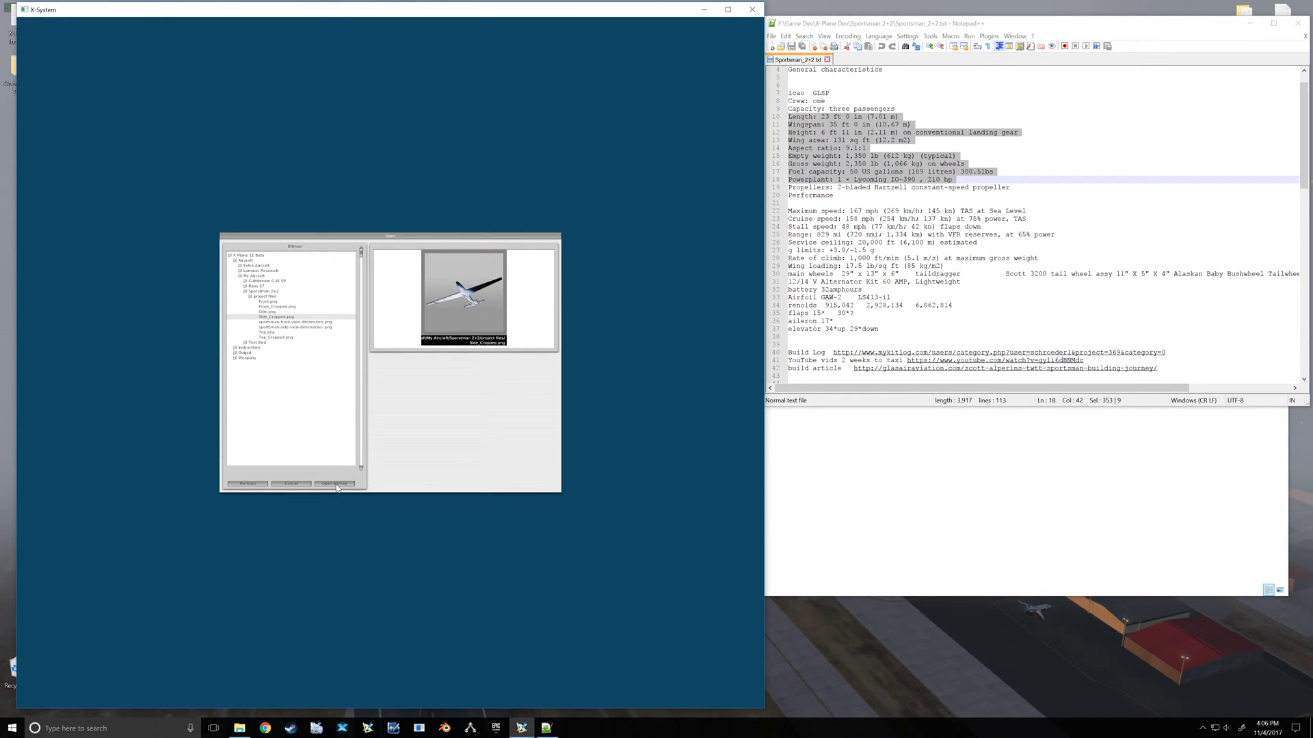
pyautogui.click(336, 484)
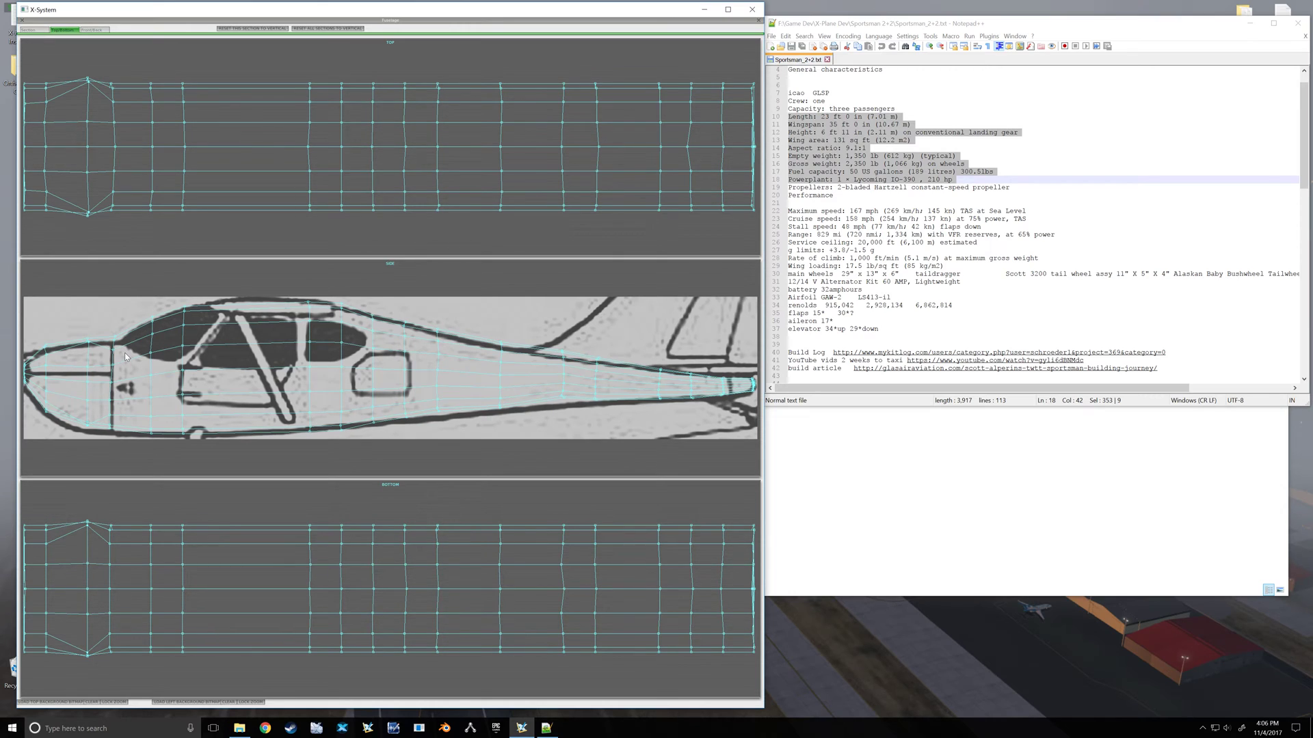
pyautogui.moveTo(175, 325)
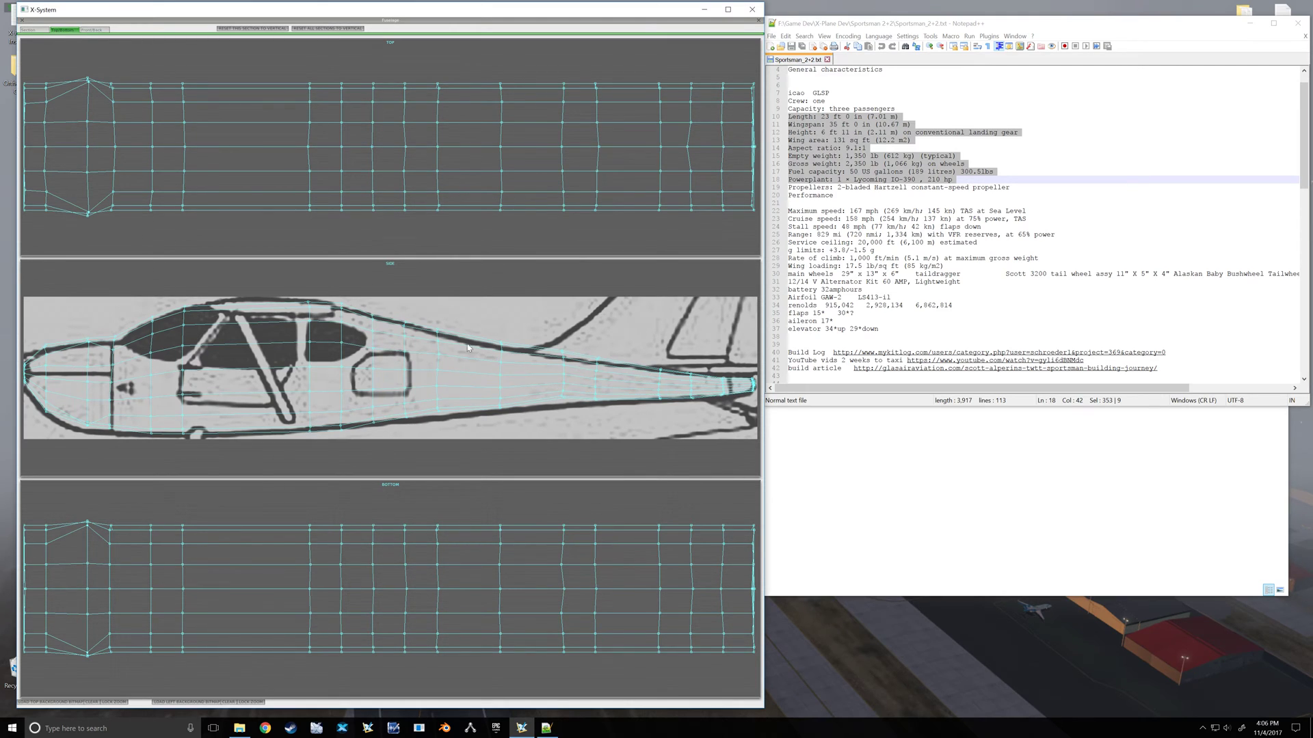
pyautogui.moveTo(257, 343)
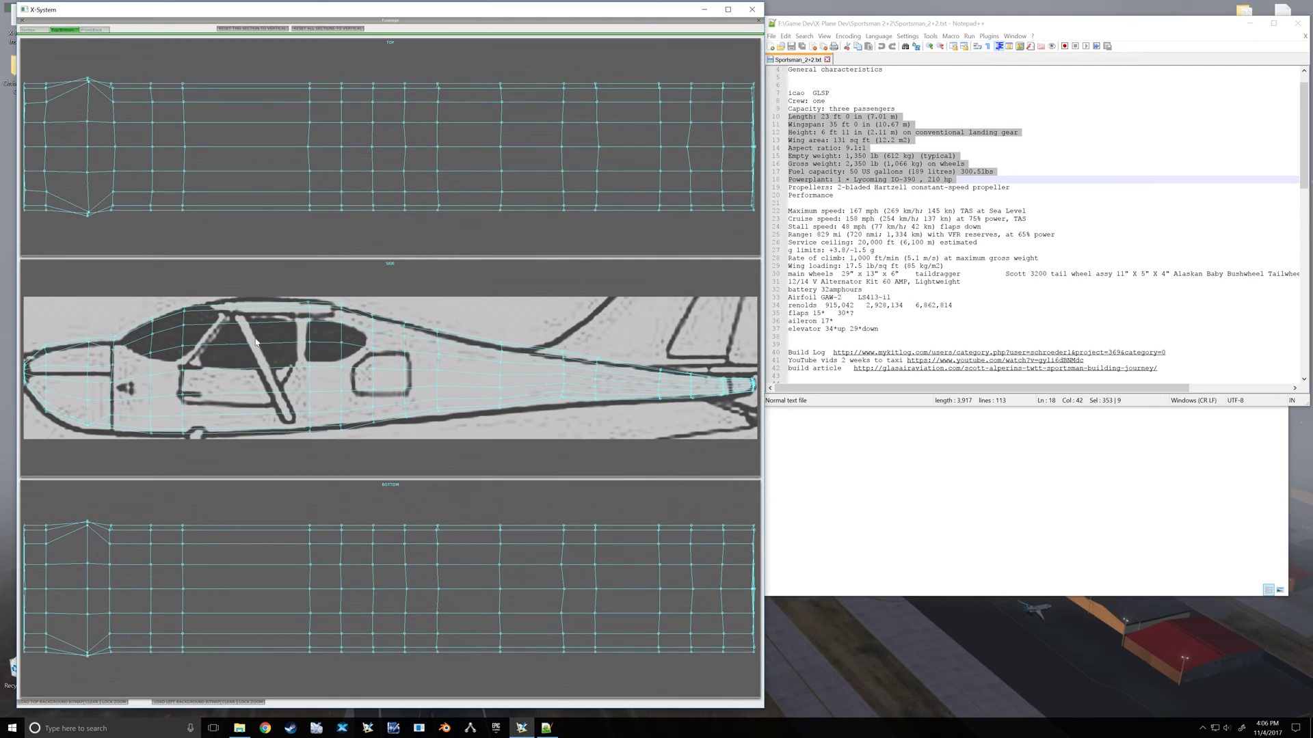
pyautogui.moveTo(227, 317)
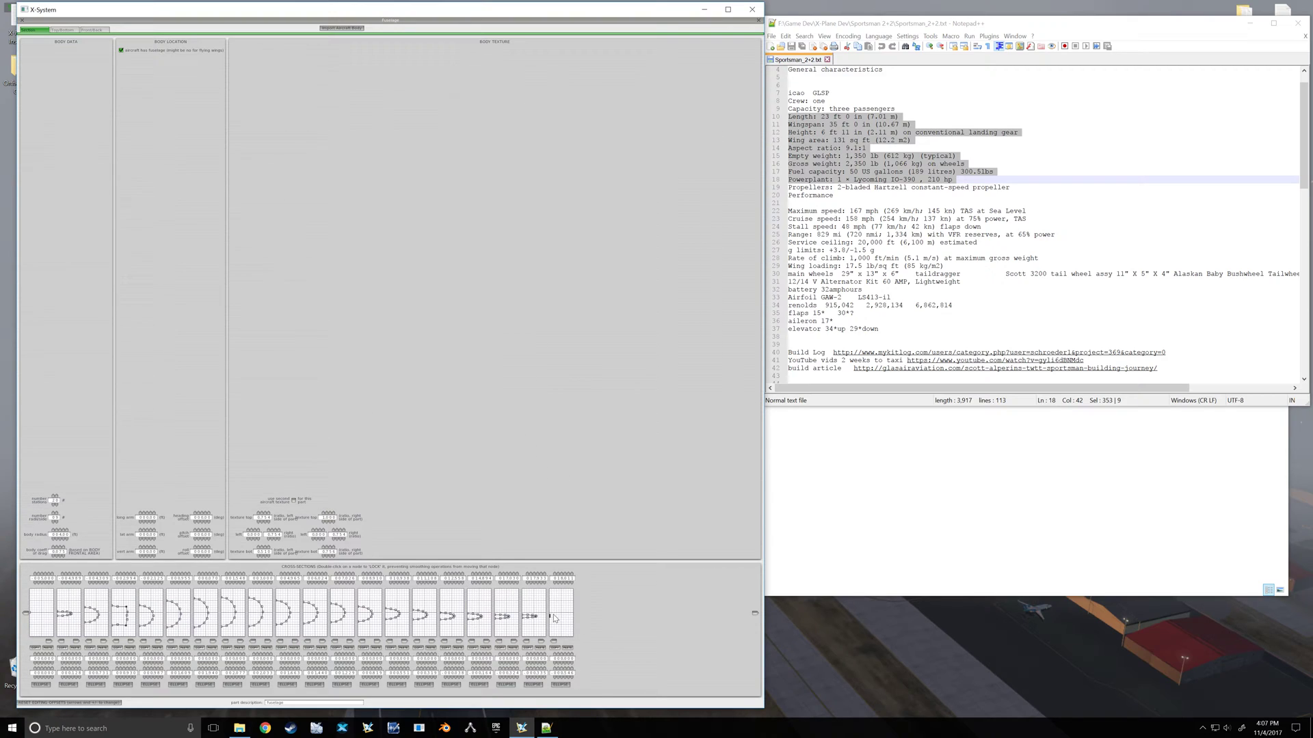
pyautogui.moveTo(551, 619)
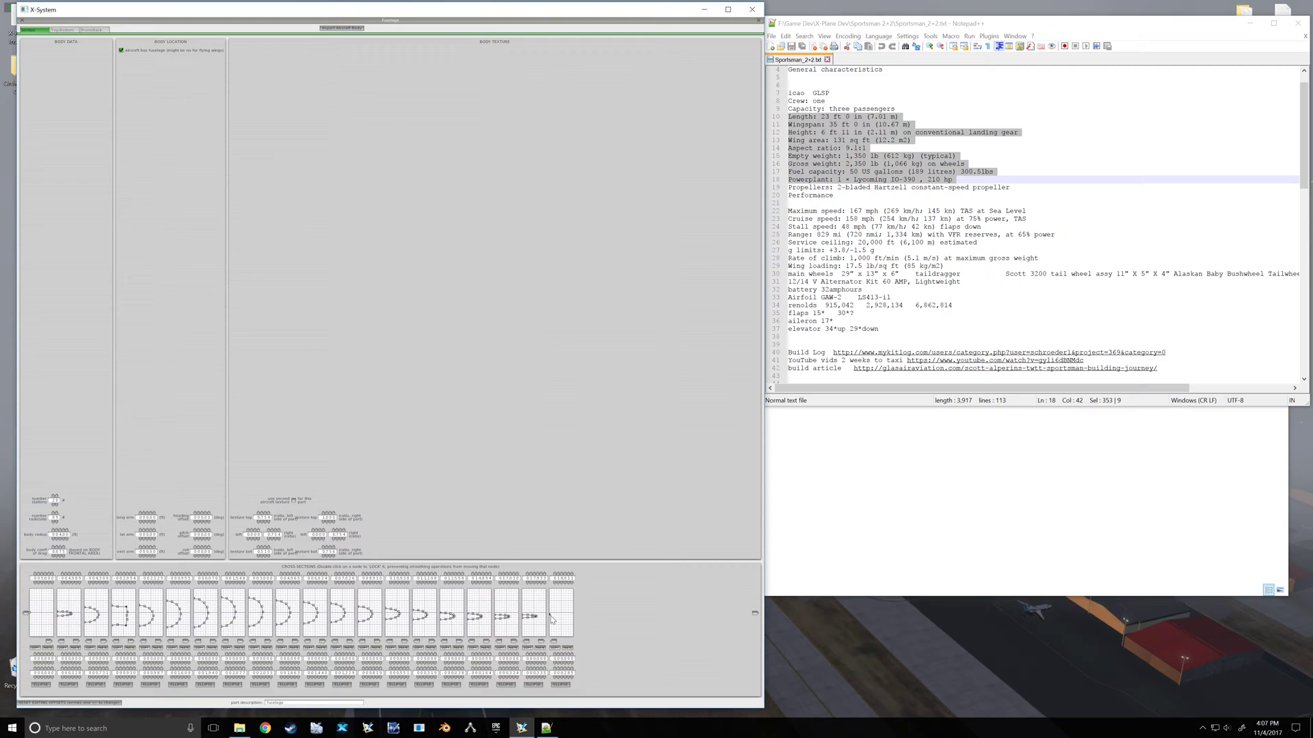
pyautogui.moveTo(32, 611)
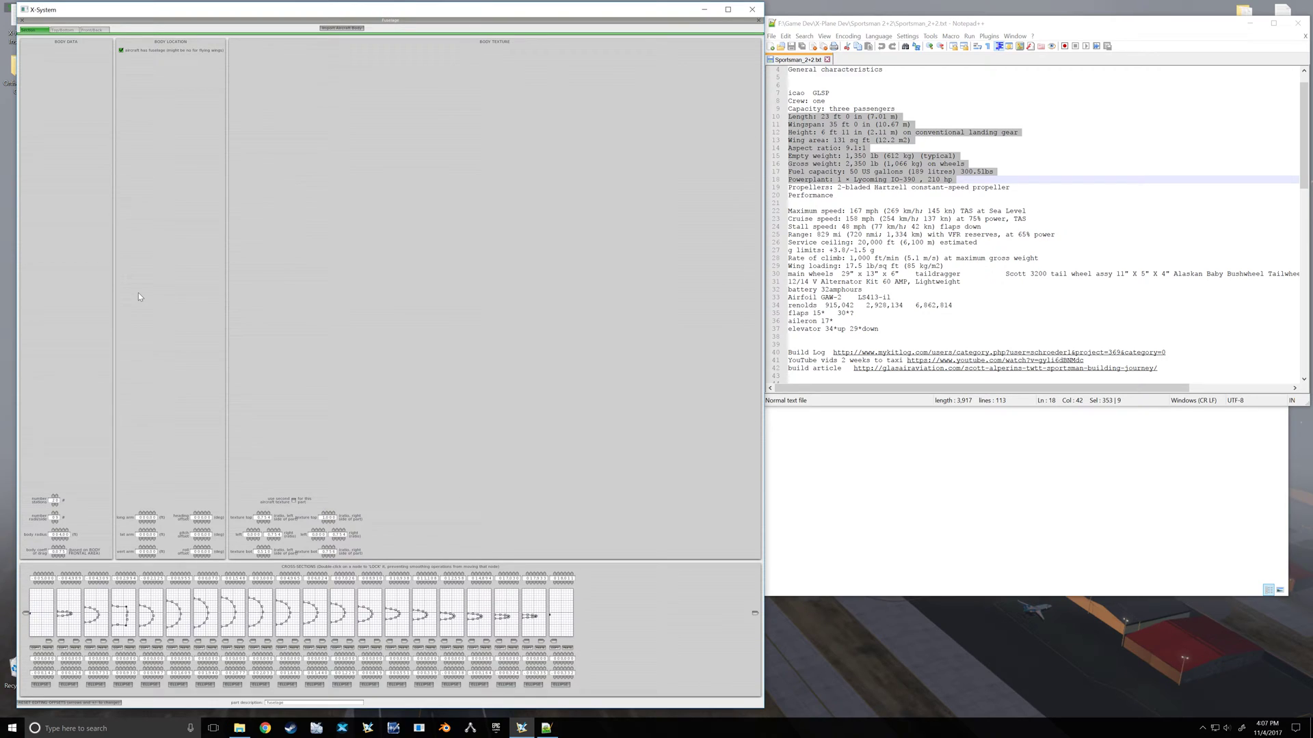
pyautogui.moveTo(128, 611)
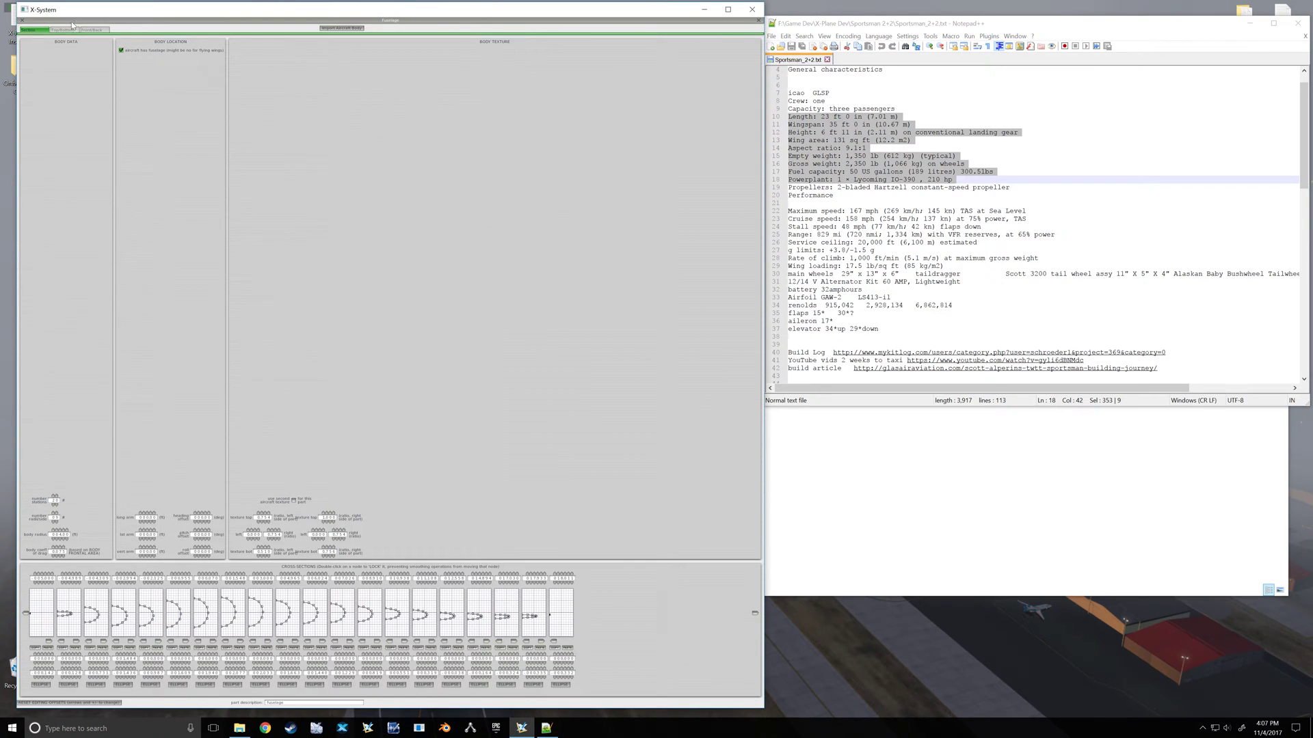
# Step: Switch to the fuselage top/side/bottom profile views to shape the wireframe
pyautogui.click(63, 30)
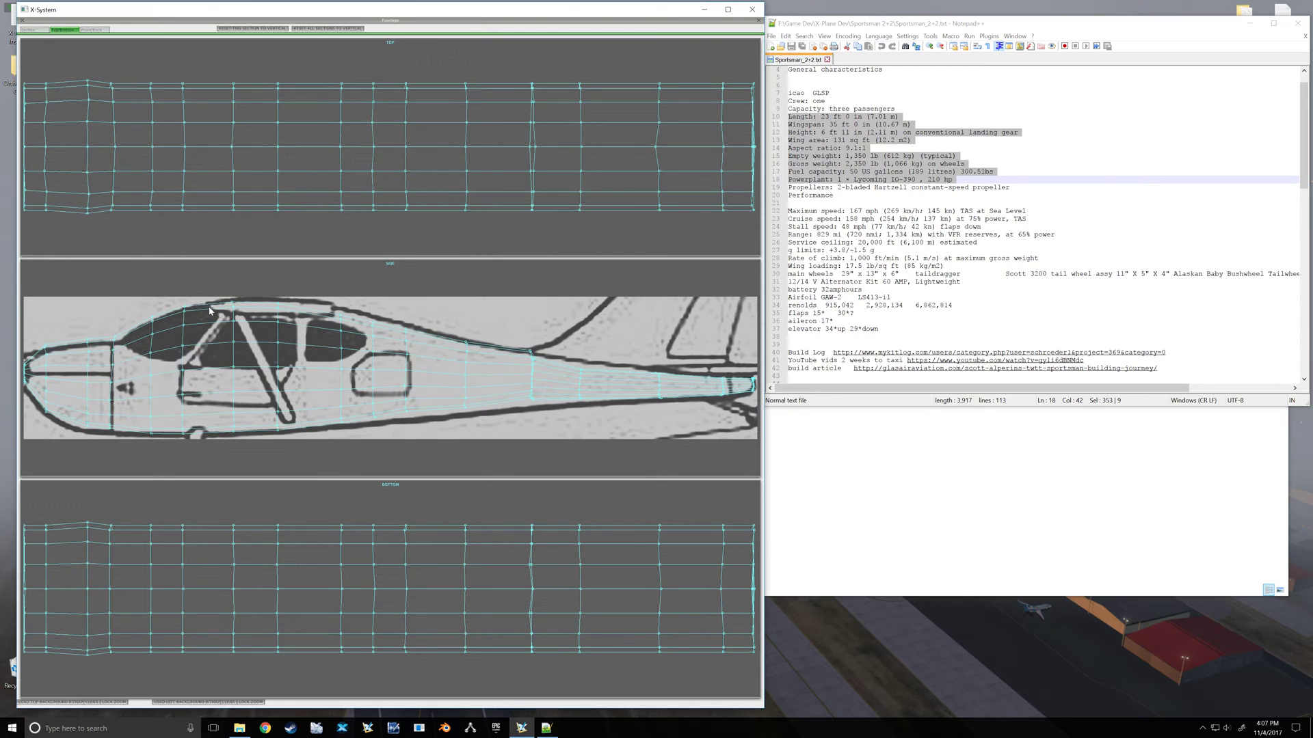
pyautogui.moveTo(193, 320)
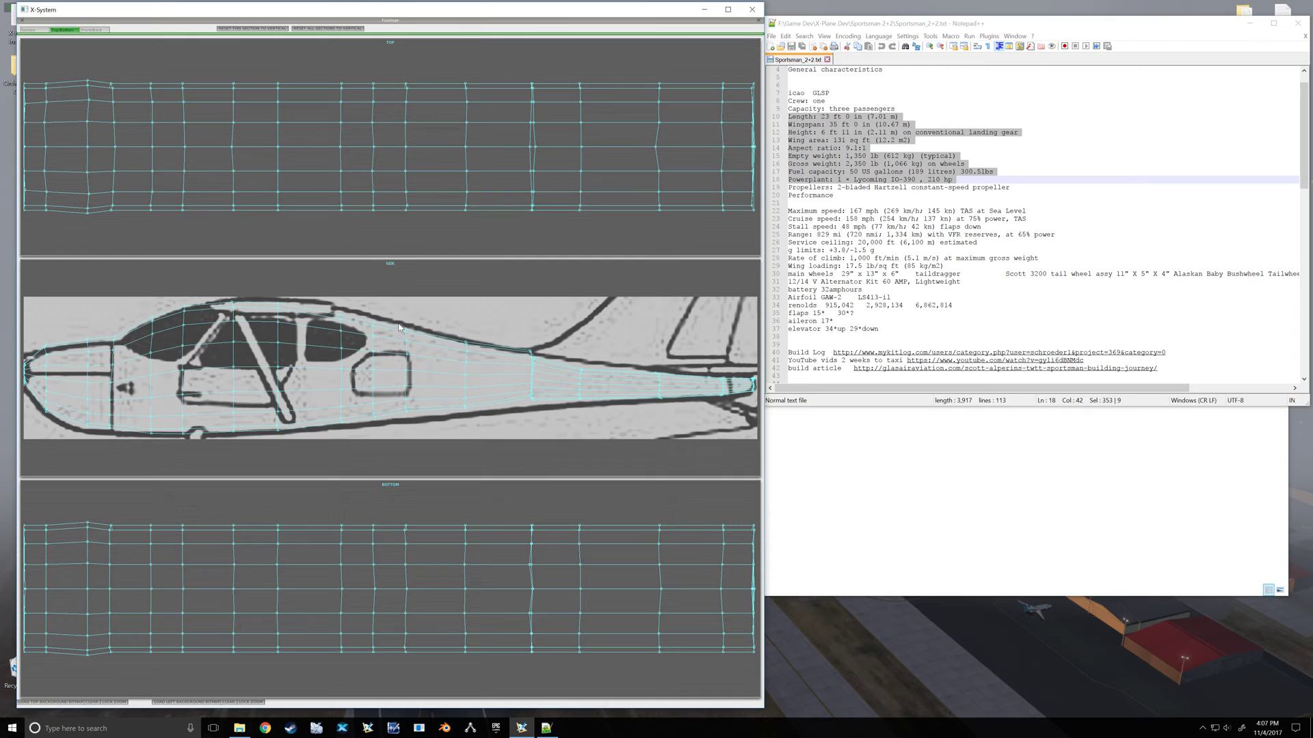
pyautogui.moveTo(111, 419)
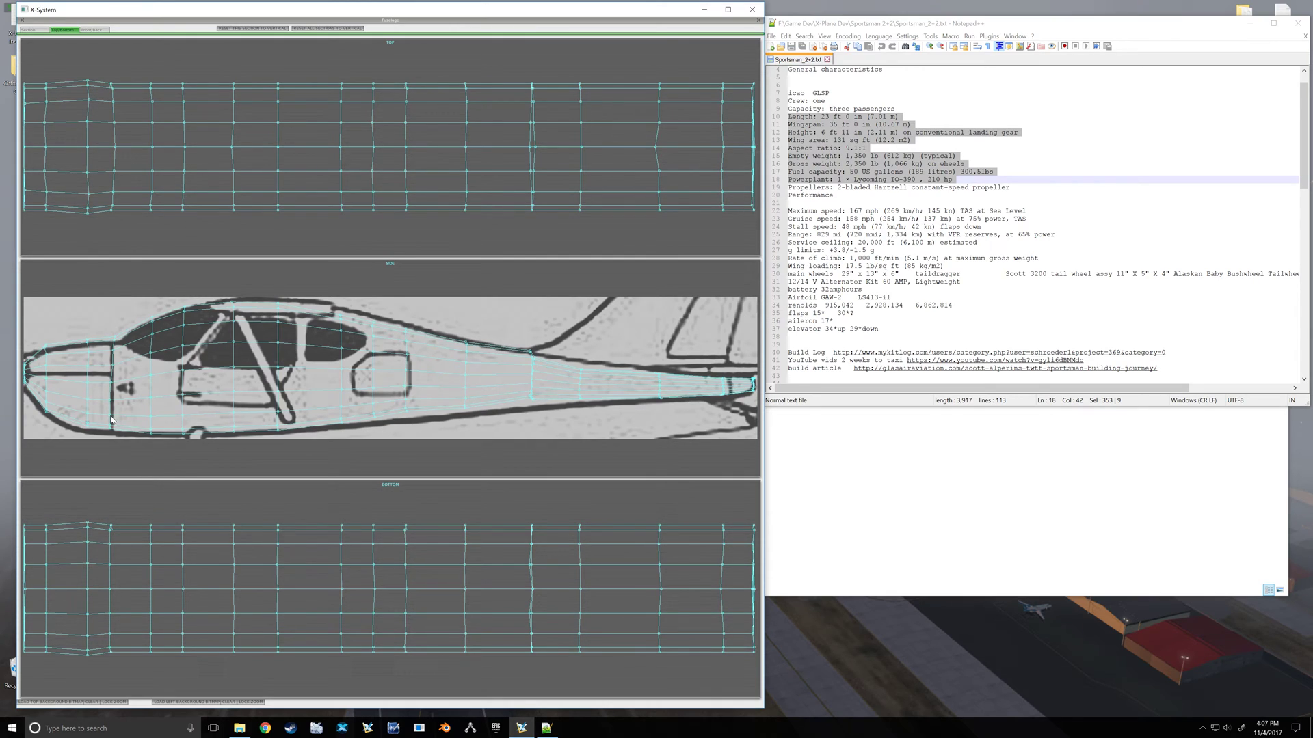
pyautogui.moveTo(588, 392)
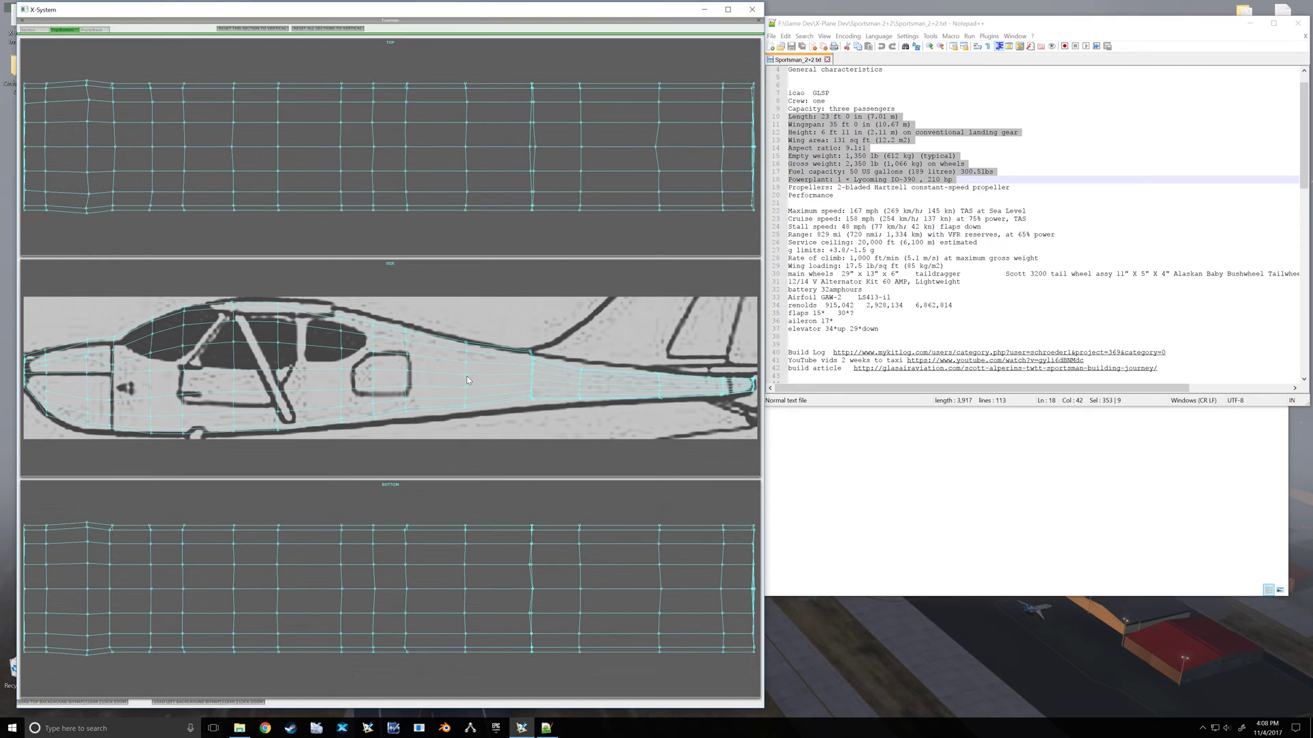
pyautogui.moveTo(488, 376)
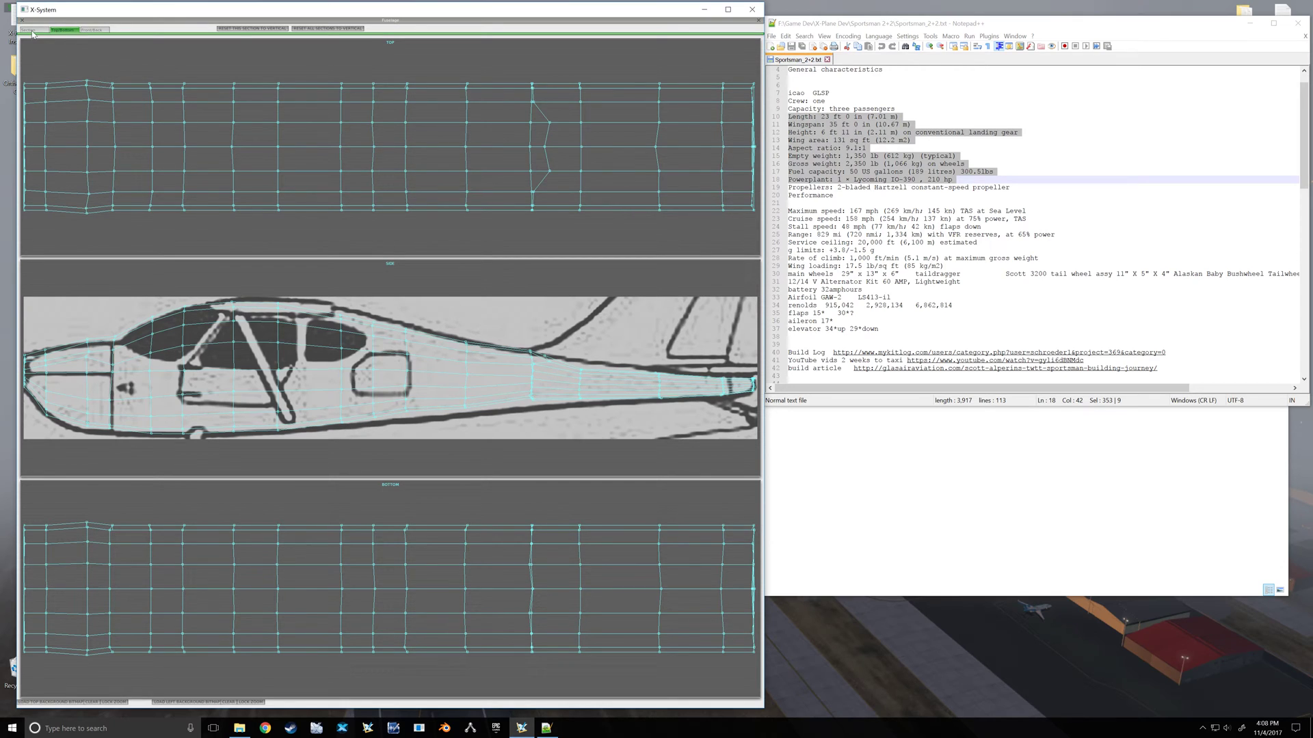
pyautogui.click(31, 30)
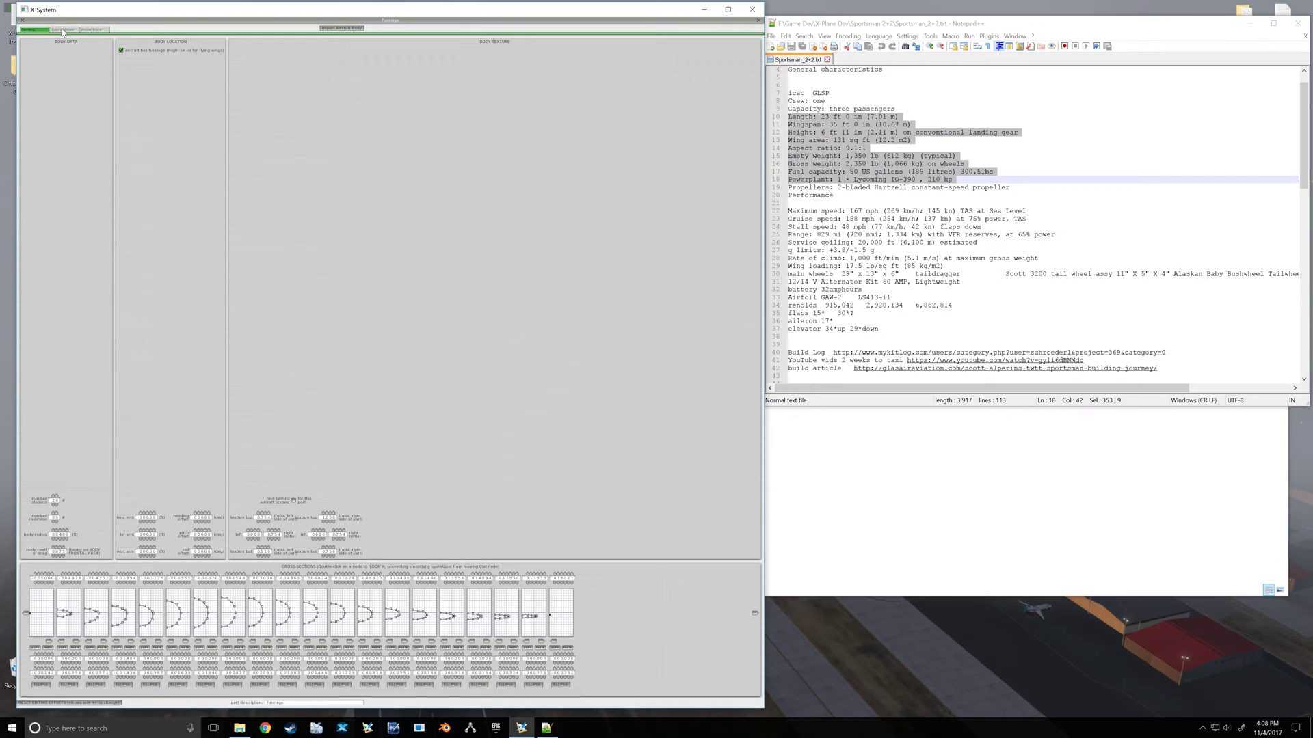
pyautogui.click(63, 30)
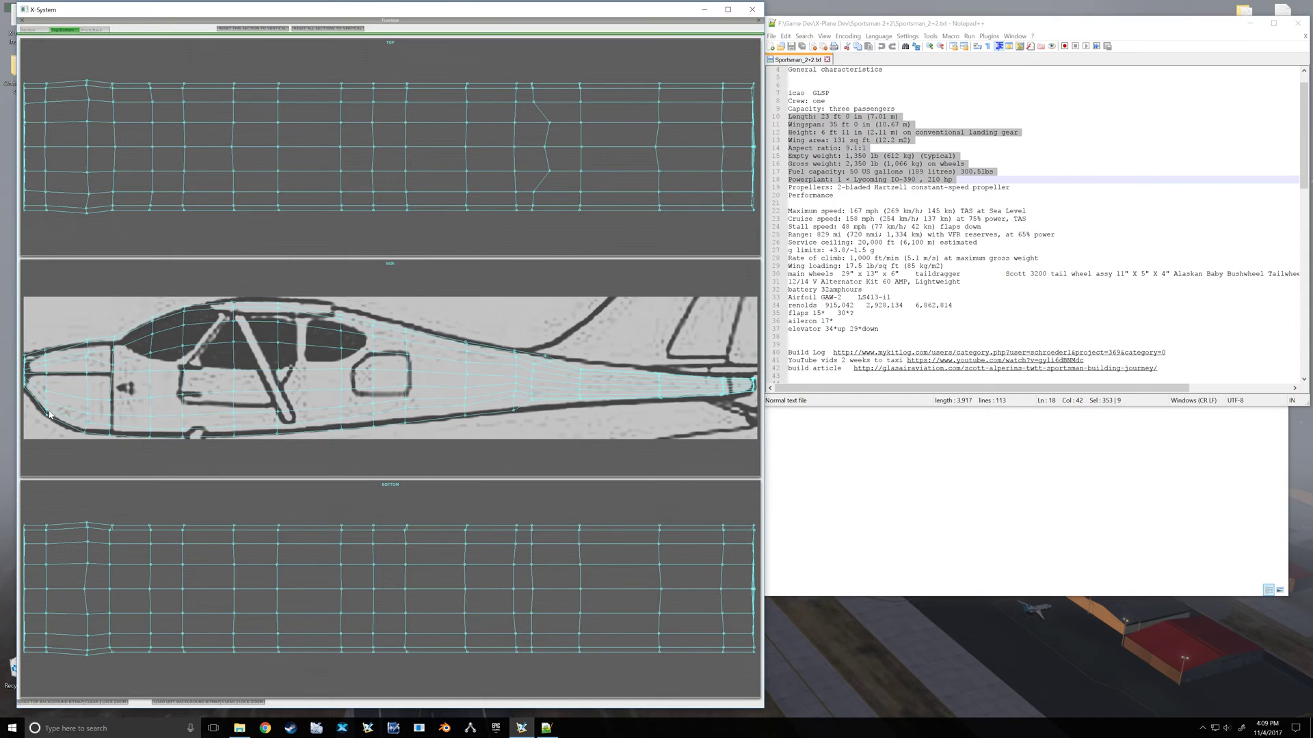
pyautogui.moveTo(82, 443)
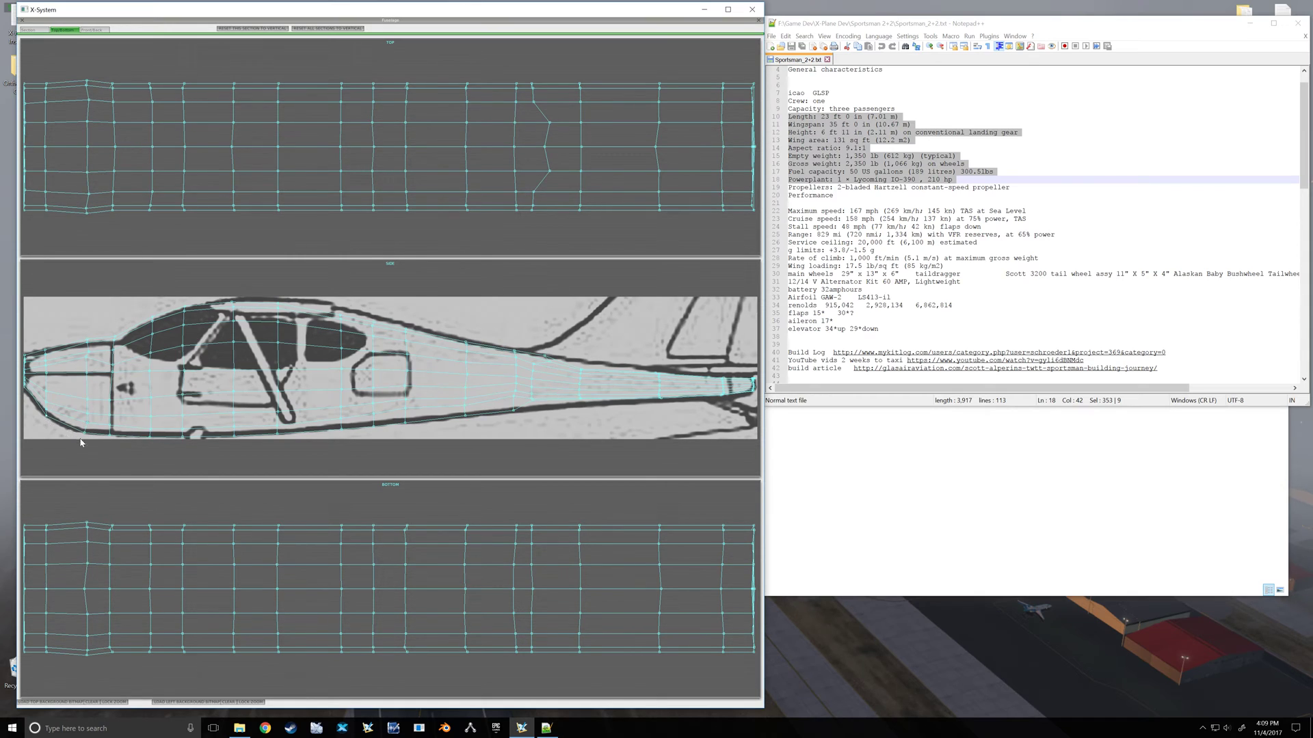
pyautogui.moveTo(108, 439)
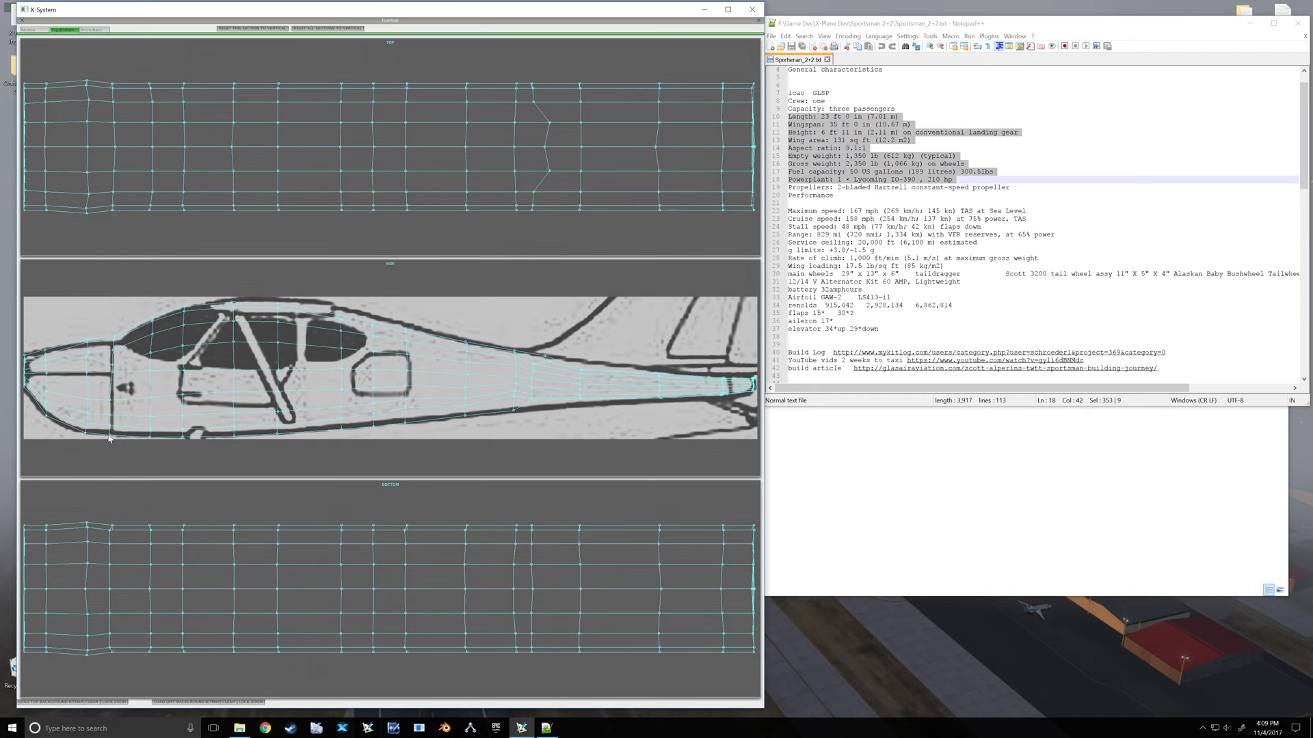
pyautogui.moveTo(151, 441)
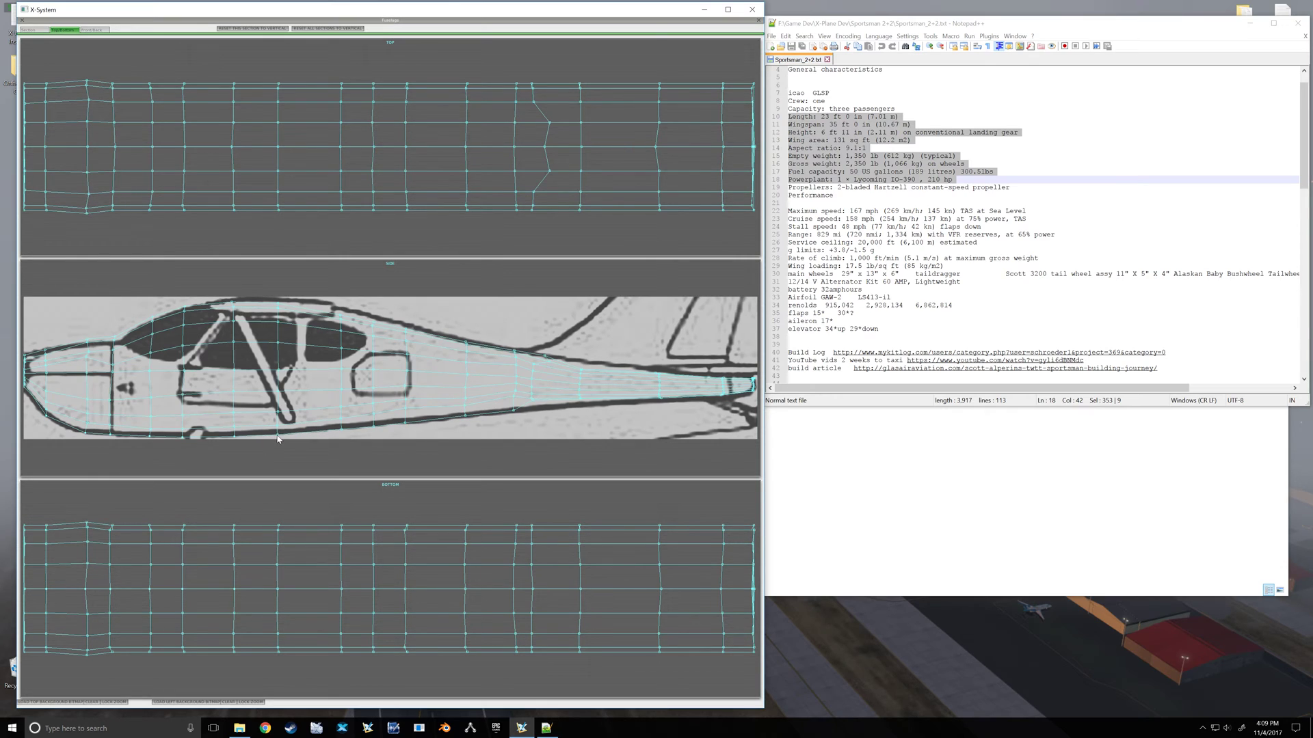
pyautogui.moveTo(342, 433)
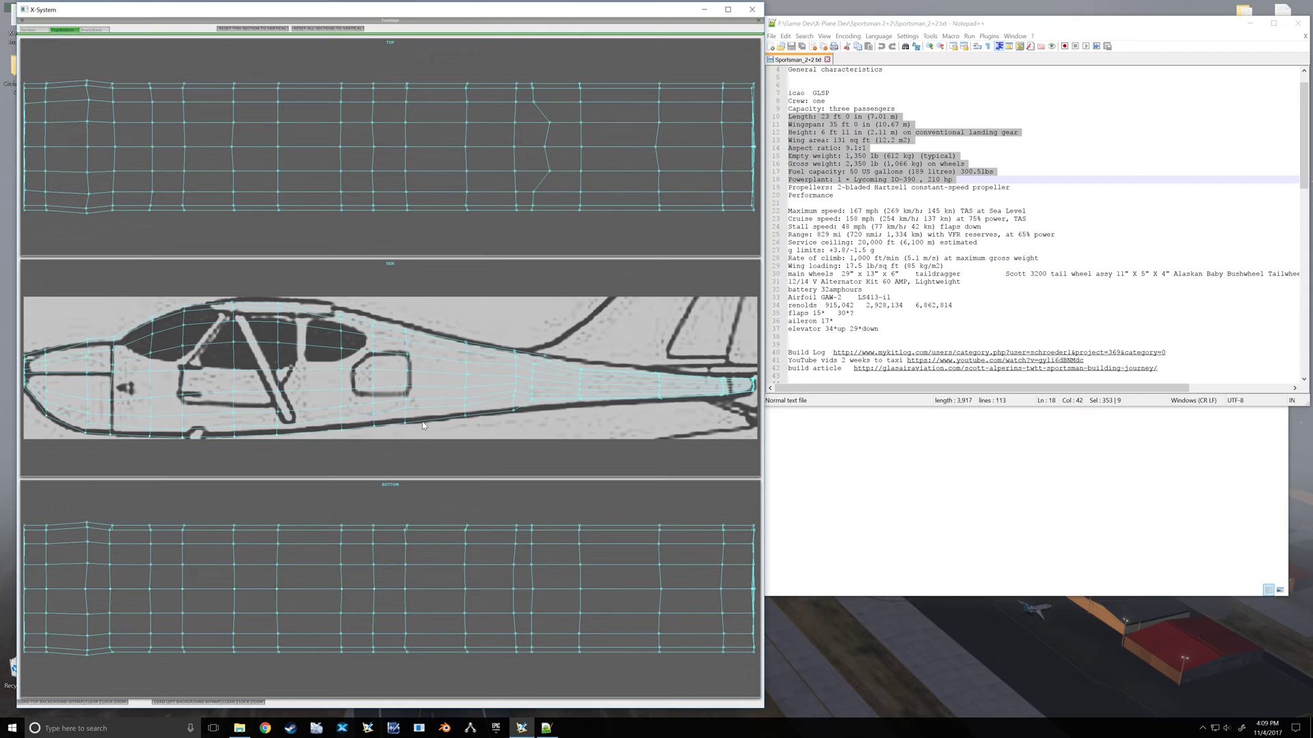
pyautogui.moveTo(467, 420)
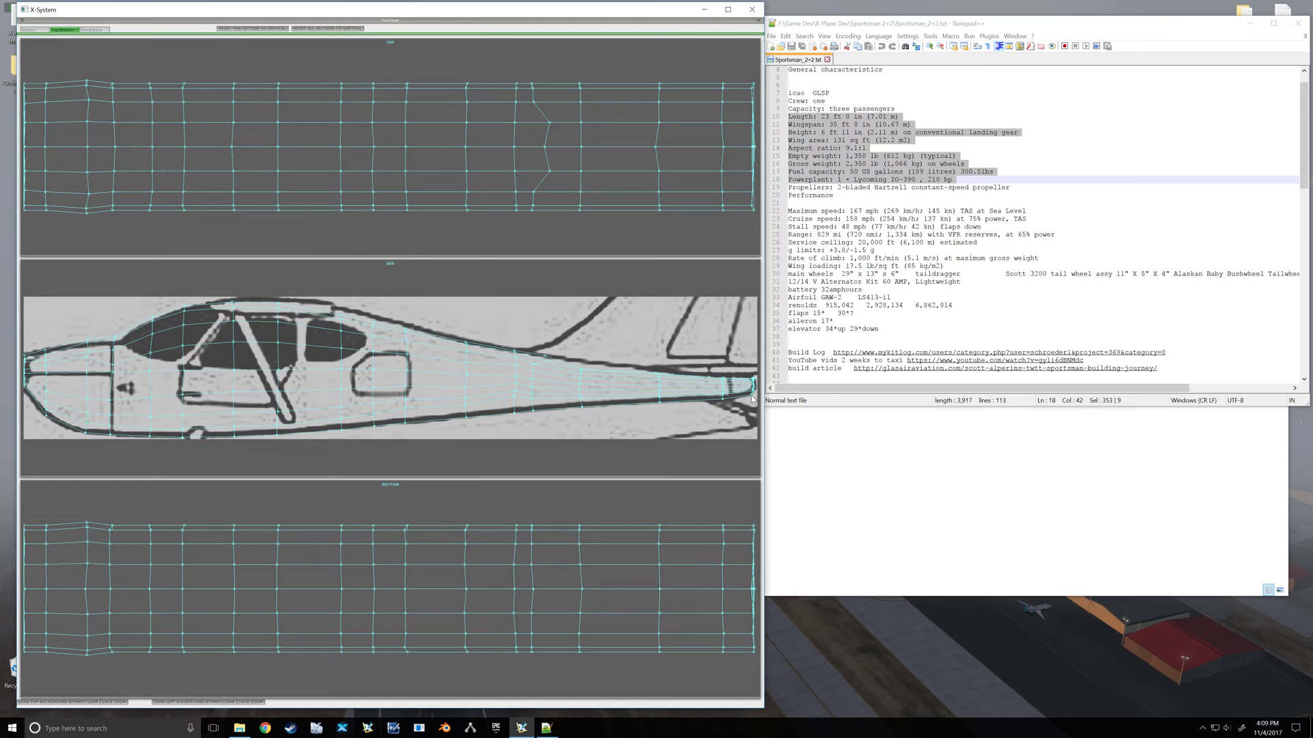
pyautogui.moveTo(432, 389)
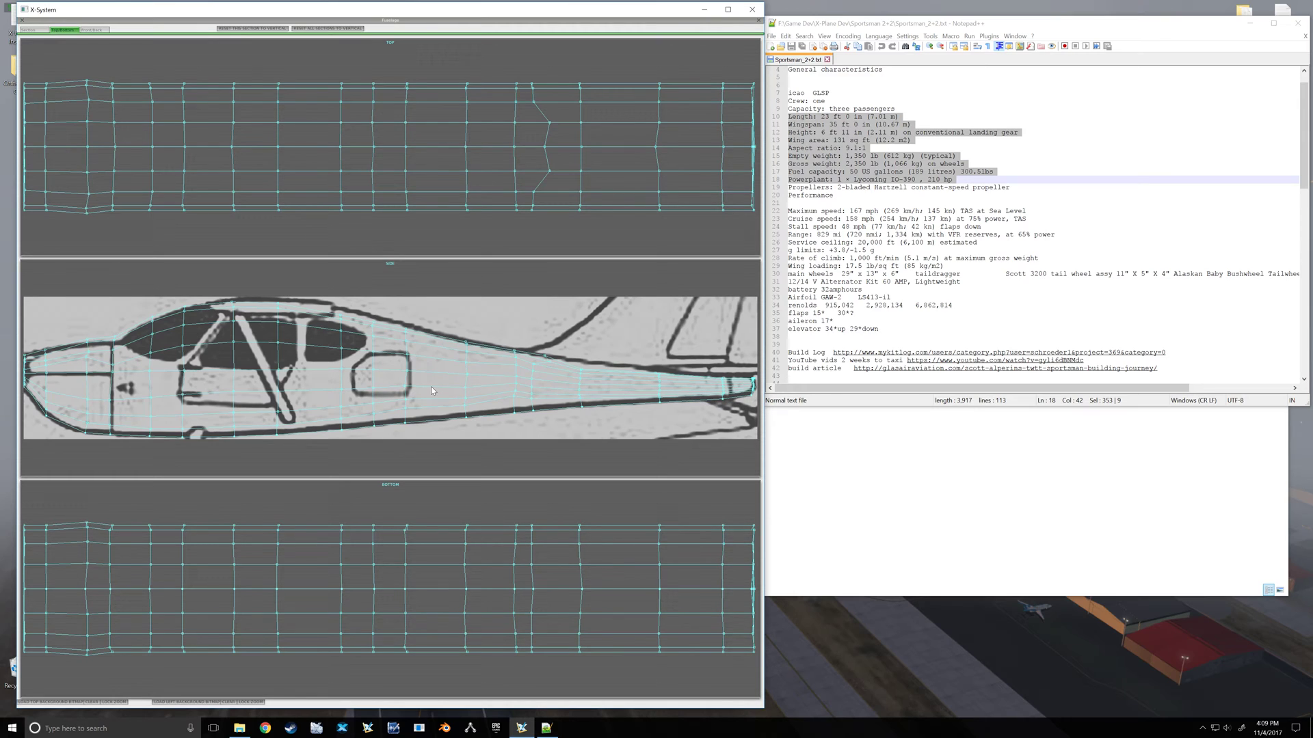
pyautogui.moveTo(515, 421)
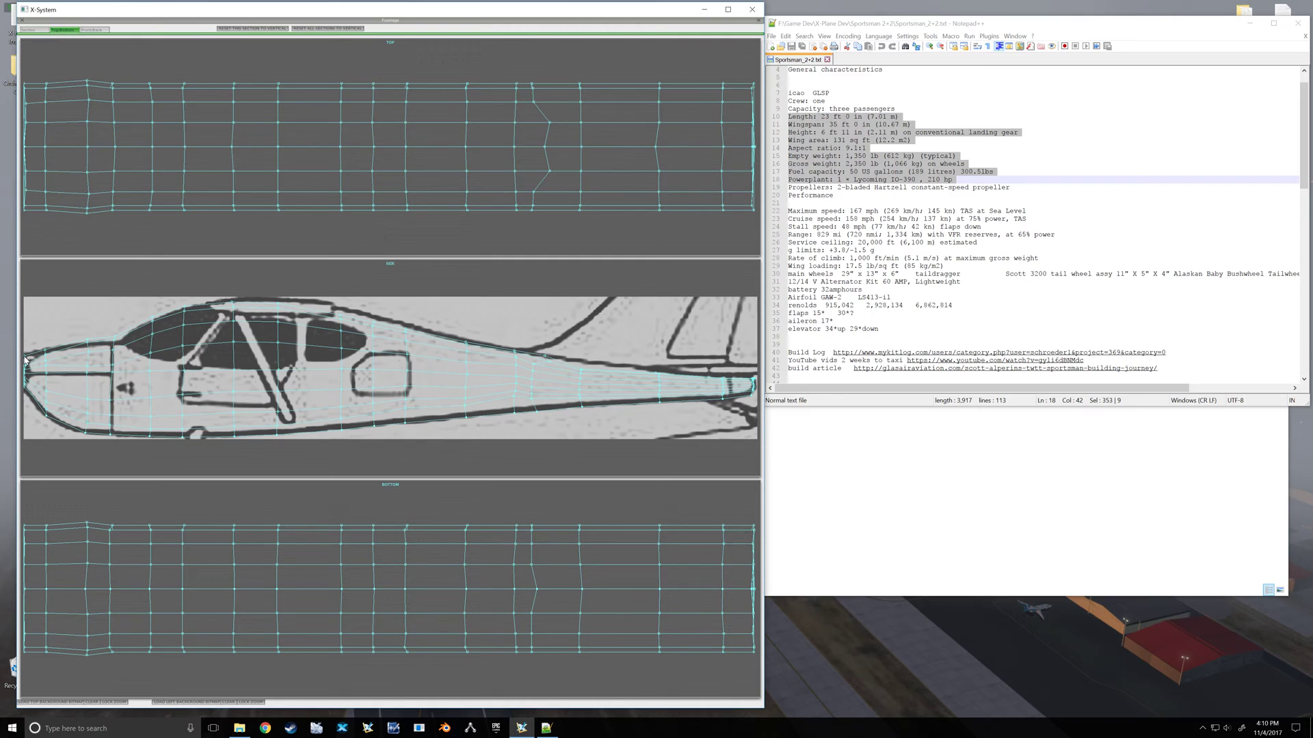
pyautogui.moveTo(42, 355)
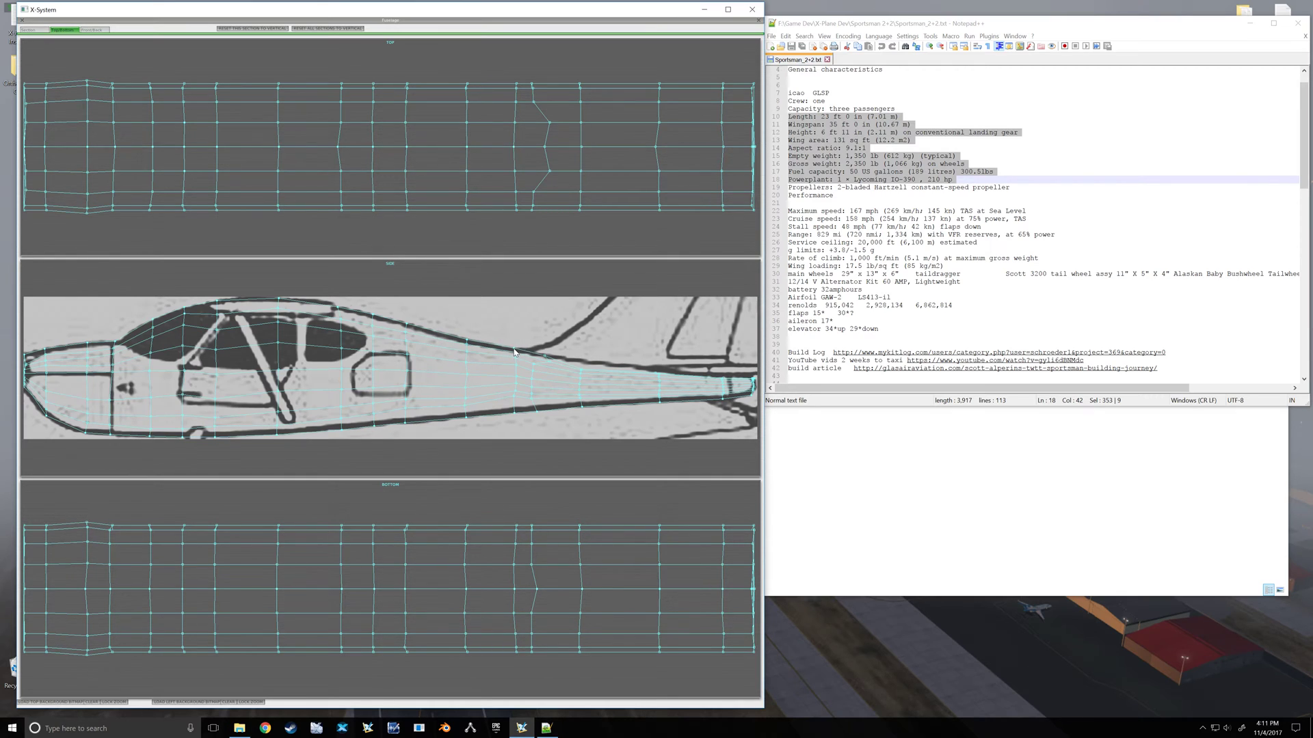
pyautogui.moveTo(517, 357)
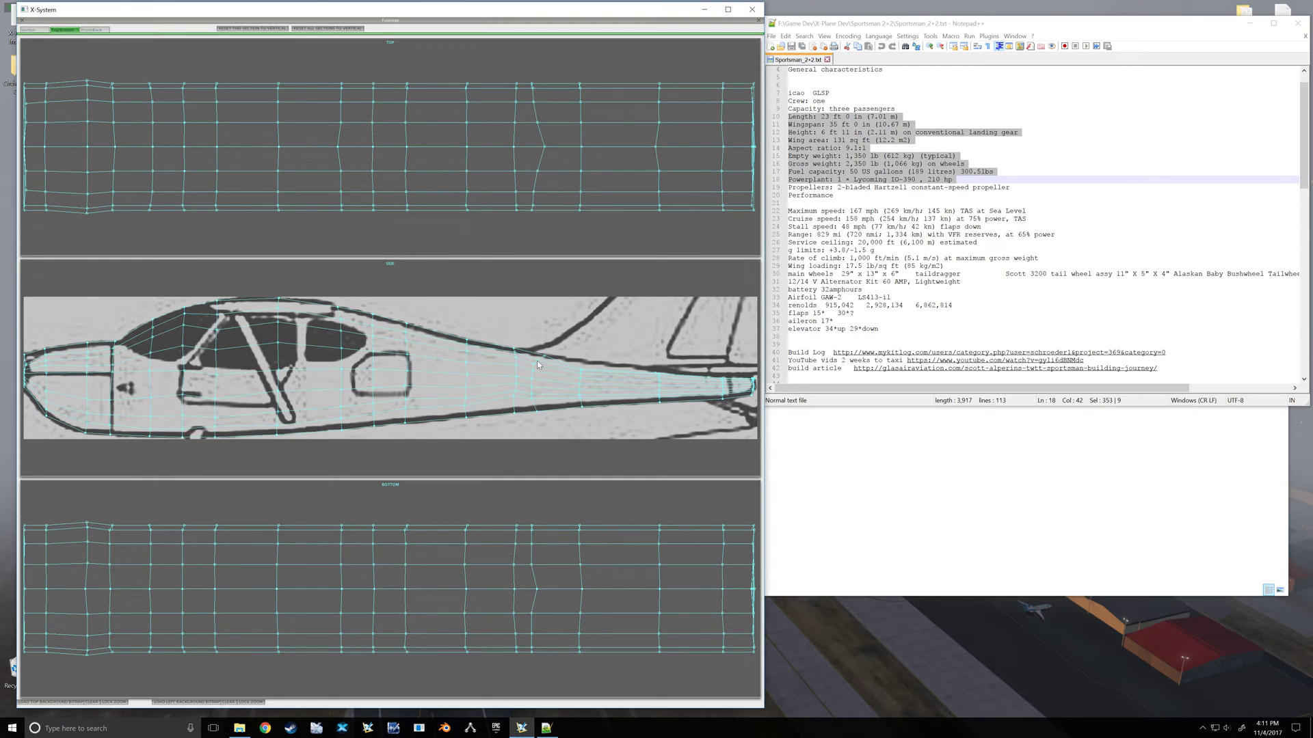
pyautogui.moveTo(582, 373)
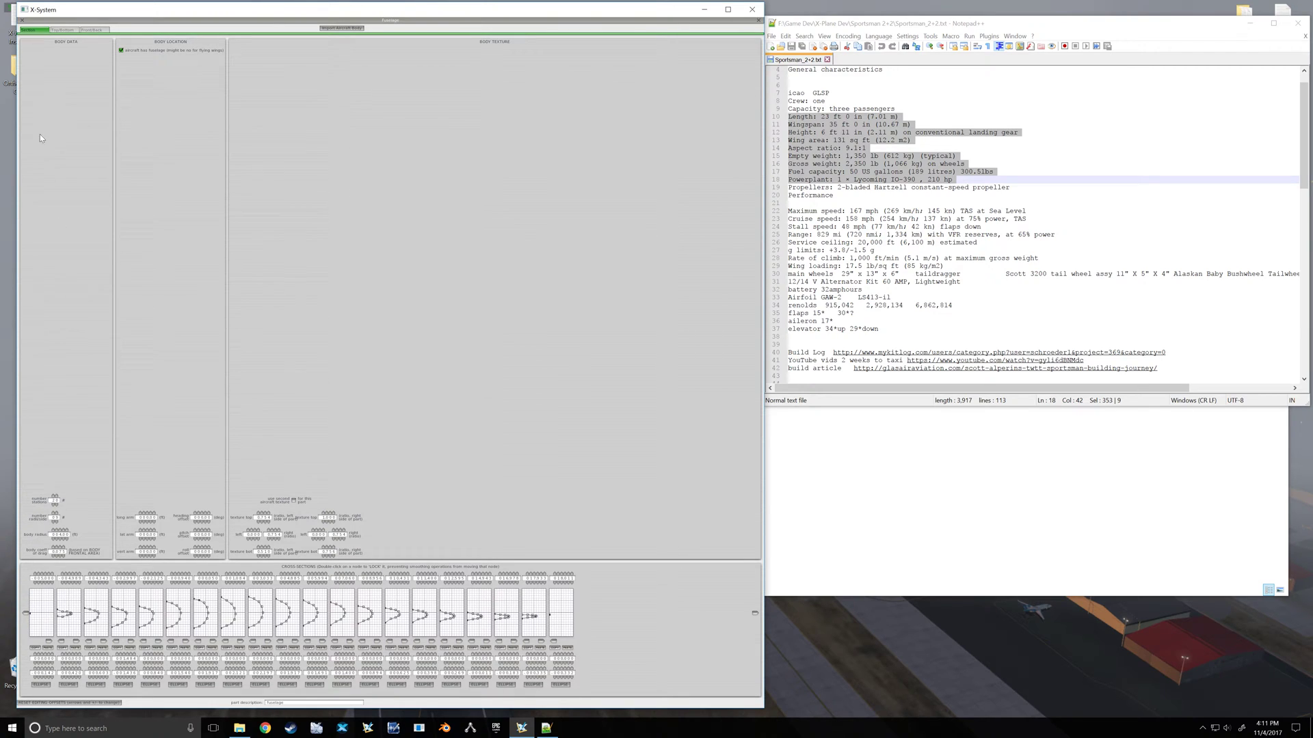
# Step: Open the fuselage shape editor, then return to the fuselage settings page
pyautogui.click(63, 30)
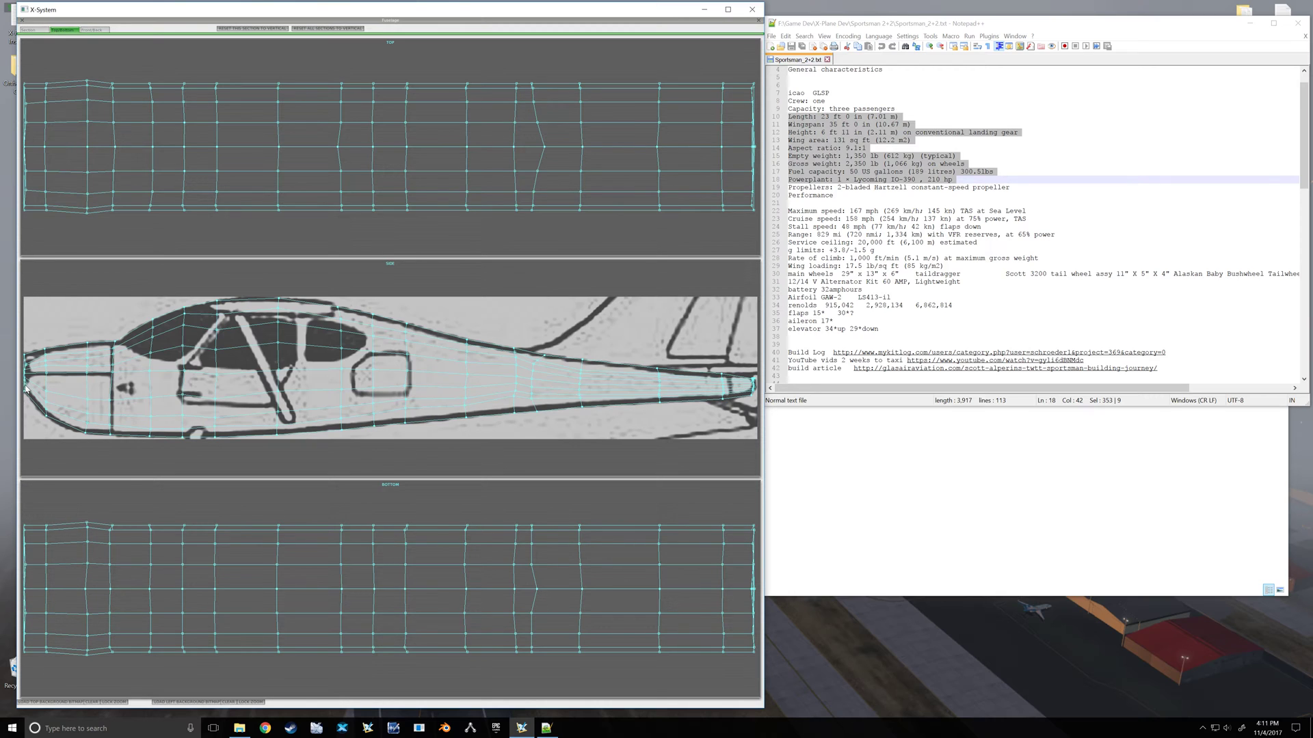
pyautogui.moveTo(29, 52)
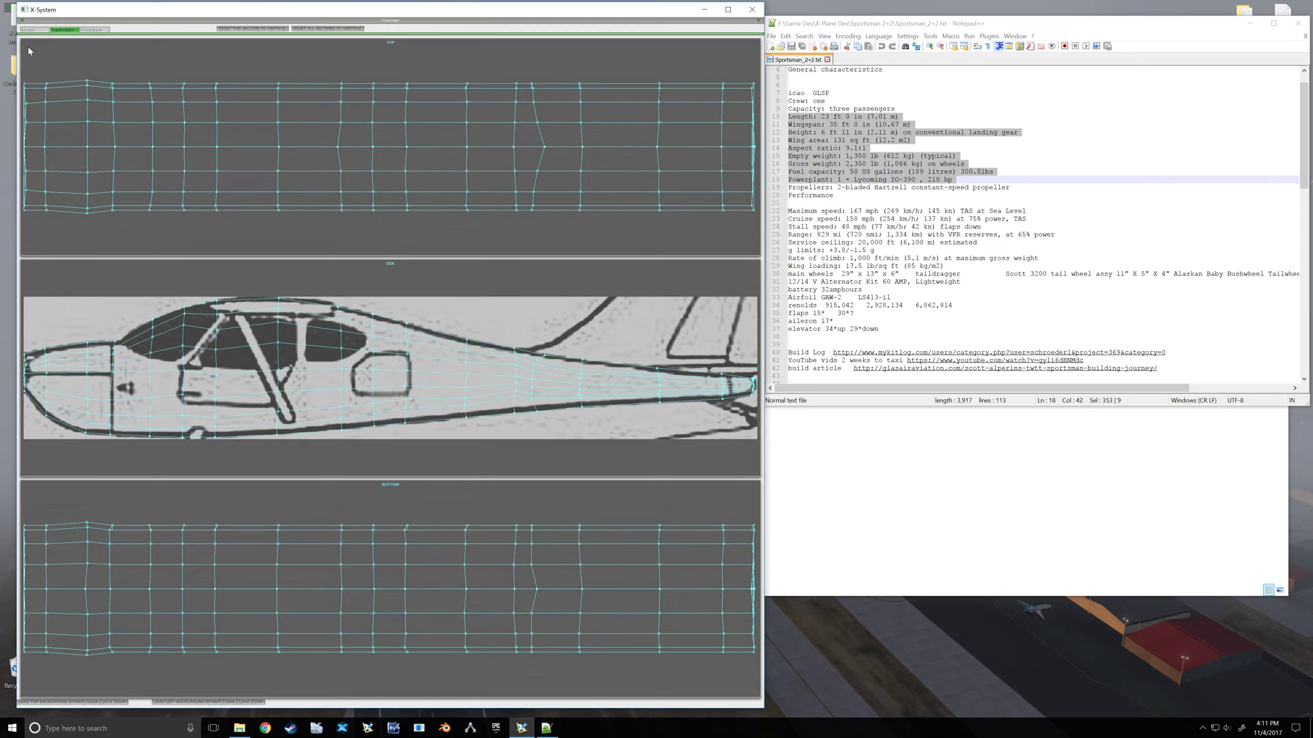
pyautogui.click(63, 30)
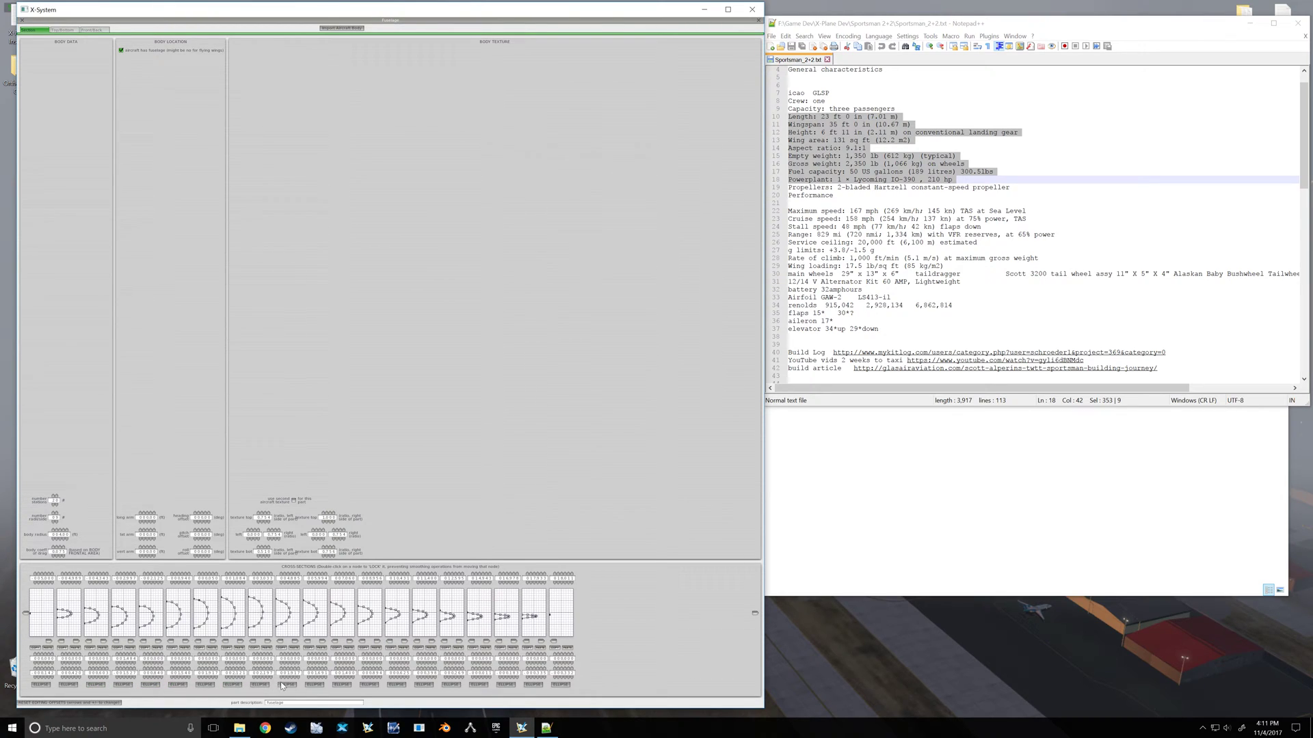
pyautogui.moveTo(359, 687)
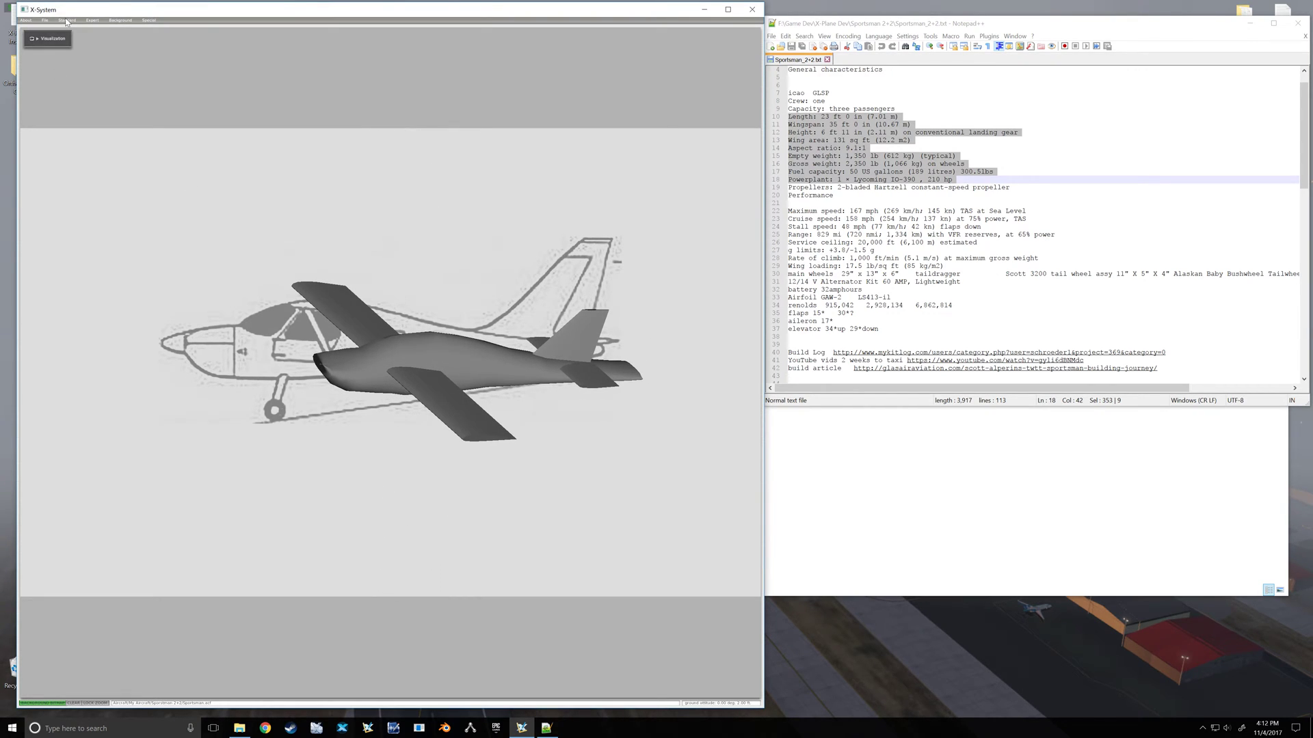
# Step: Reopen the fuselage shape editor via Standard > Fuselage
pyautogui.click(67, 20)
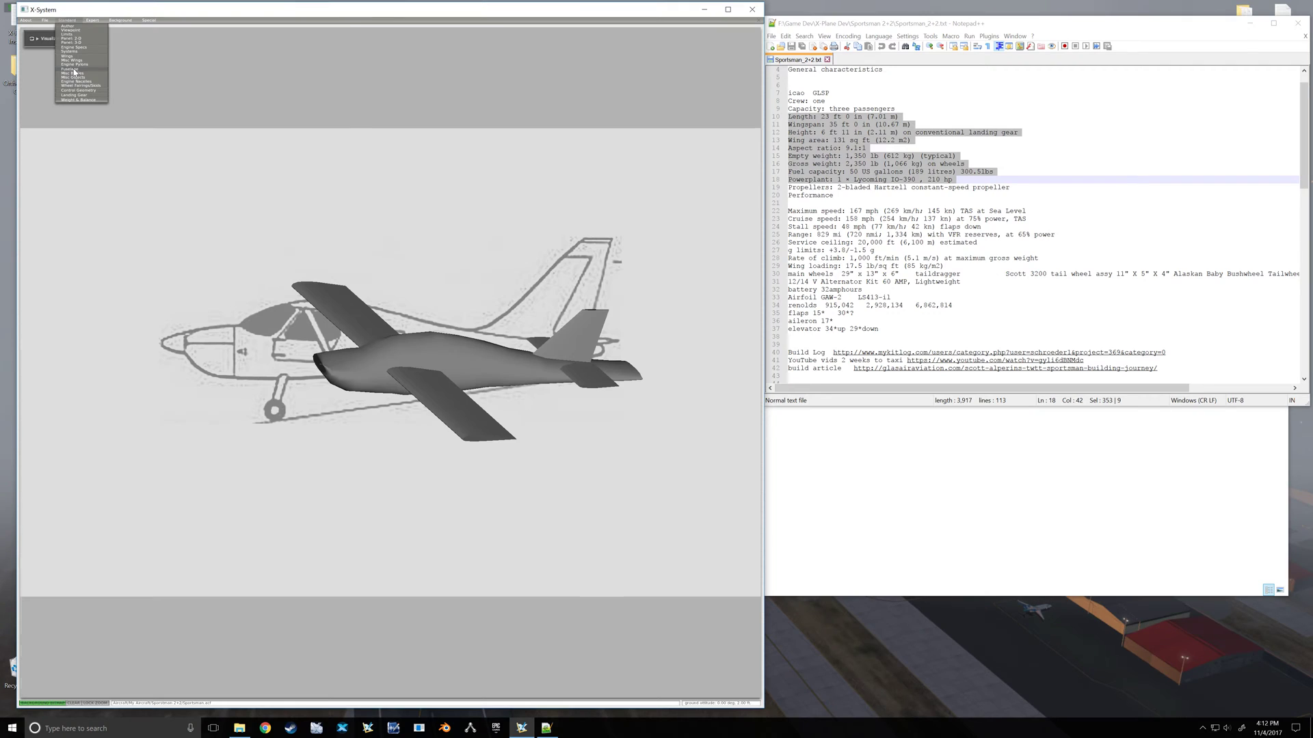
pyautogui.click(71, 69)
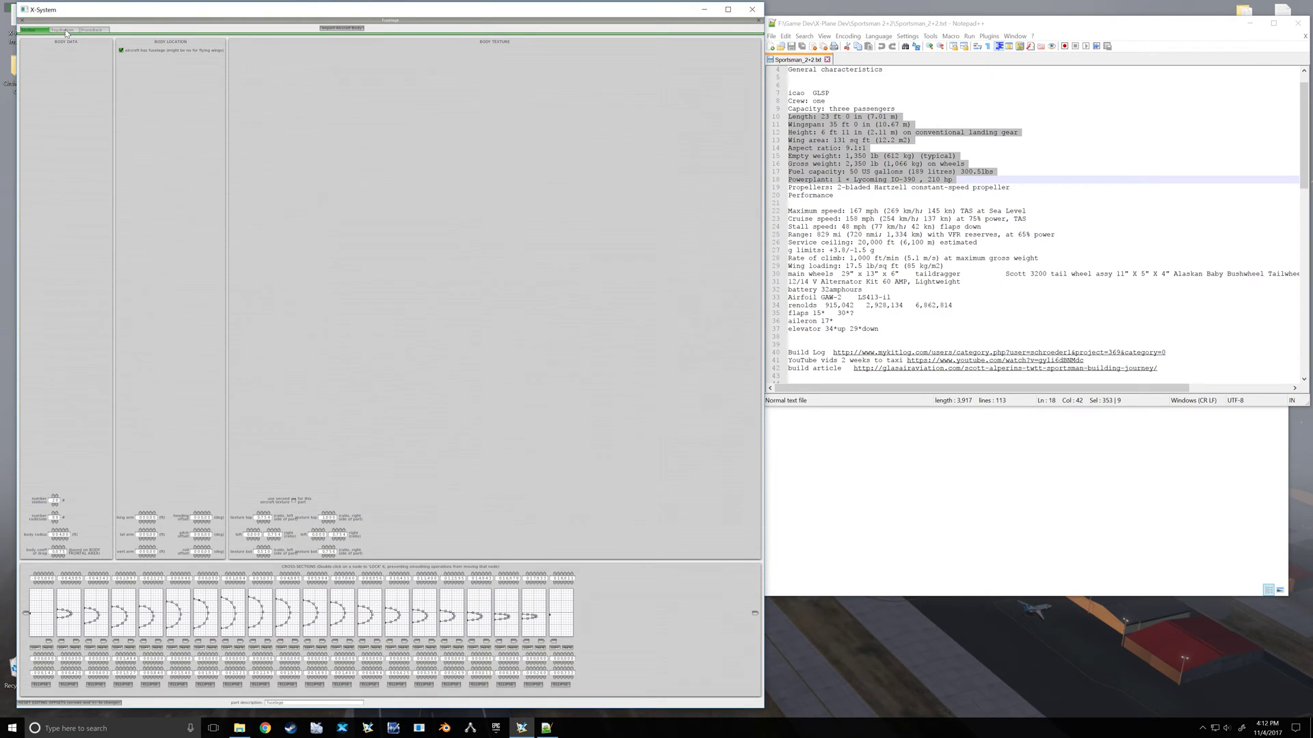
pyautogui.click(63, 30)
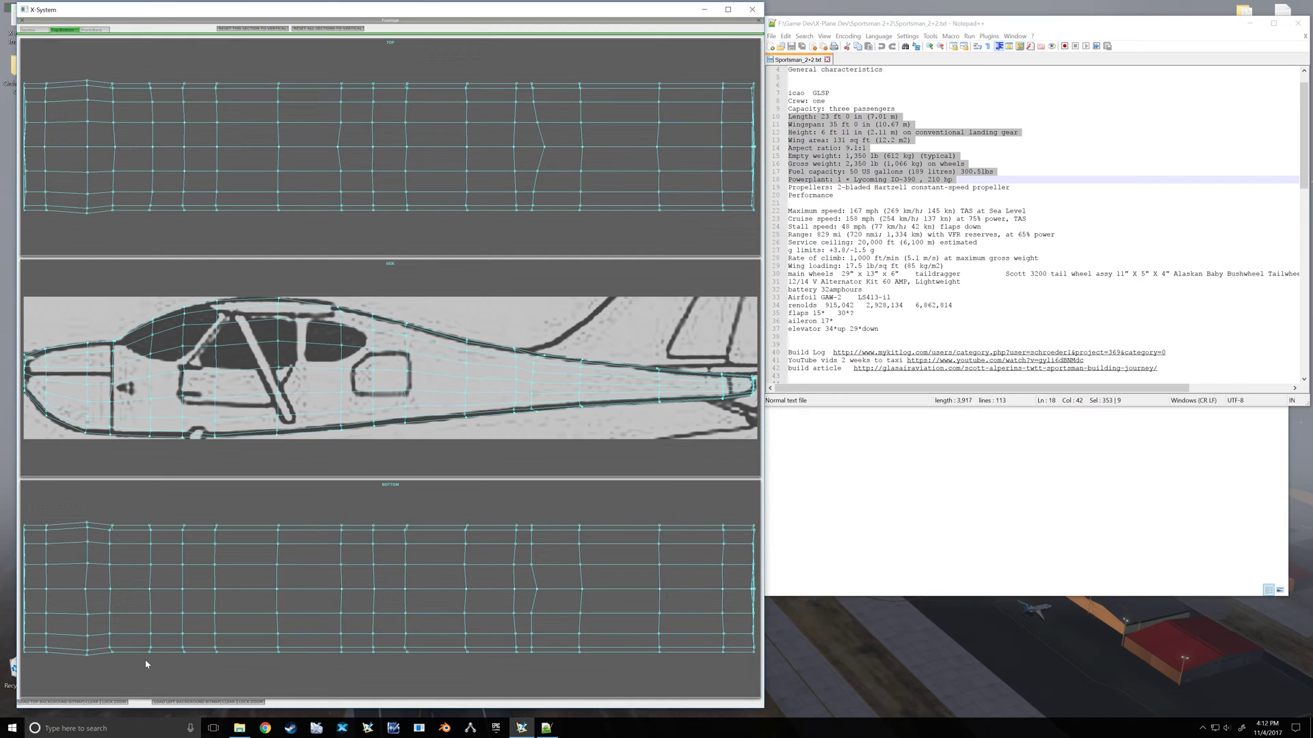
pyautogui.moveTo(50, 707)
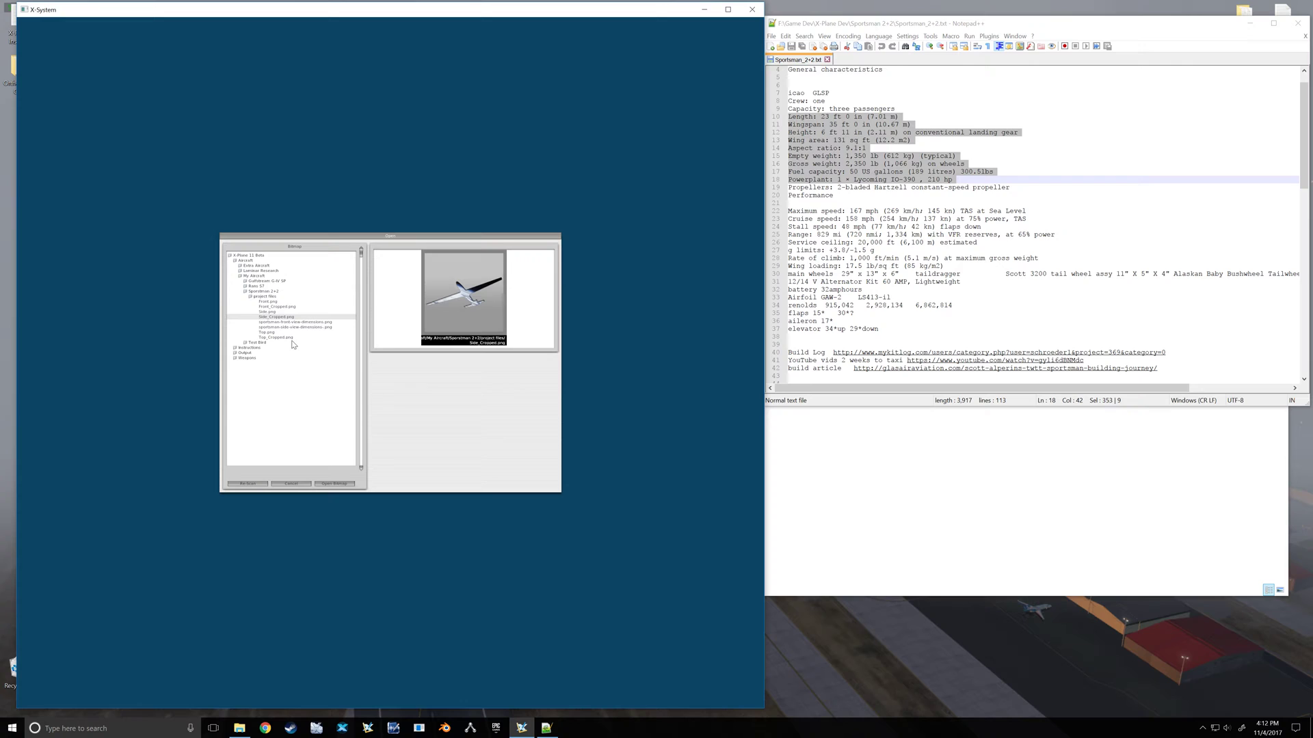
# Step: Load Top_Cropped.png as the top-view background, then switch to the aircraft folder
pyautogui.click(278, 337)
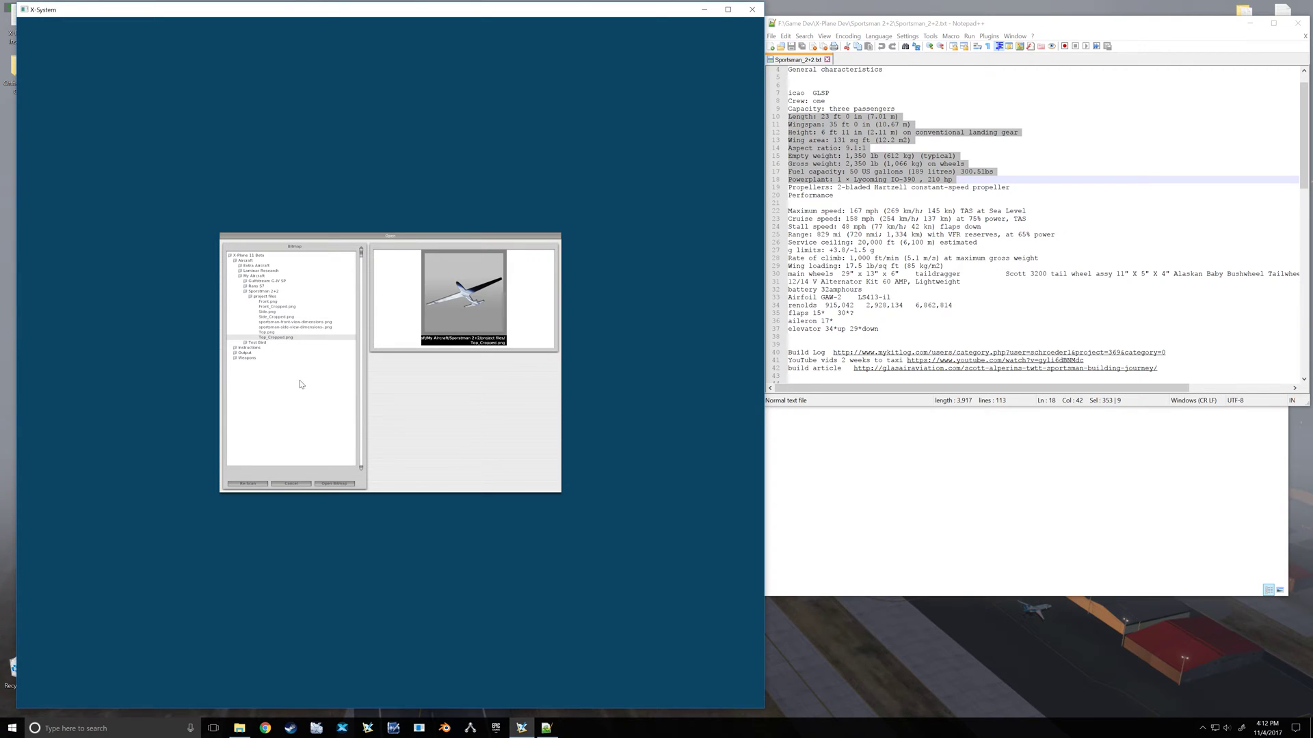
pyautogui.click(335, 484)
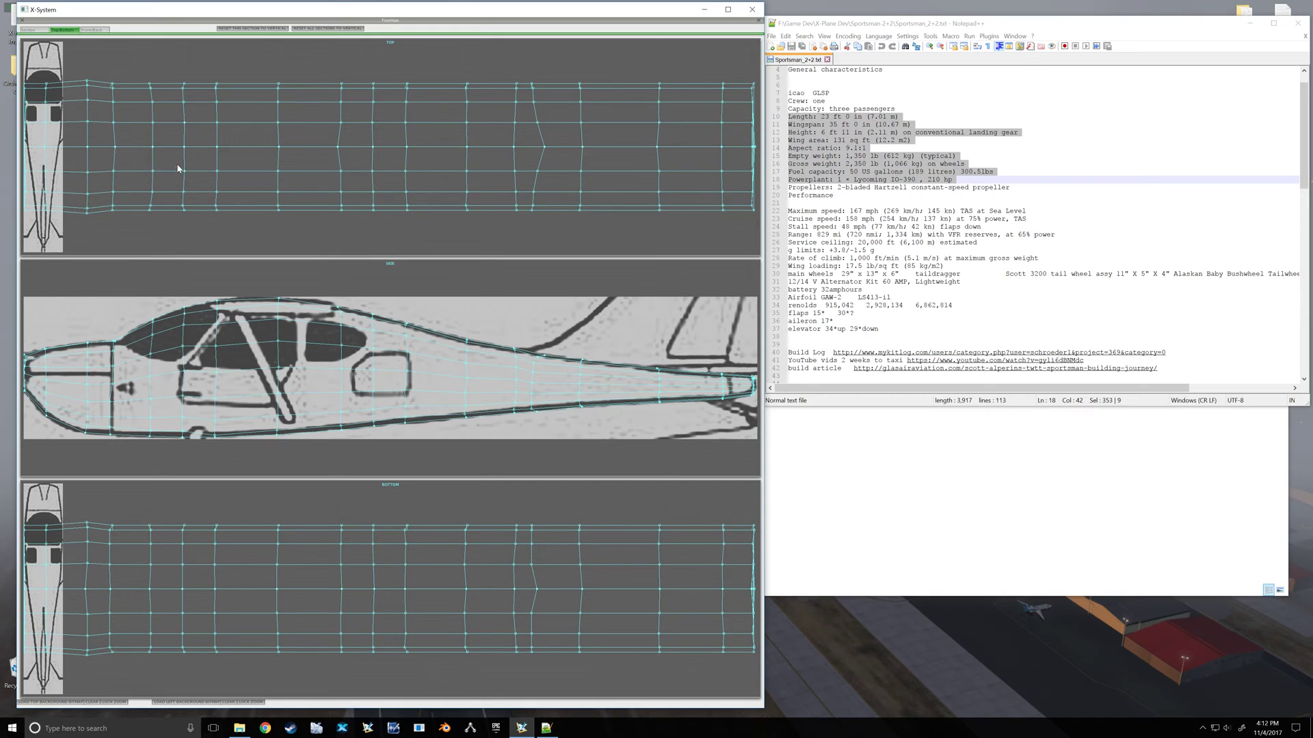
pyautogui.moveTo(318, 200)
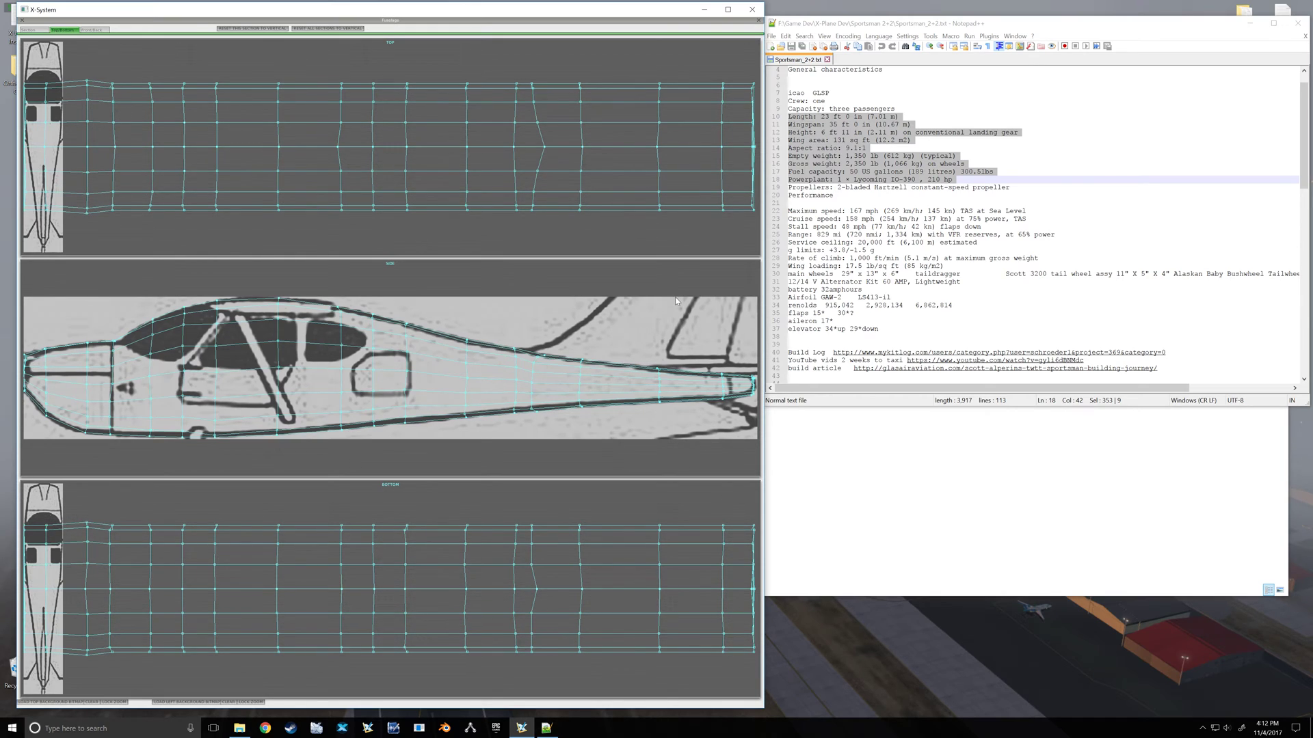
pyautogui.click(239, 728)
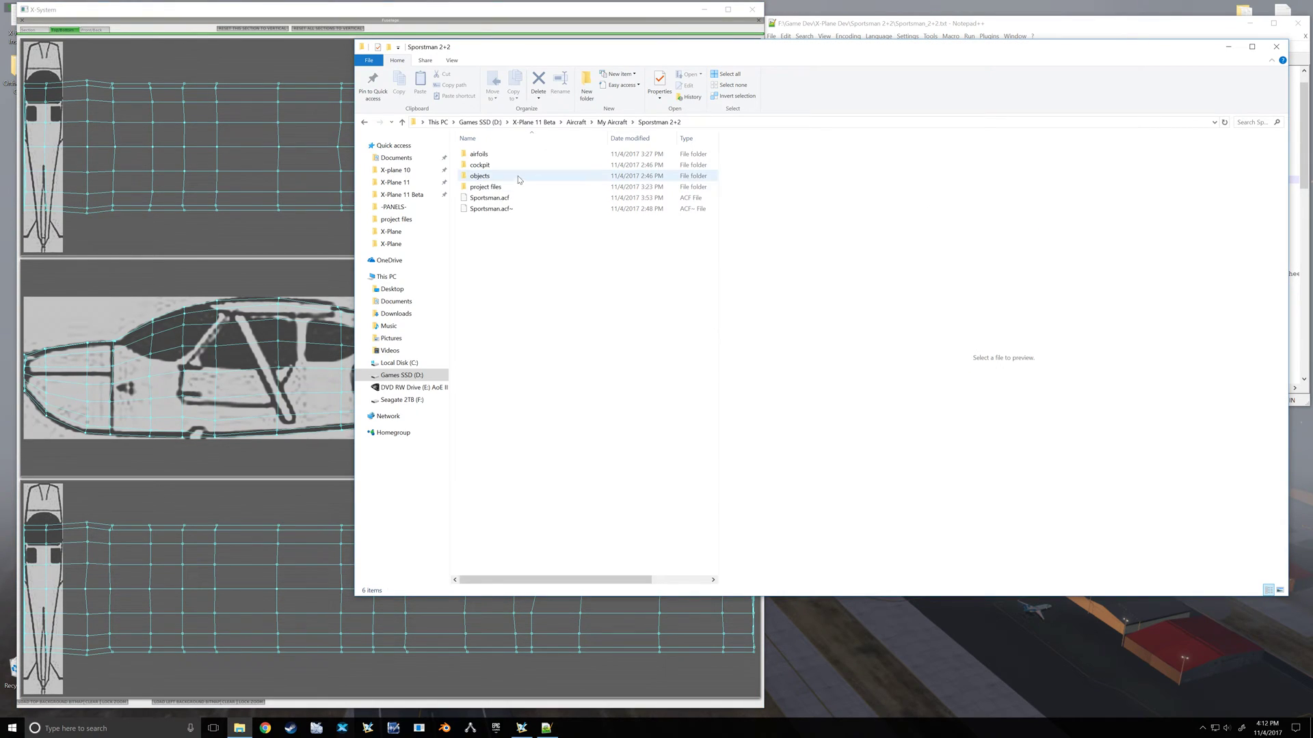
# Step: Select Top_Cropped.png in the project files folder and open it with GIMP
pyautogui.doubleClick(486, 186)
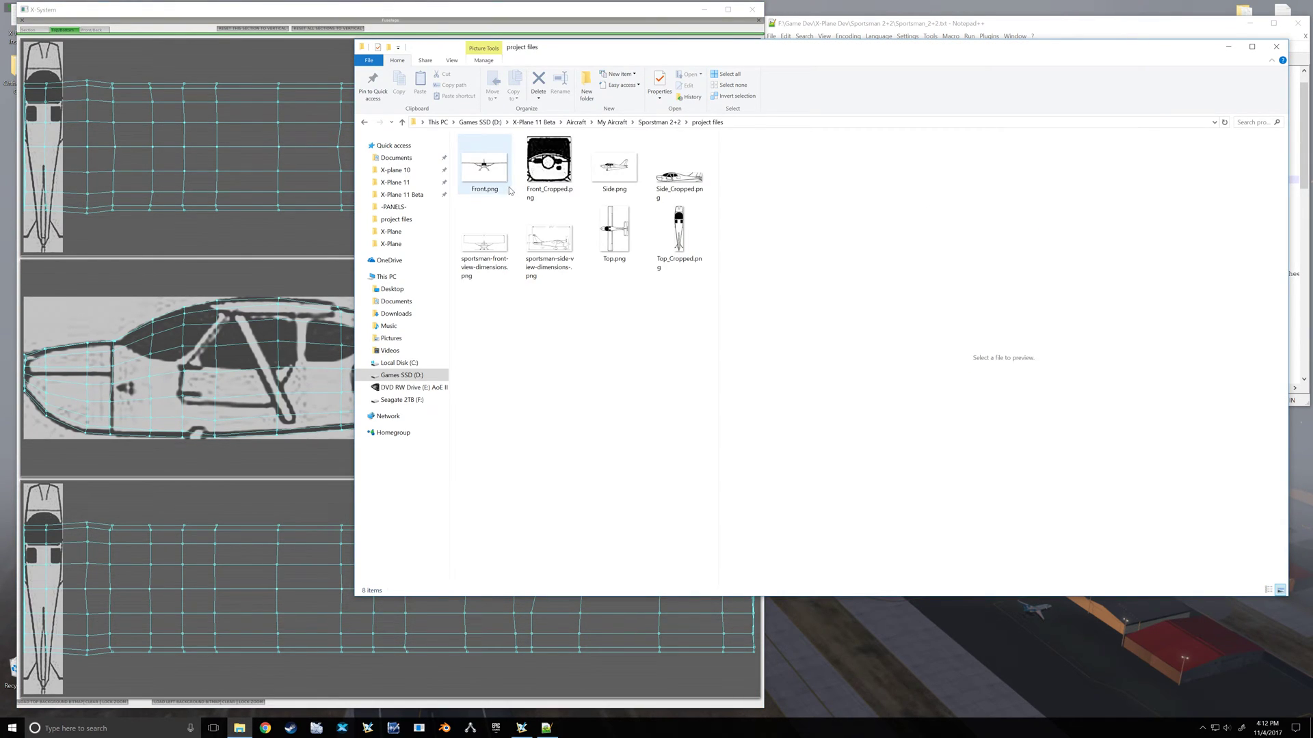
pyautogui.click(678, 231)
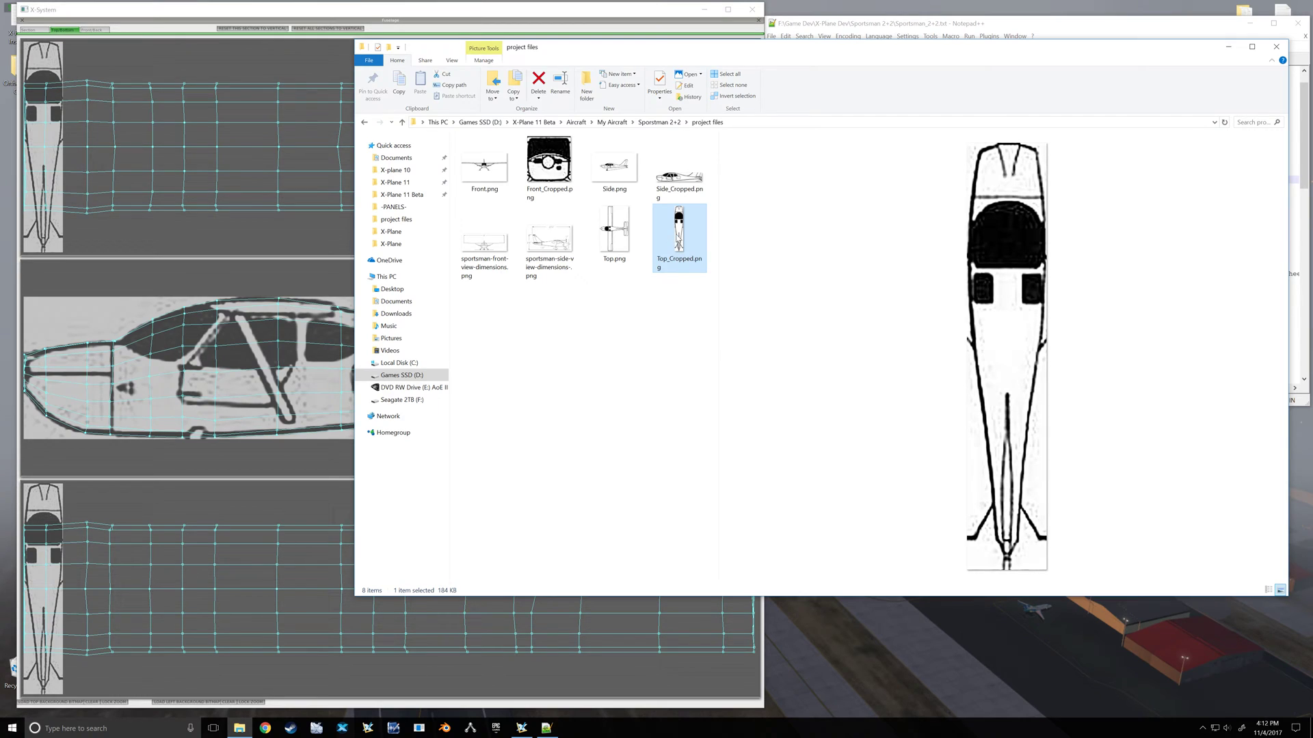
pyautogui.rightClick(678, 237)
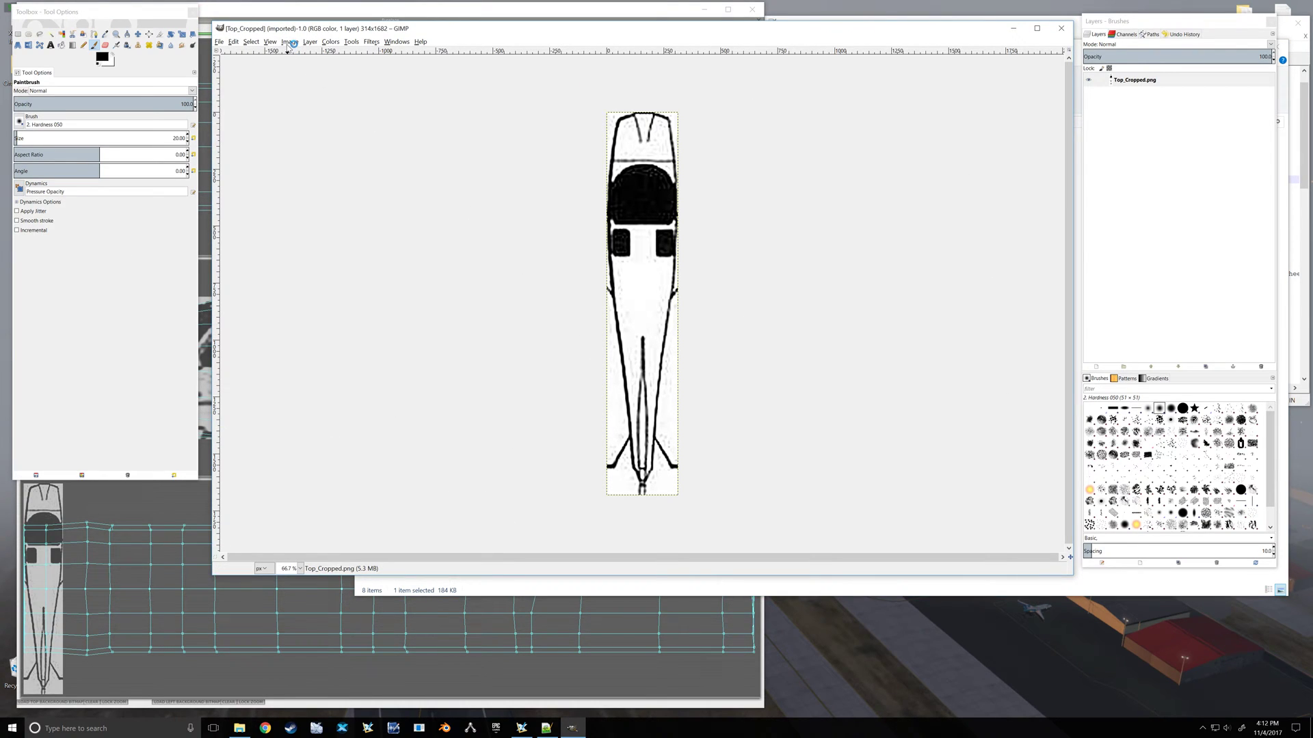
# Step: Rotate the Top_Cropped.png blueprint 90° clockwise in GIMP
pyautogui.click(289, 41)
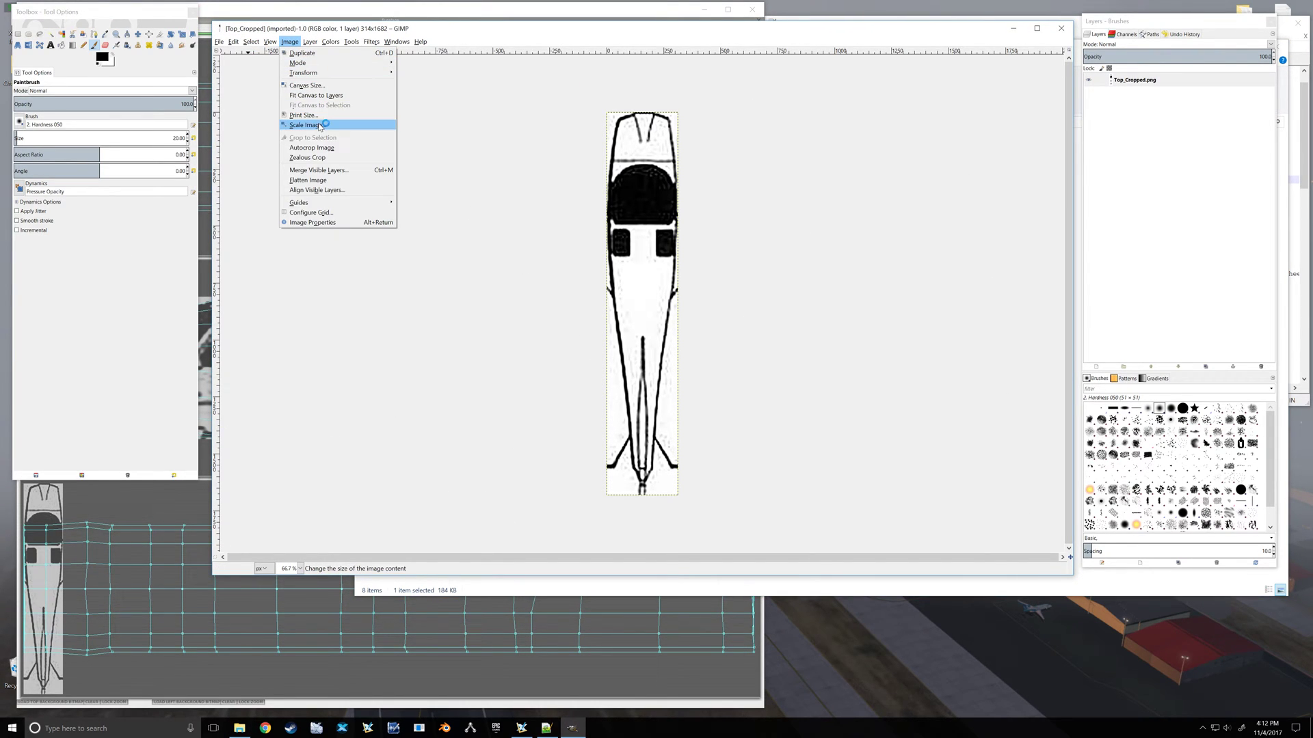
pyautogui.moveTo(307, 85)
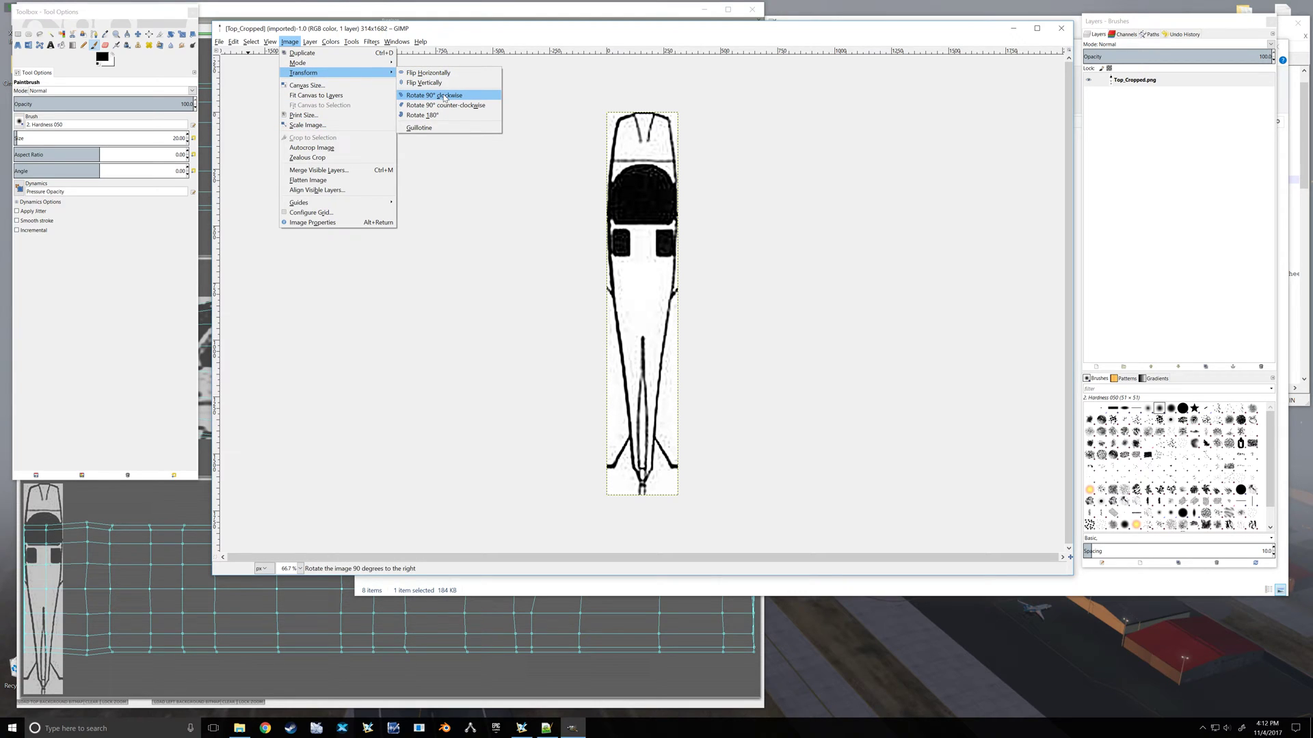
pyautogui.click(434, 94)
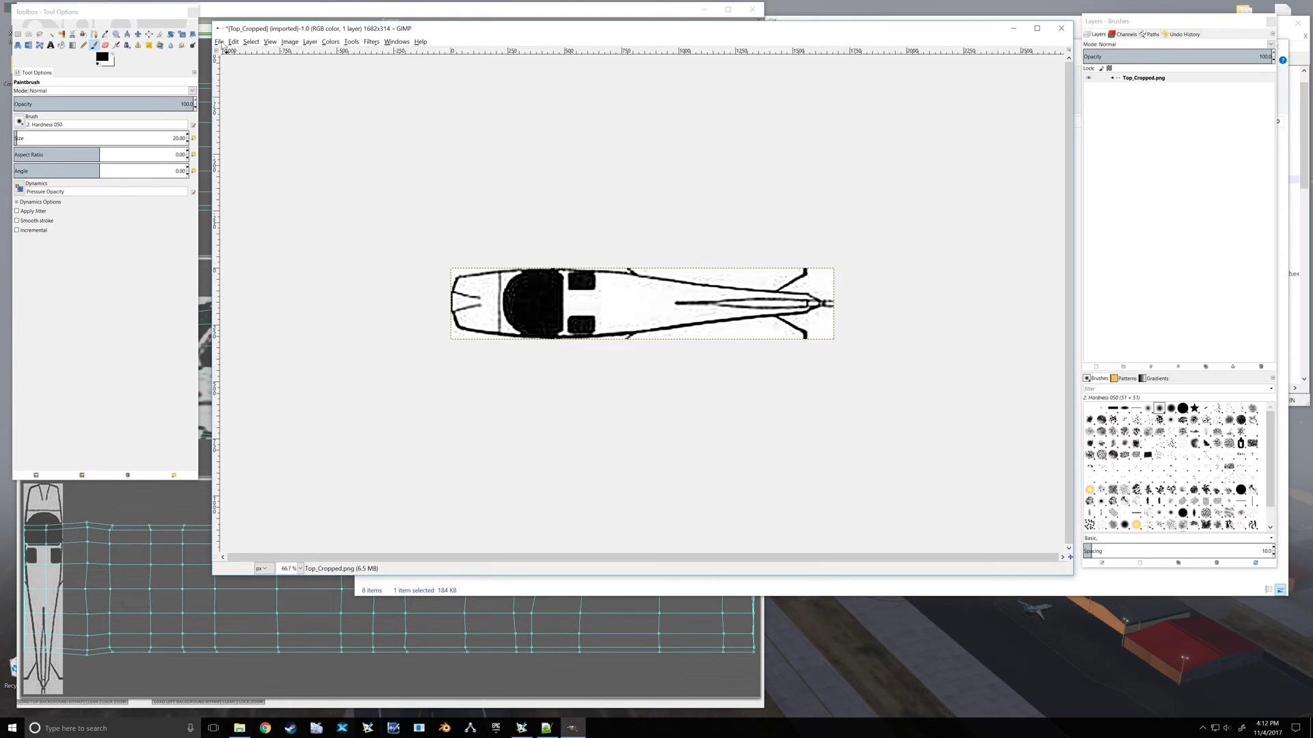
pyautogui.moveTo(262, 160)
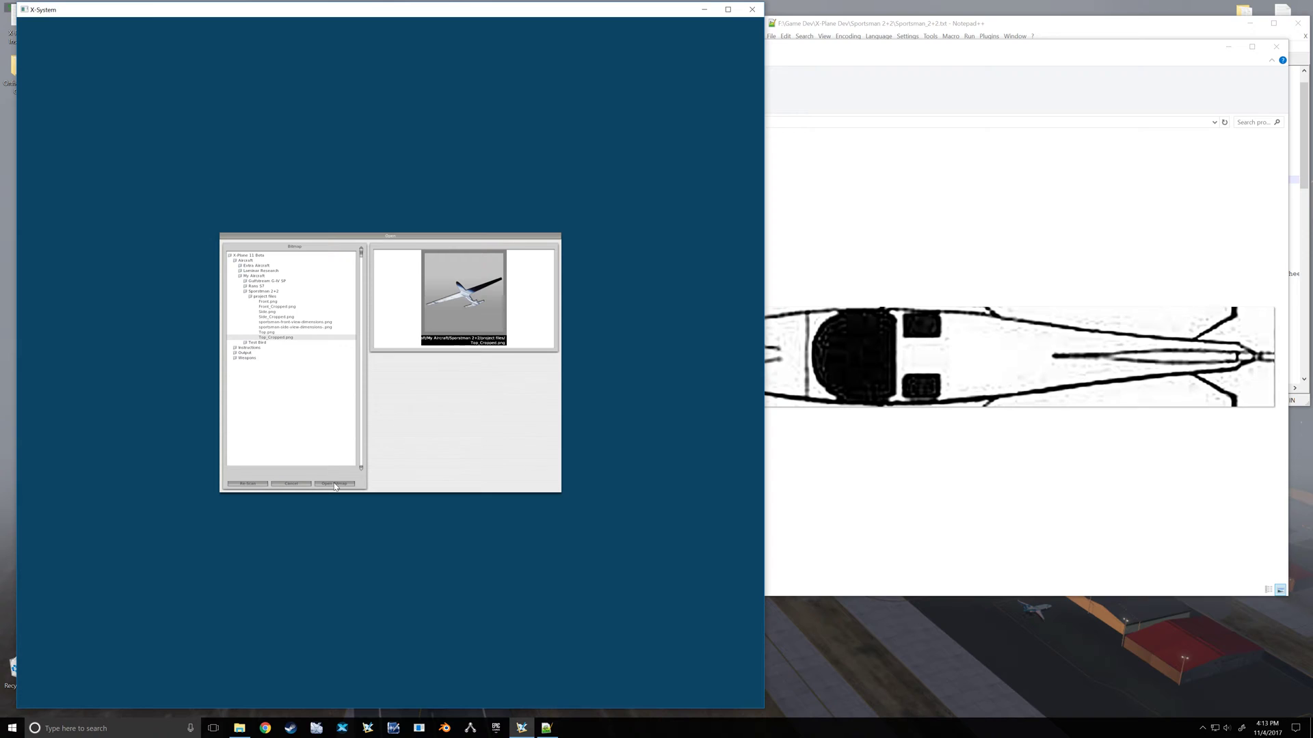
# Step: Reload the rotated Top_Cropped.png as the top and bottom view background
pyautogui.click(336, 484)
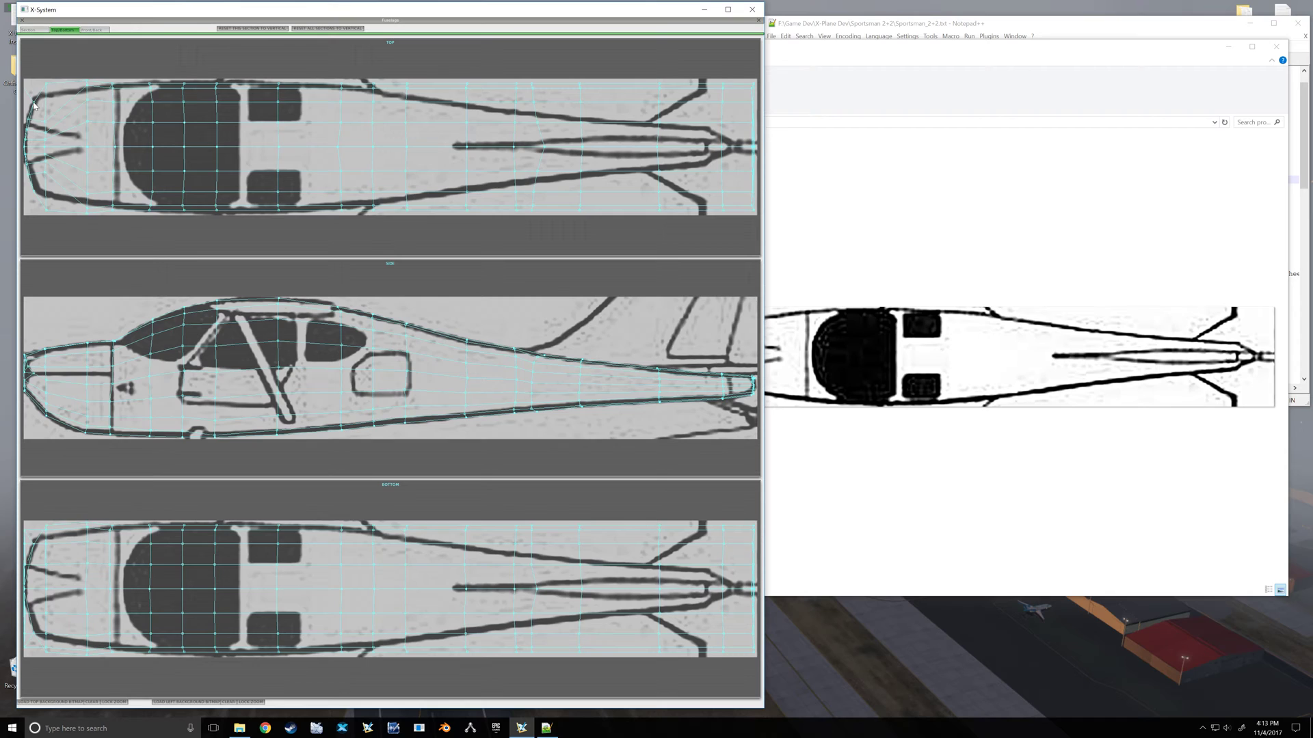
pyautogui.moveTo(48, 206)
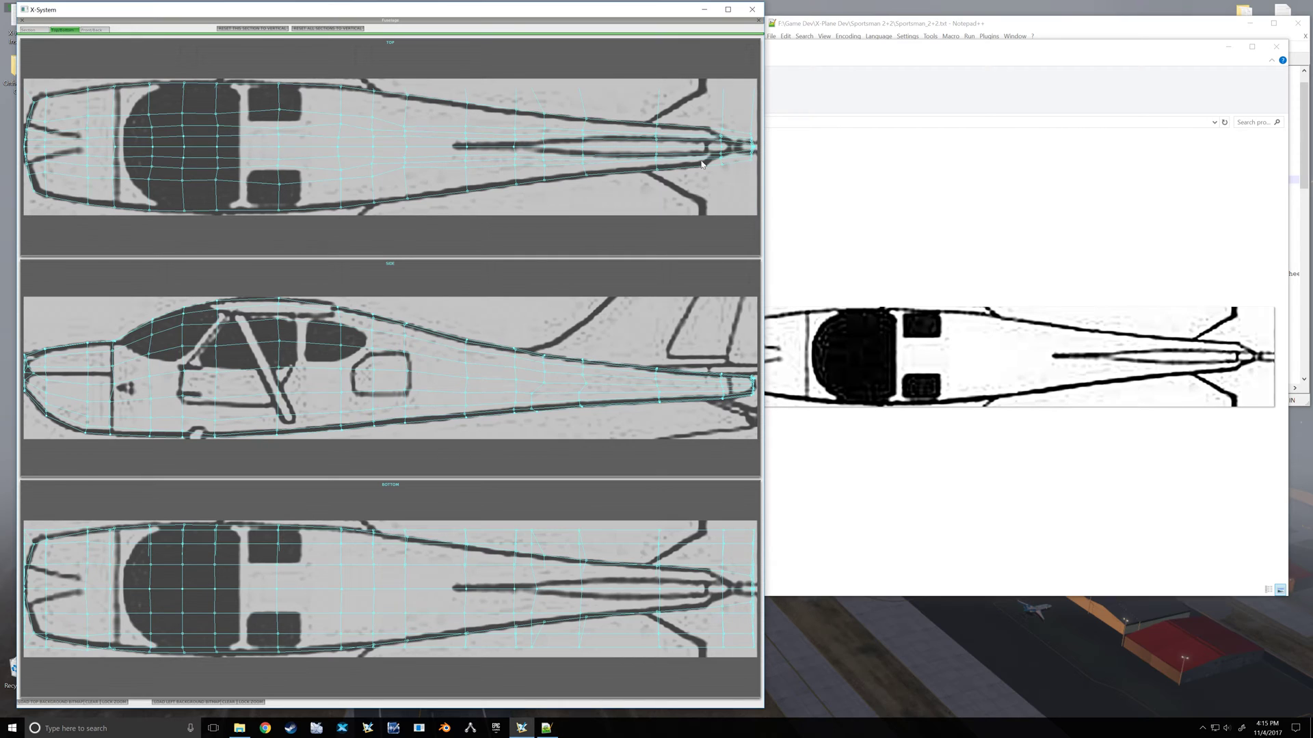
pyautogui.moveTo(413, 128)
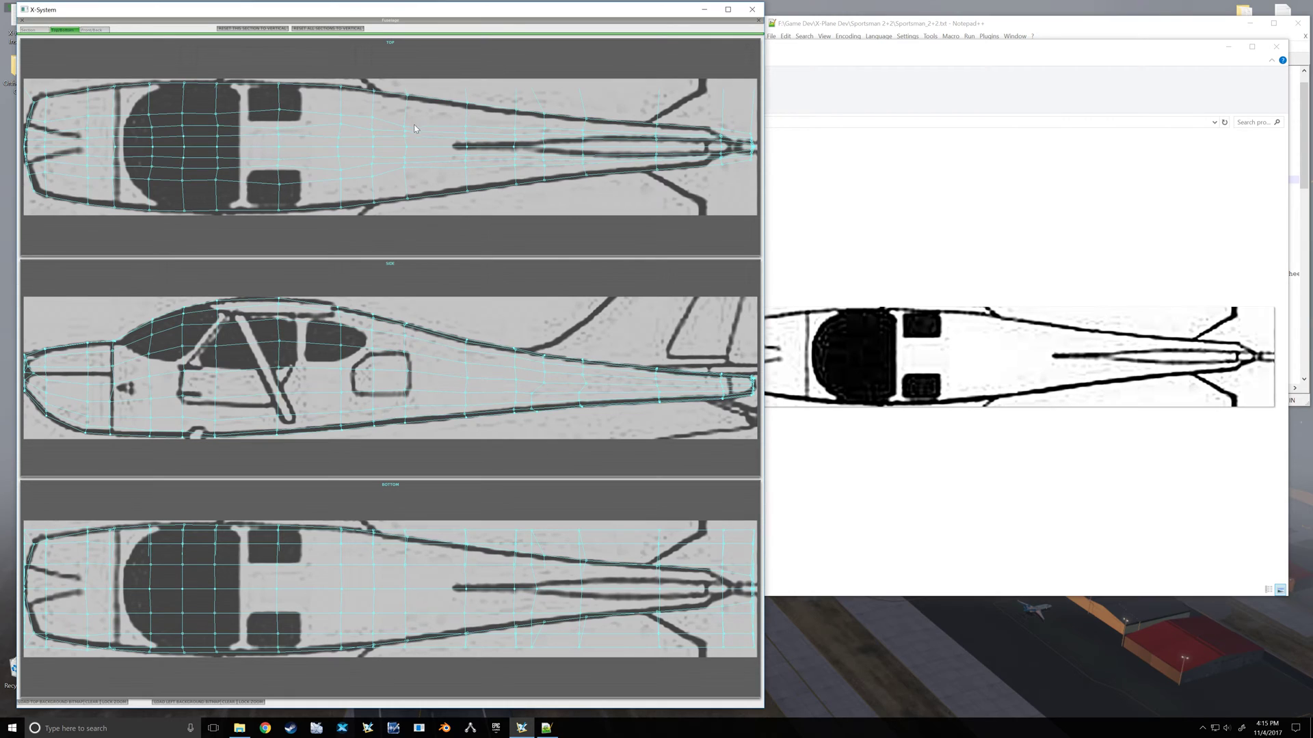
pyautogui.moveTo(381, 166)
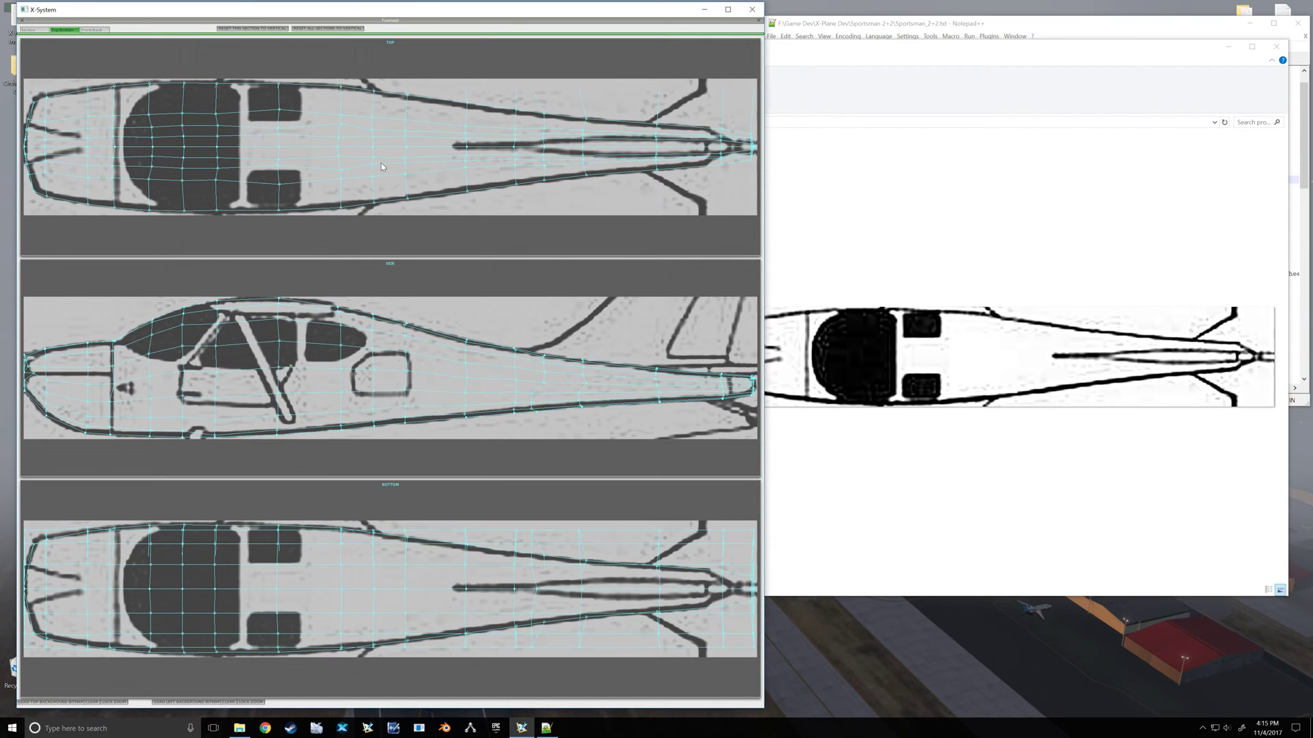
pyautogui.moveTo(295, 160)
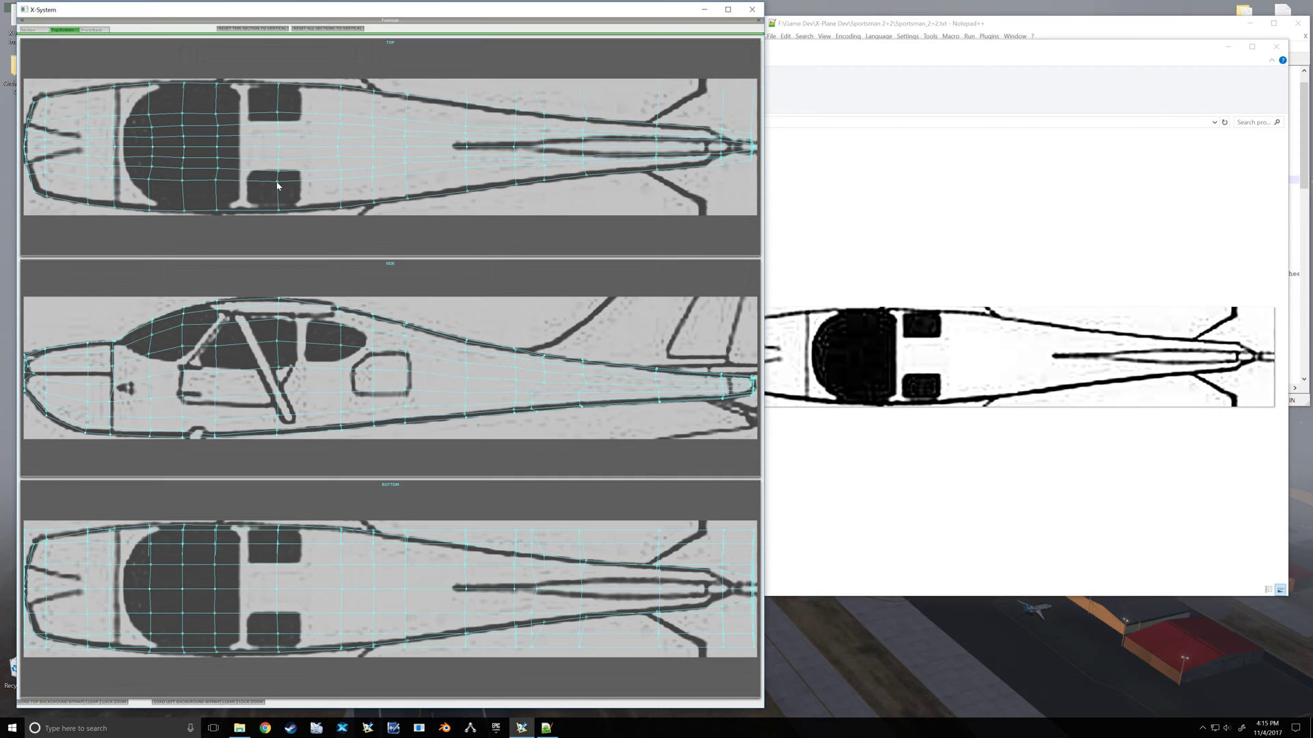
pyautogui.moveTo(395, 414)
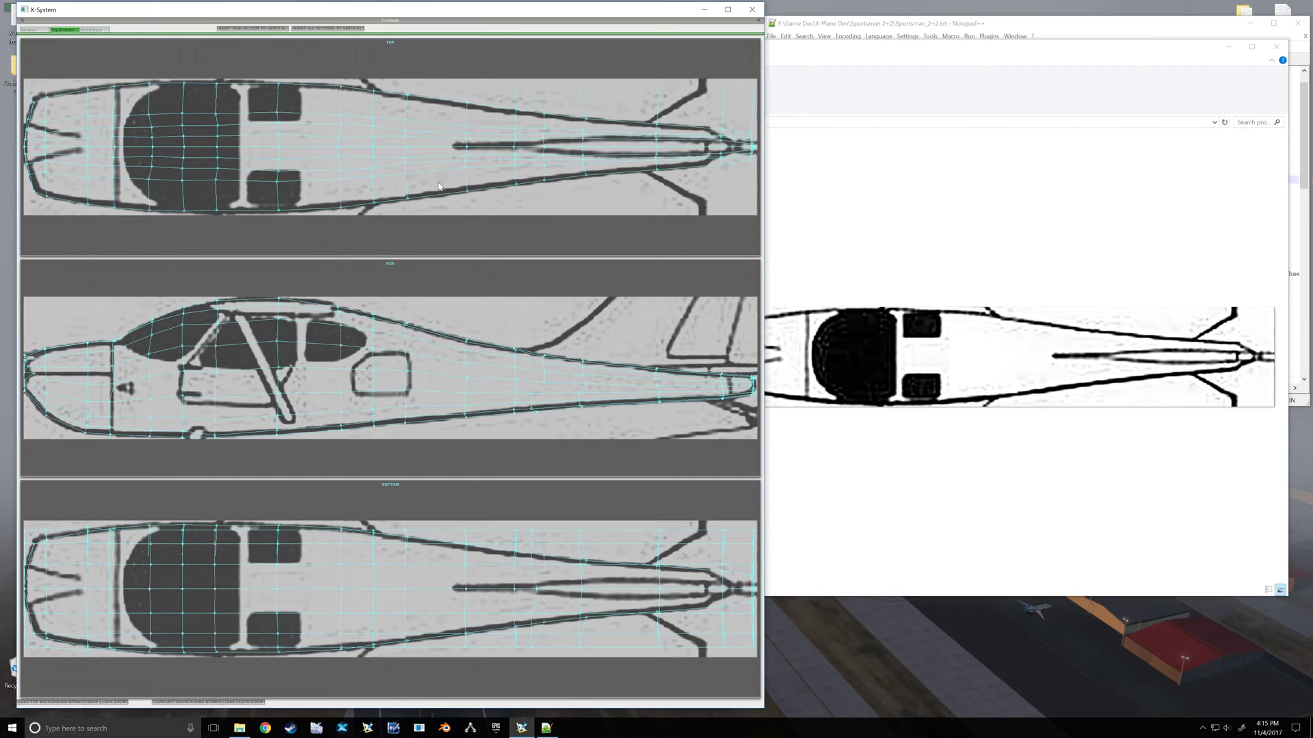
pyautogui.moveTo(176, 574)
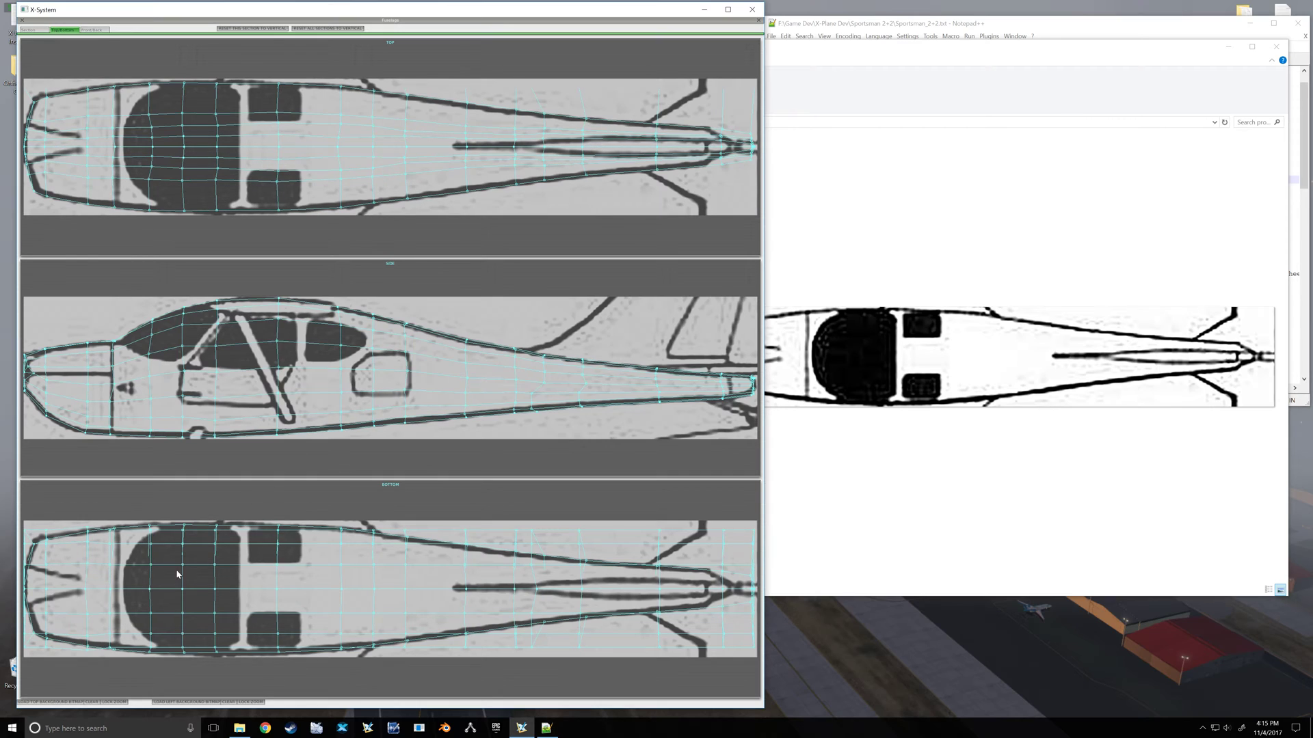
pyautogui.moveTo(361, 562)
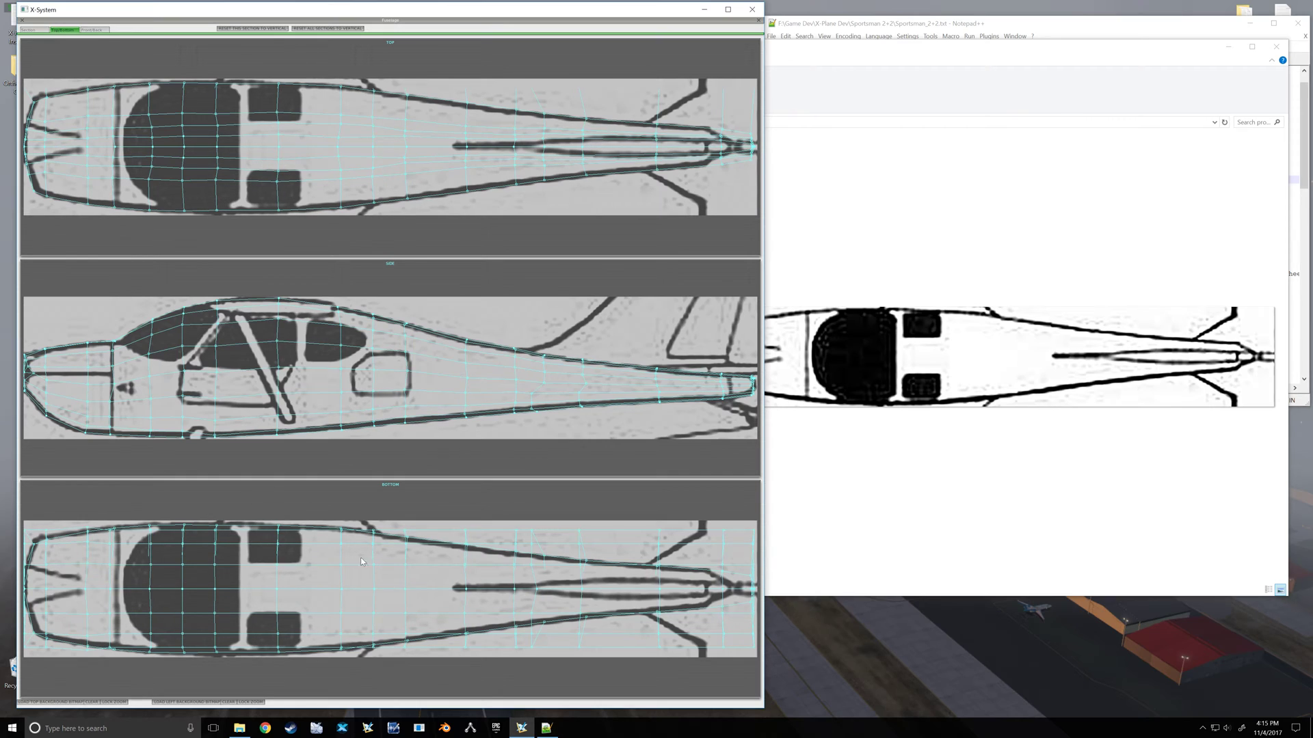
pyautogui.moveTo(495, 522)
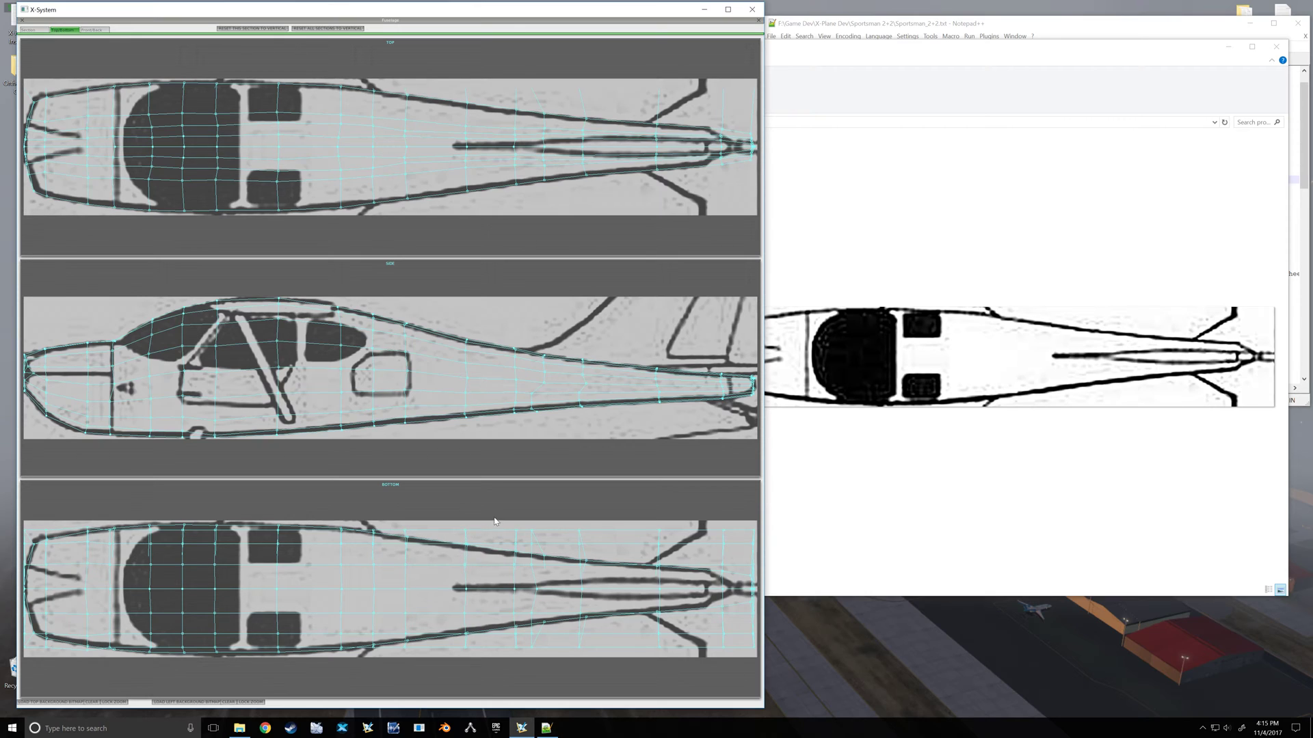
pyautogui.moveTo(406, 536)
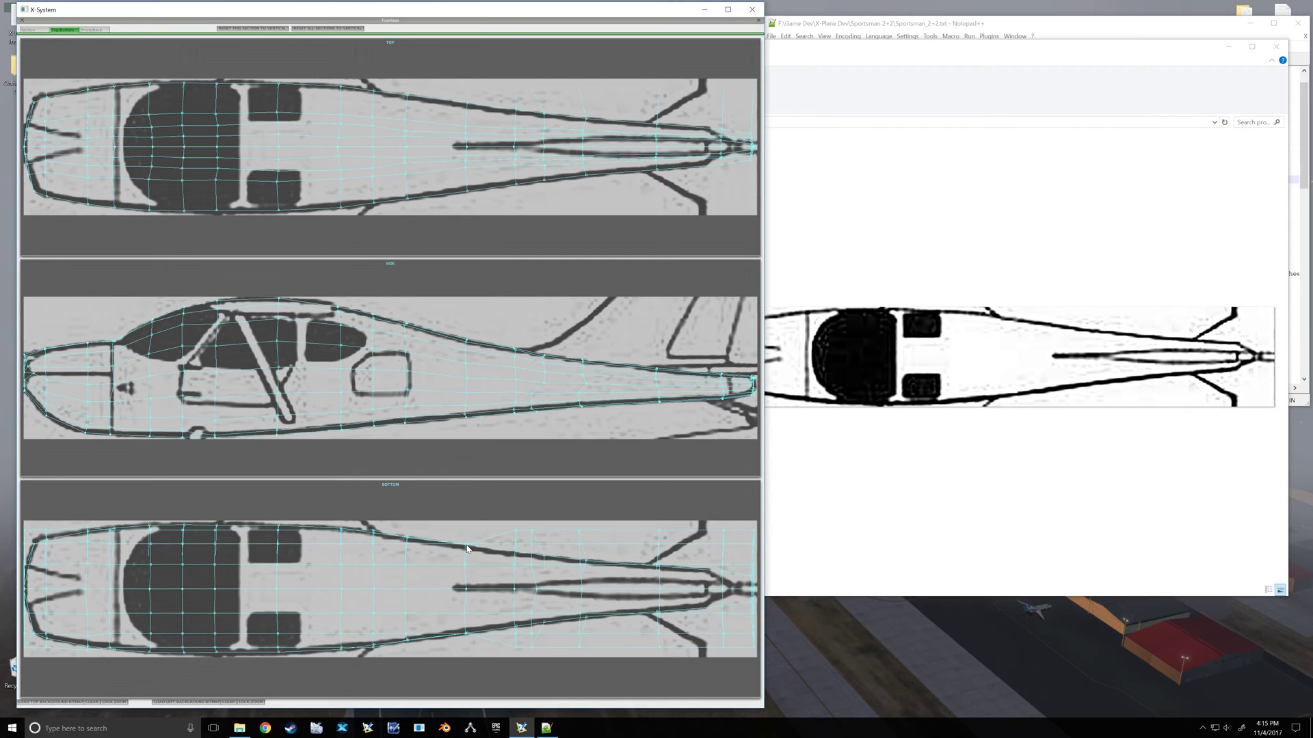
pyautogui.moveTo(517, 545)
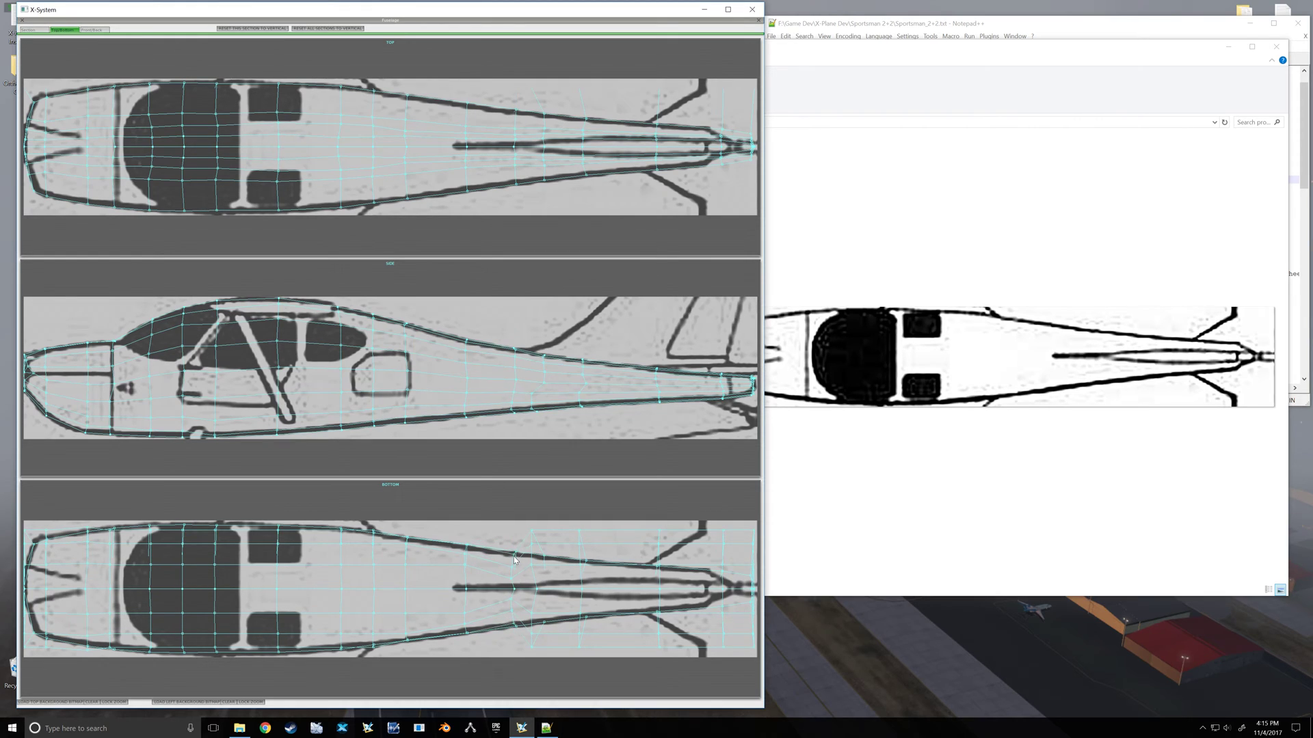
pyautogui.moveTo(532, 551)
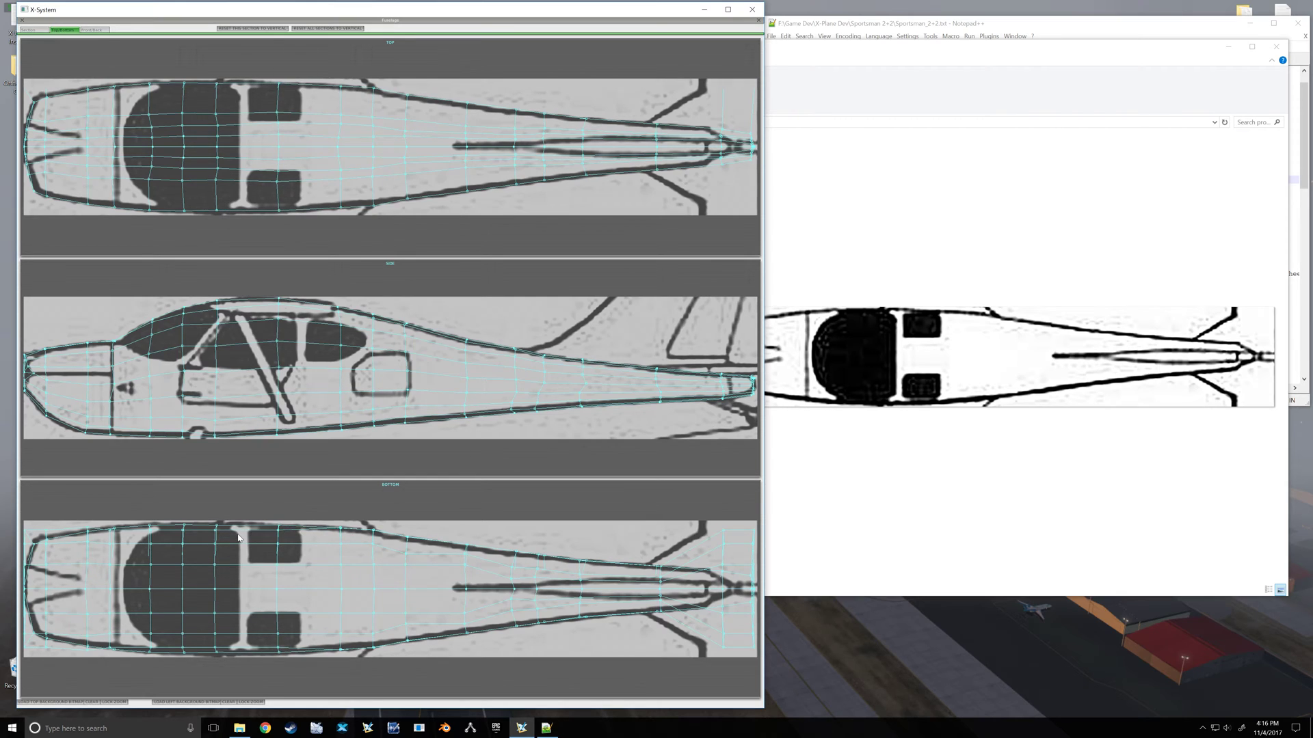
pyautogui.moveTo(88, 536)
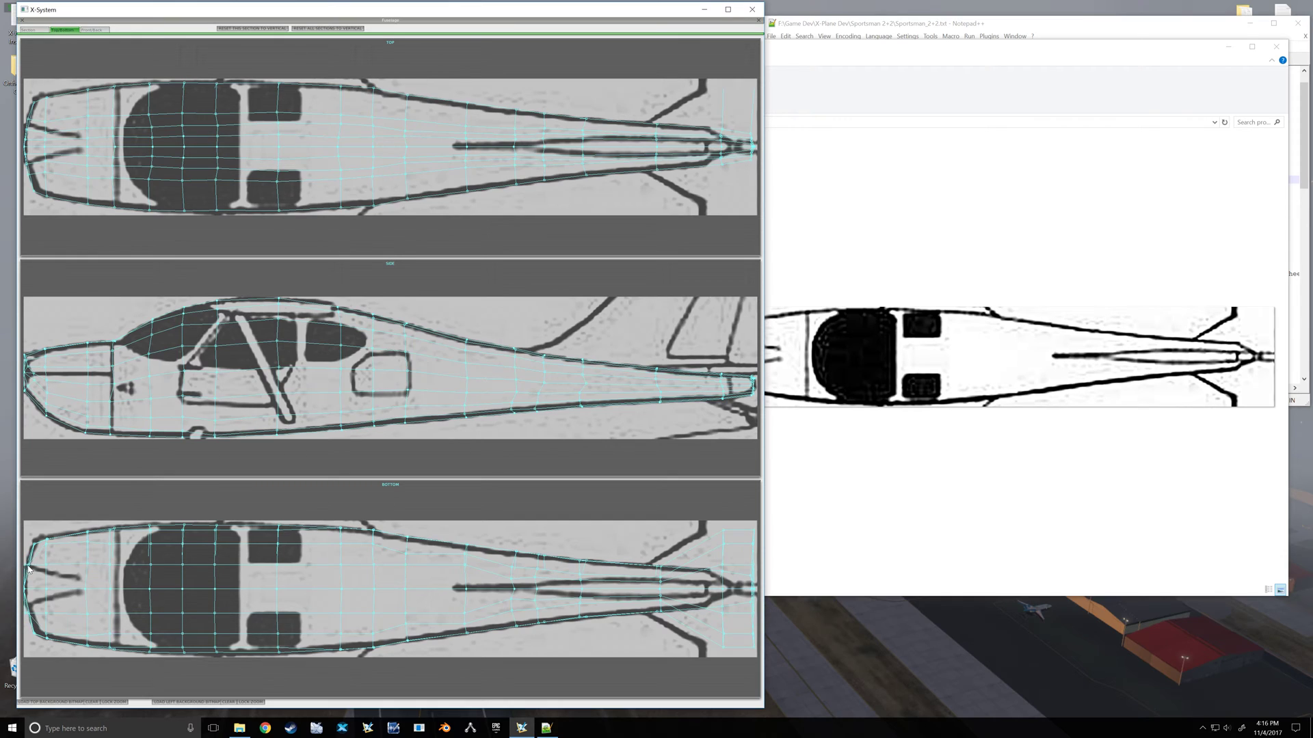
pyautogui.moveTo(287, 635)
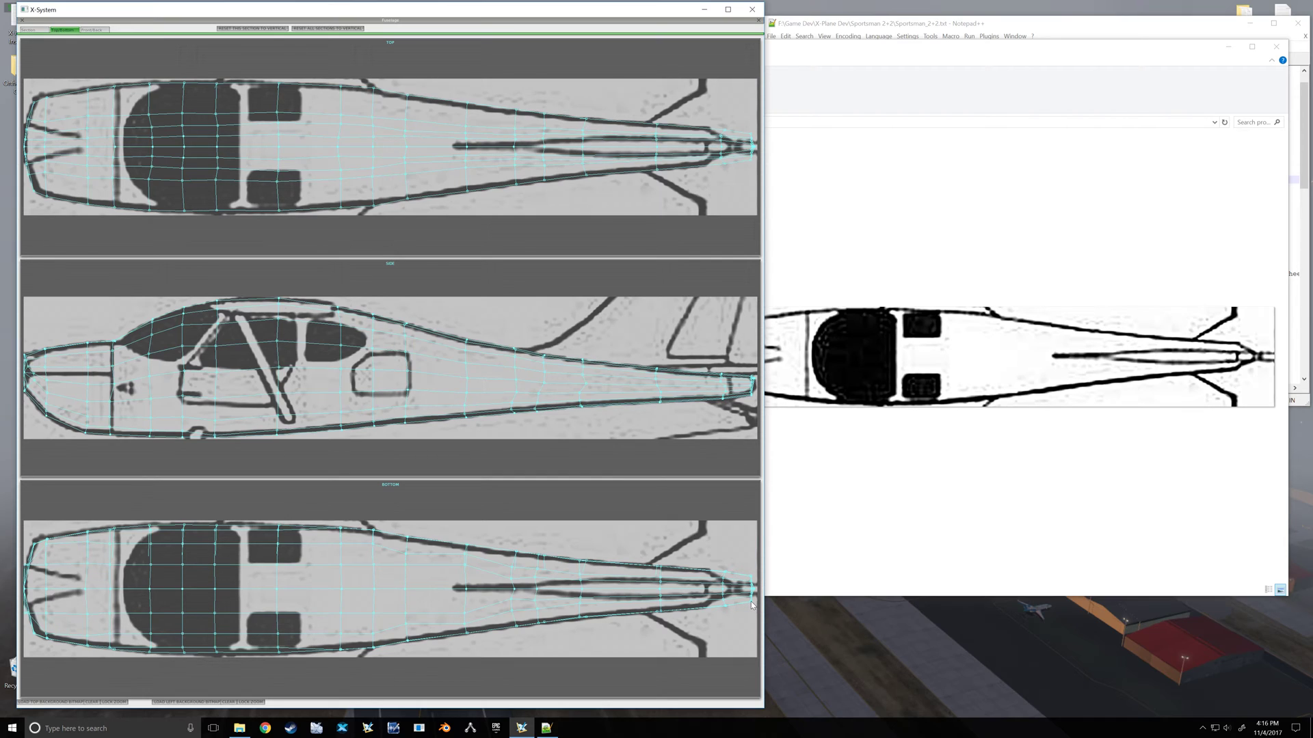
pyautogui.moveTo(726, 611)
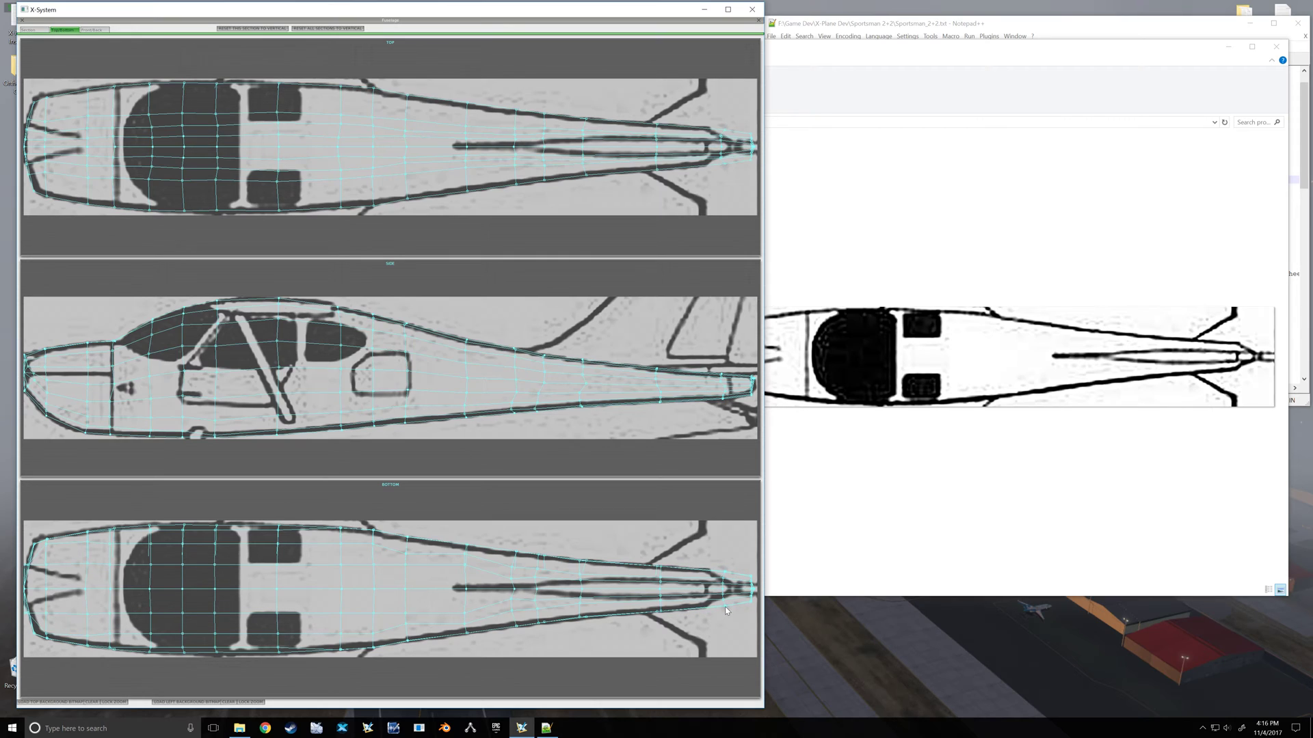
pyautogui.moveTo(469, 570)
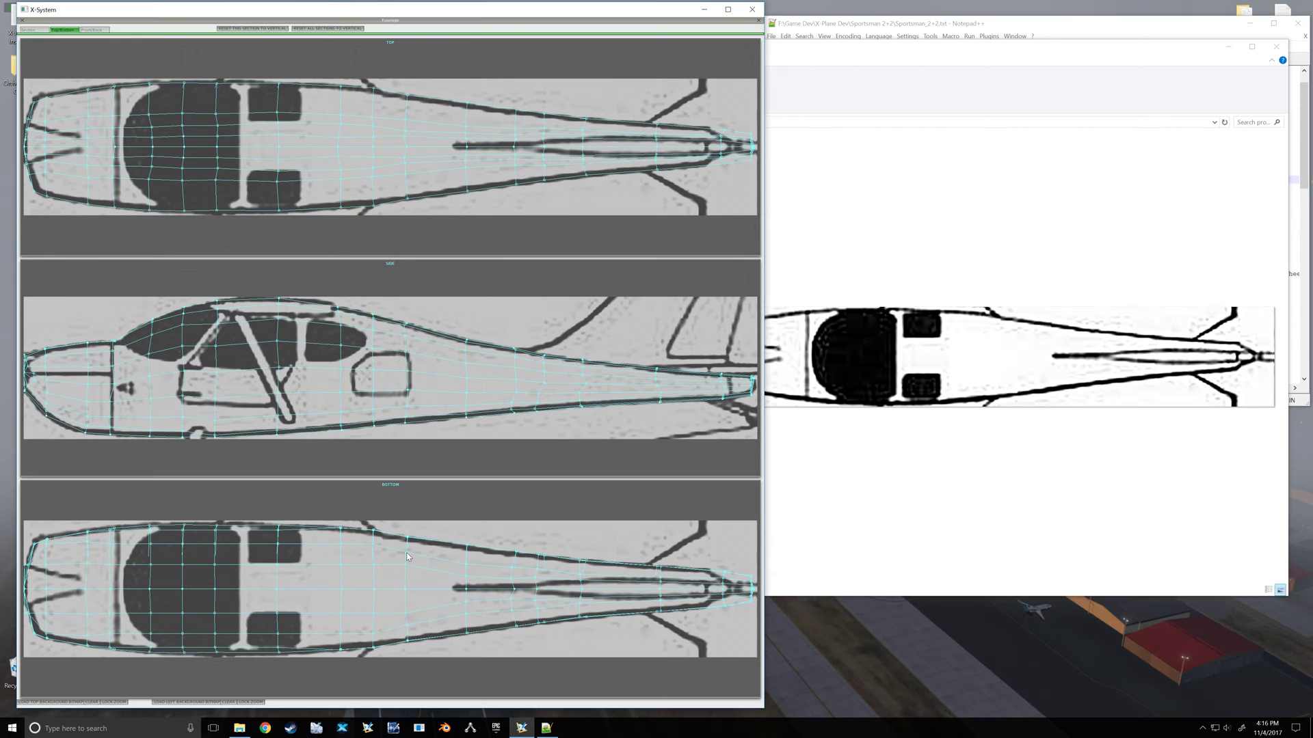
pyautogui.moveTo(514, 603)
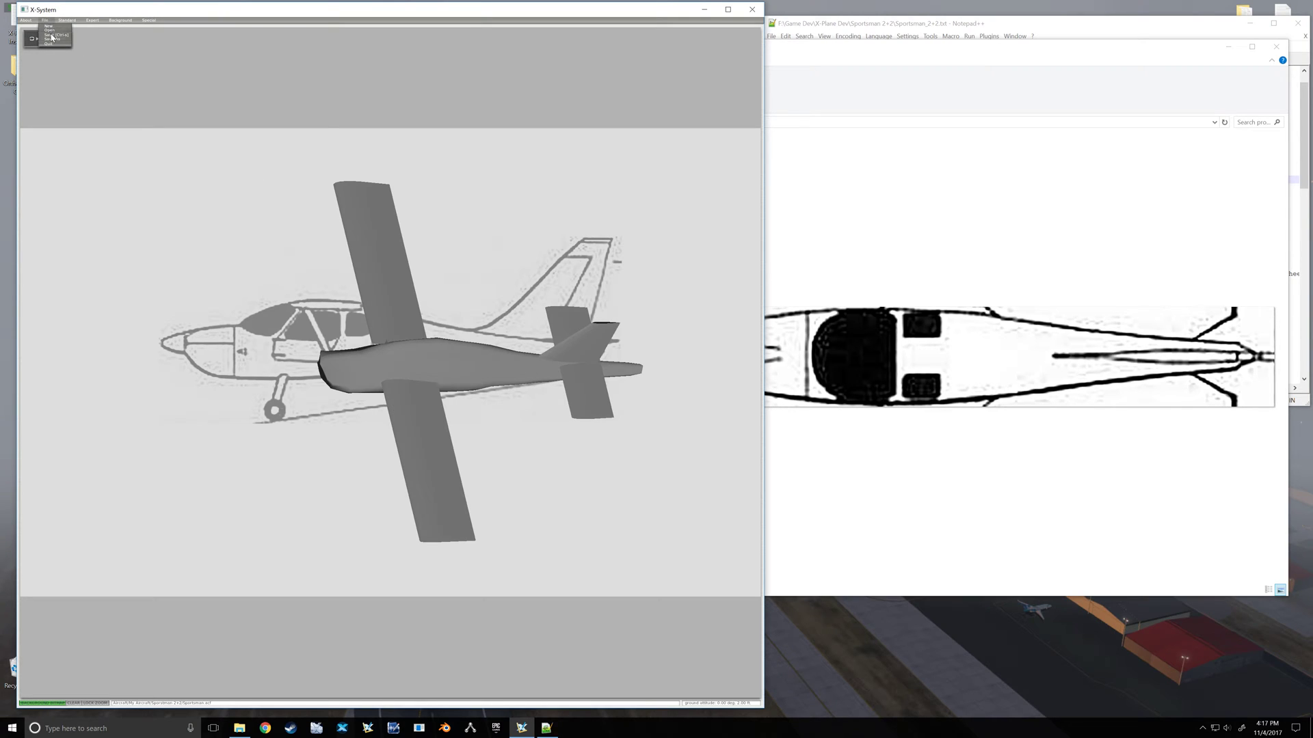
# Step: Save the aircraft file, dismiss the warning, and reopen the Fuselage settings
pyautogui.click(50, 34)
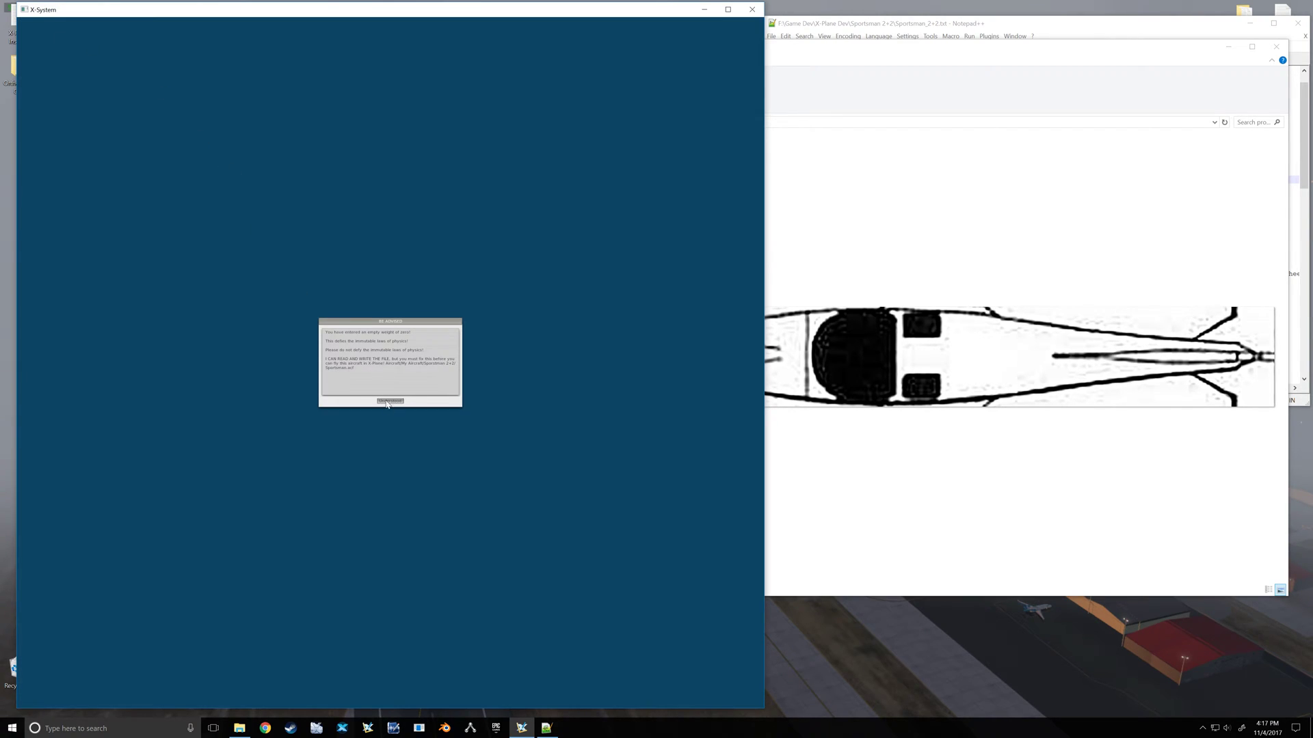
pyautogui.click(389, 401)
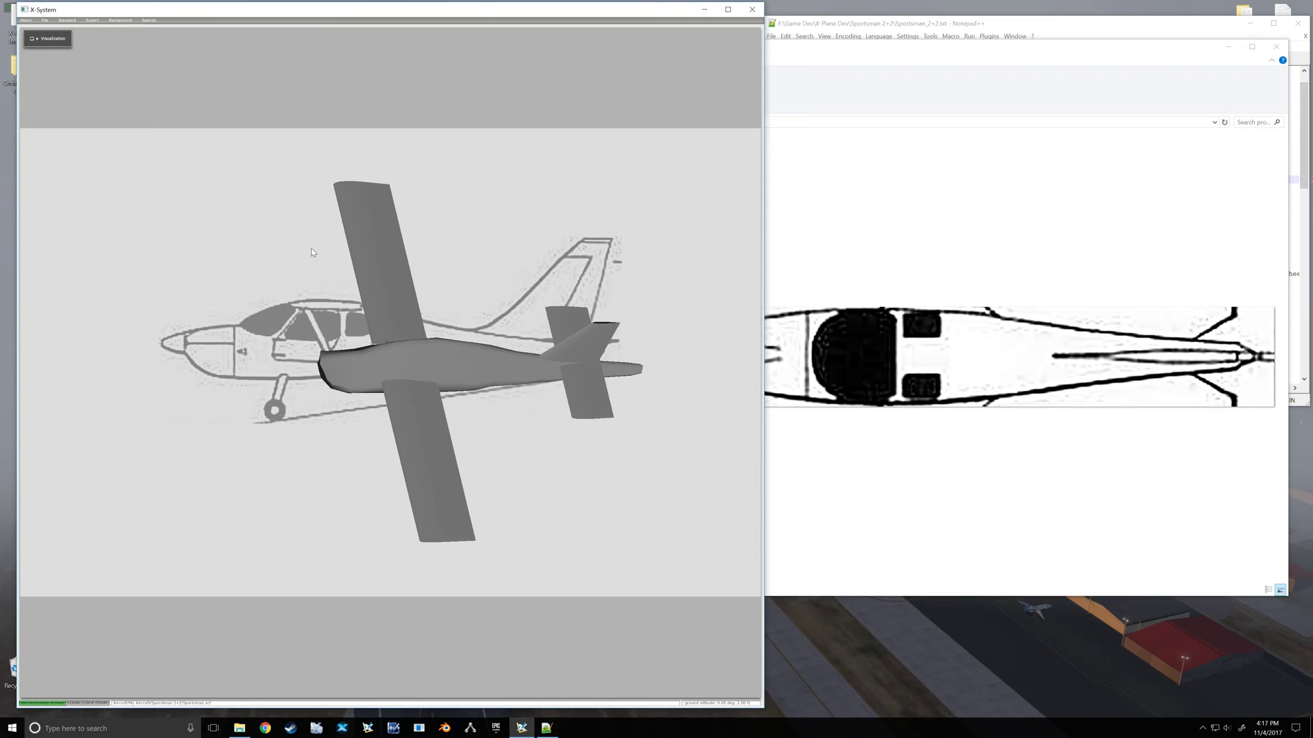
pyautogui.moveTo(218, 119)
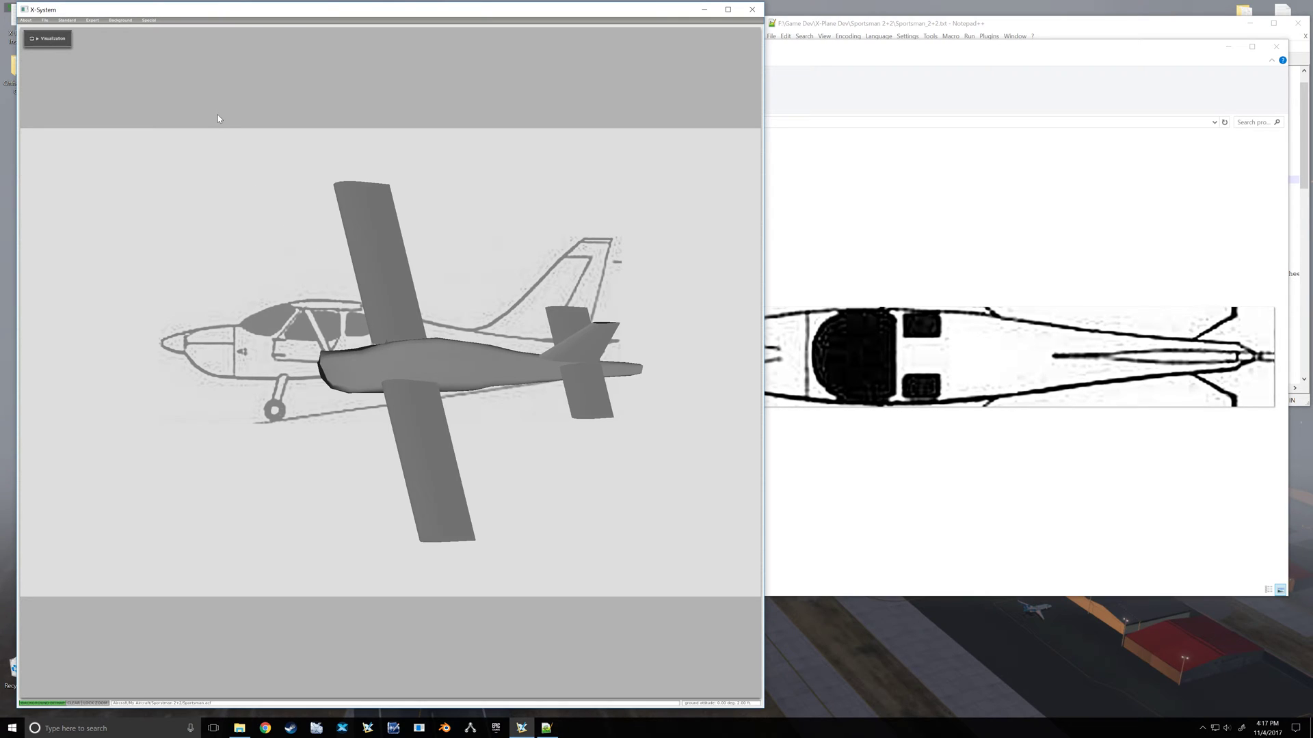
pyautogui.click(67, 19)
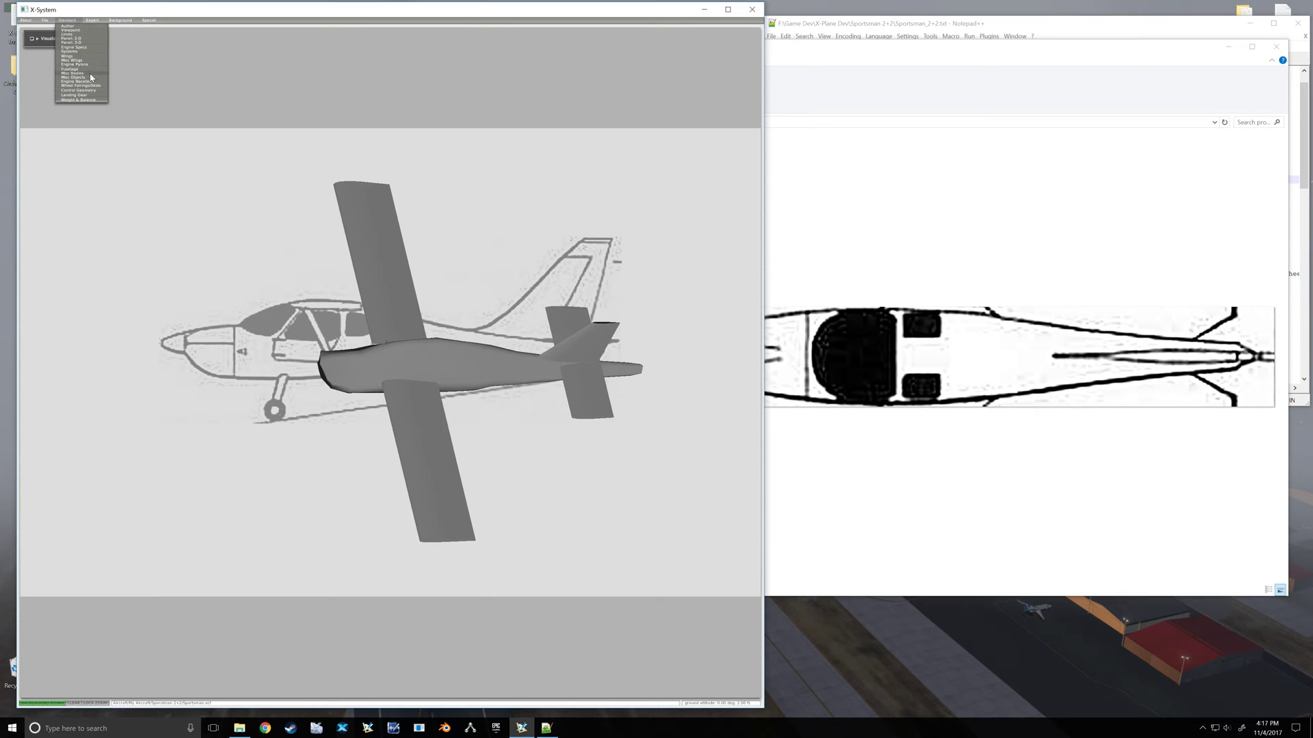
pyautogui.click(70, 70)
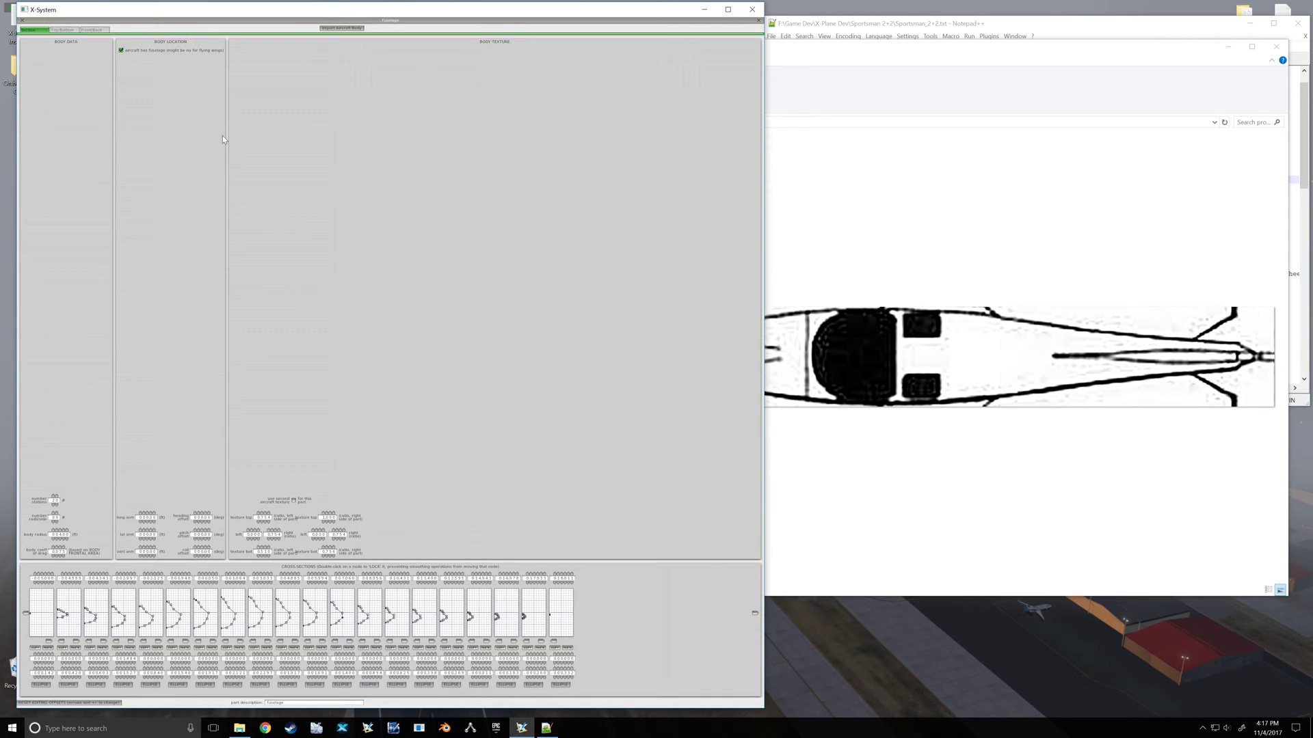
# Step: Inspect the fuselage front and back cross-section wireframes
pyautogui.click(92, 30)
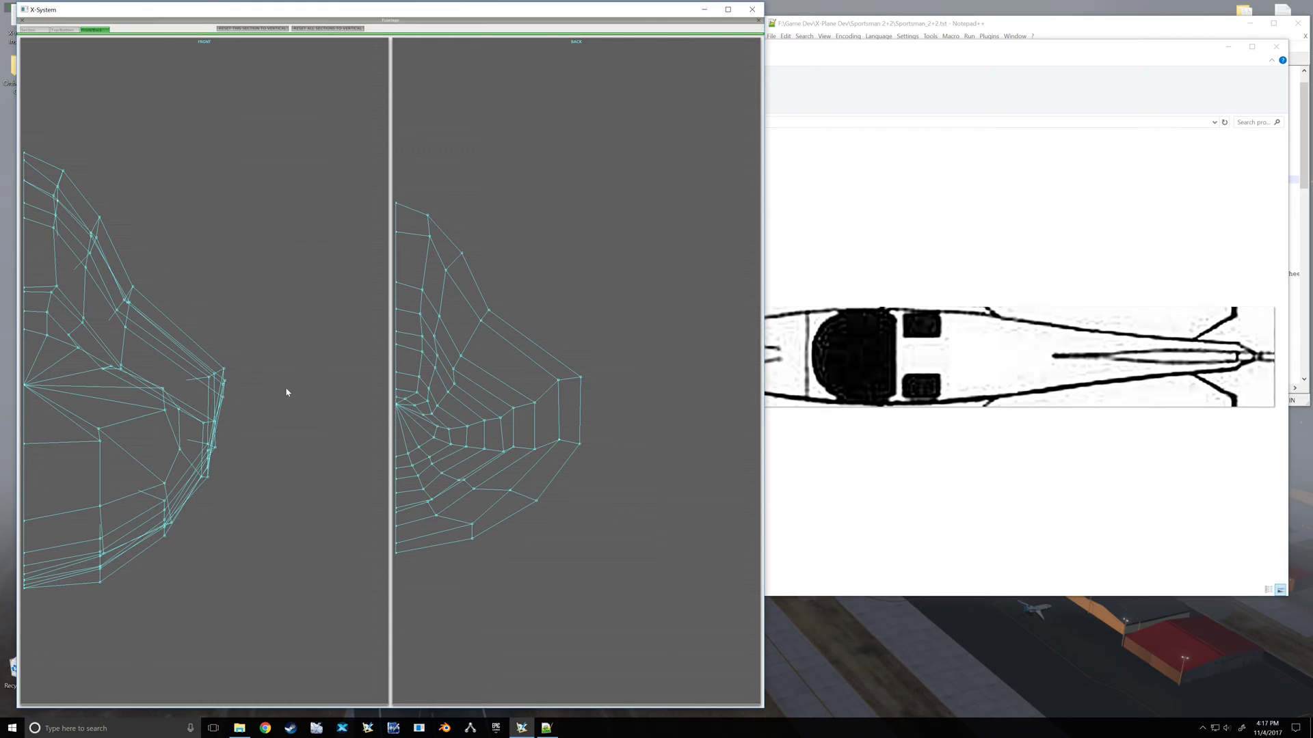
pyautogui.moveTo(325, 180)
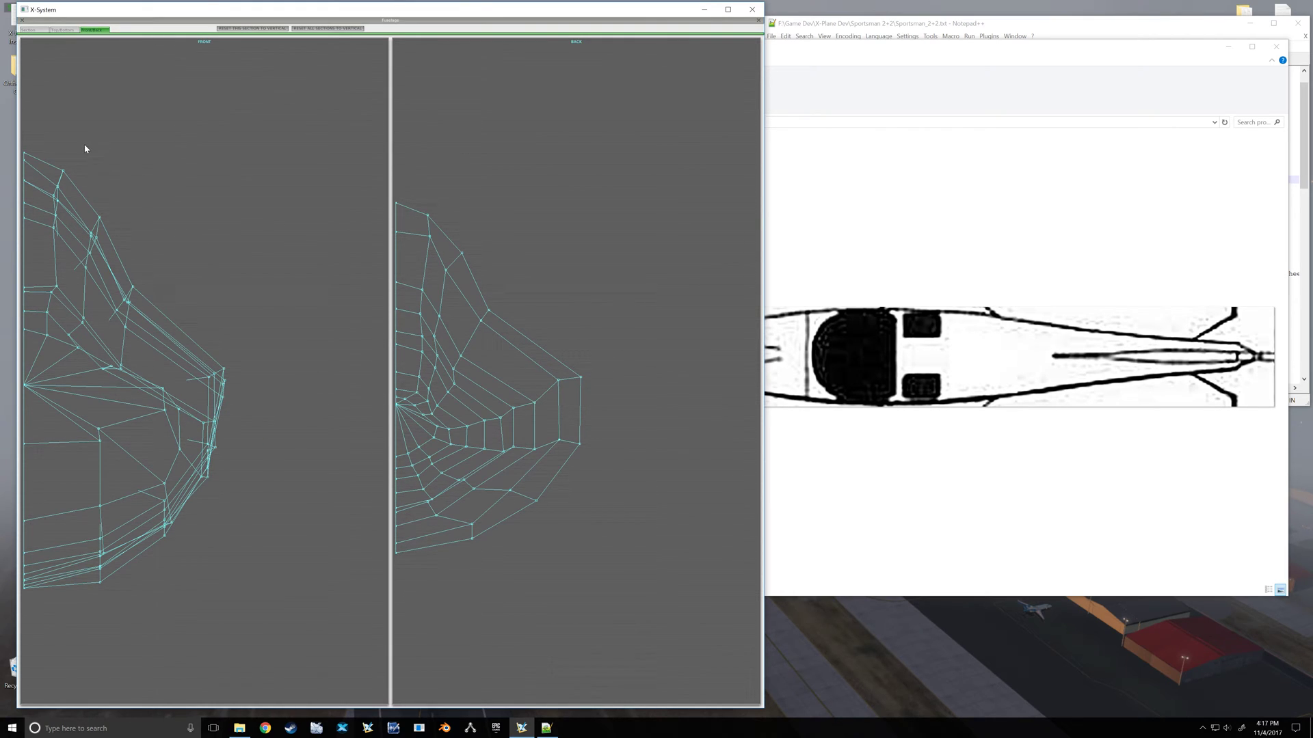
pyautogui.moveTo(142, 189)
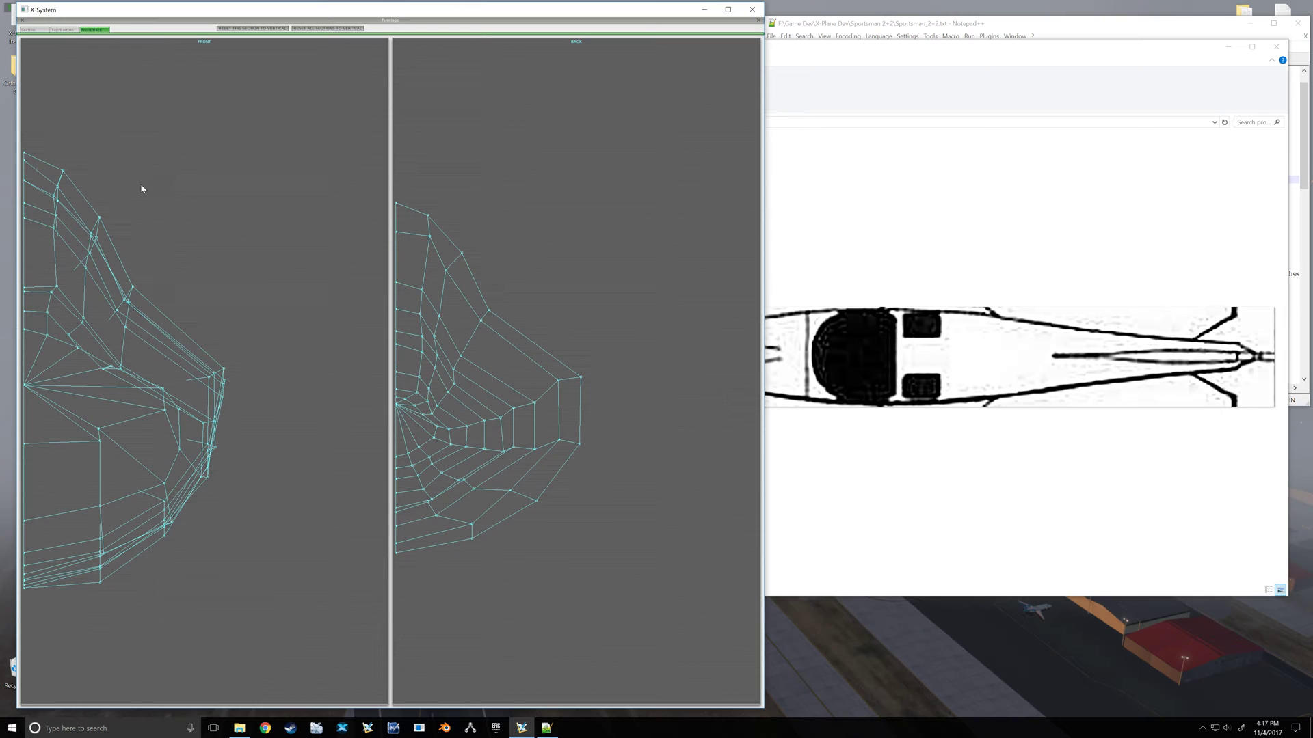
pyautogui.moveTo(119, 384)
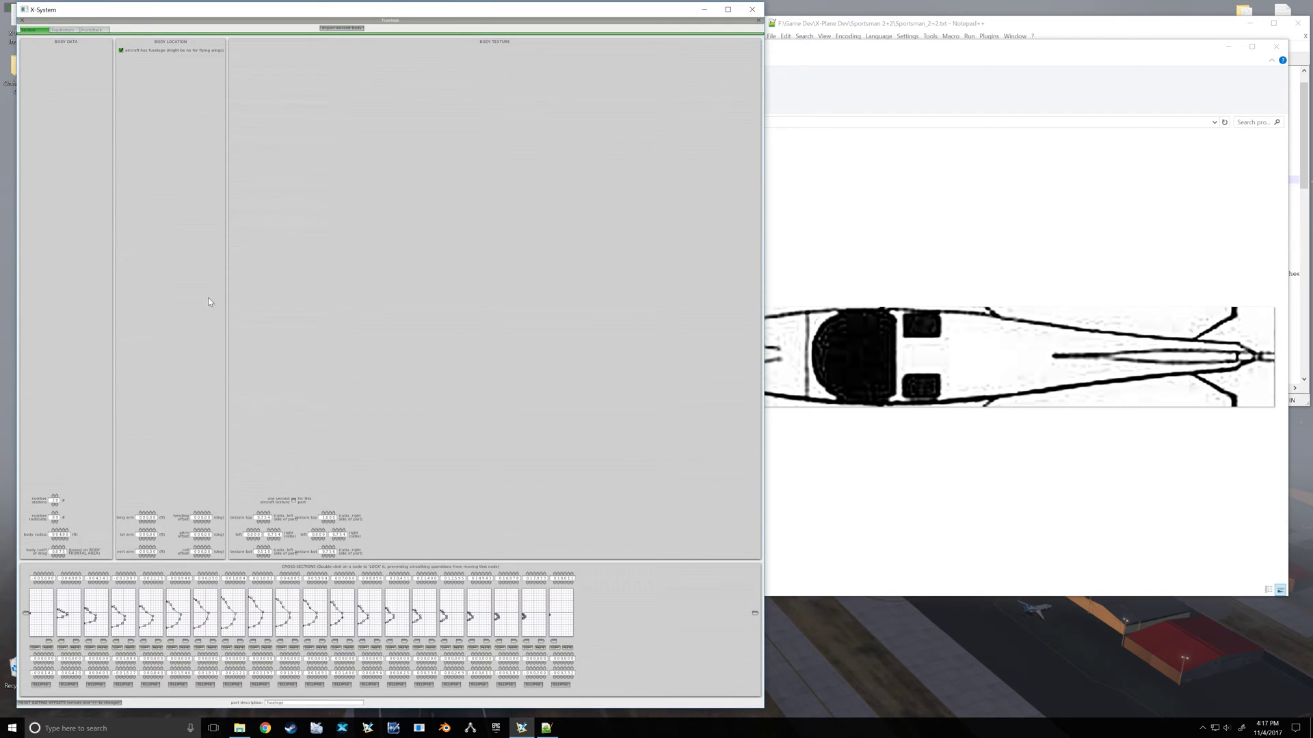
pyautogui.moveTo(611, 615)
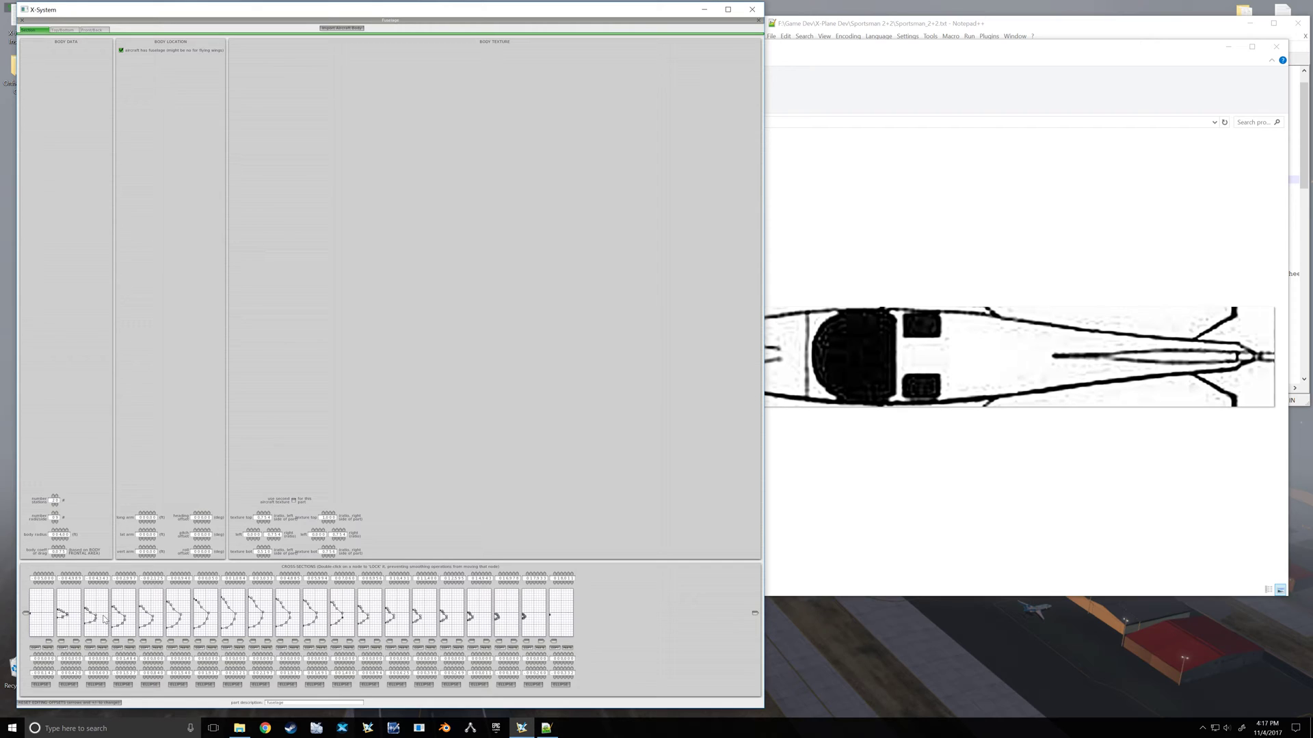
pyautogui.moveTo(789, 63)
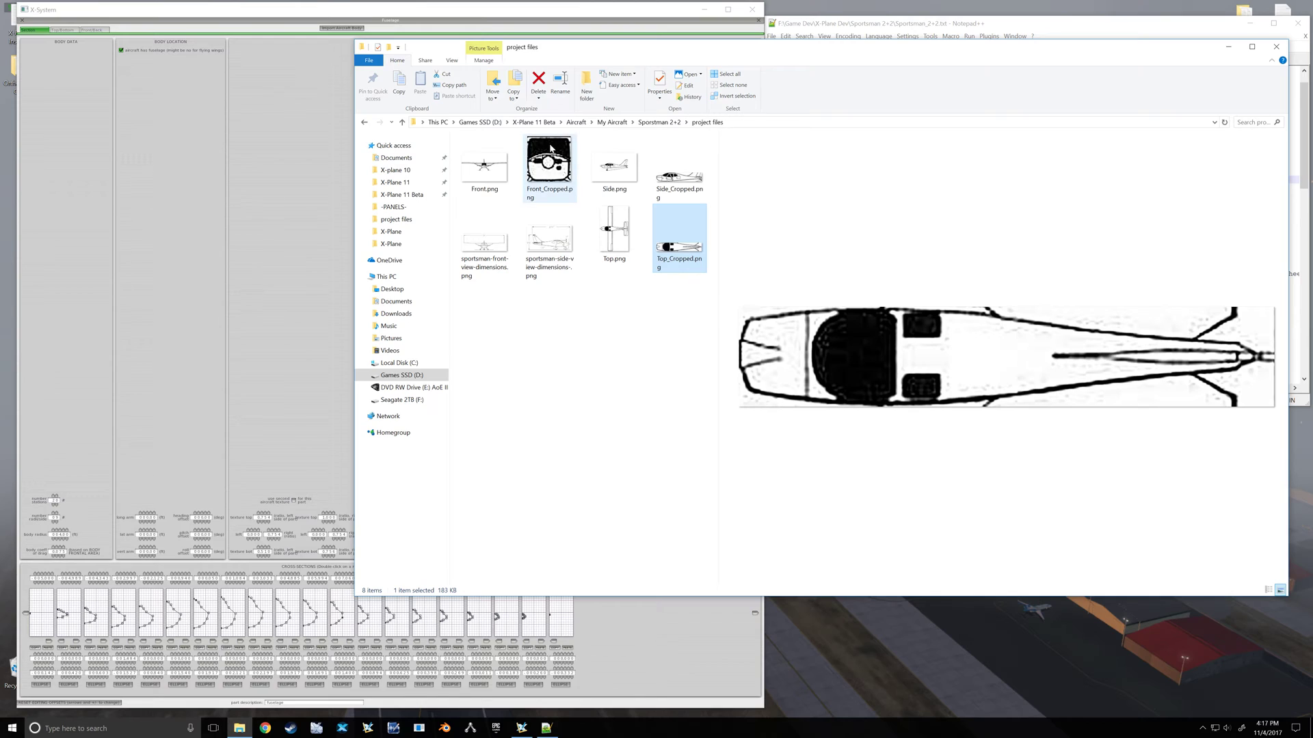
# Step: Preview Front_Cropped.png in File Explorer, then return to Plane Maker's fuselage profile views
pyautogui.click(549, 161)
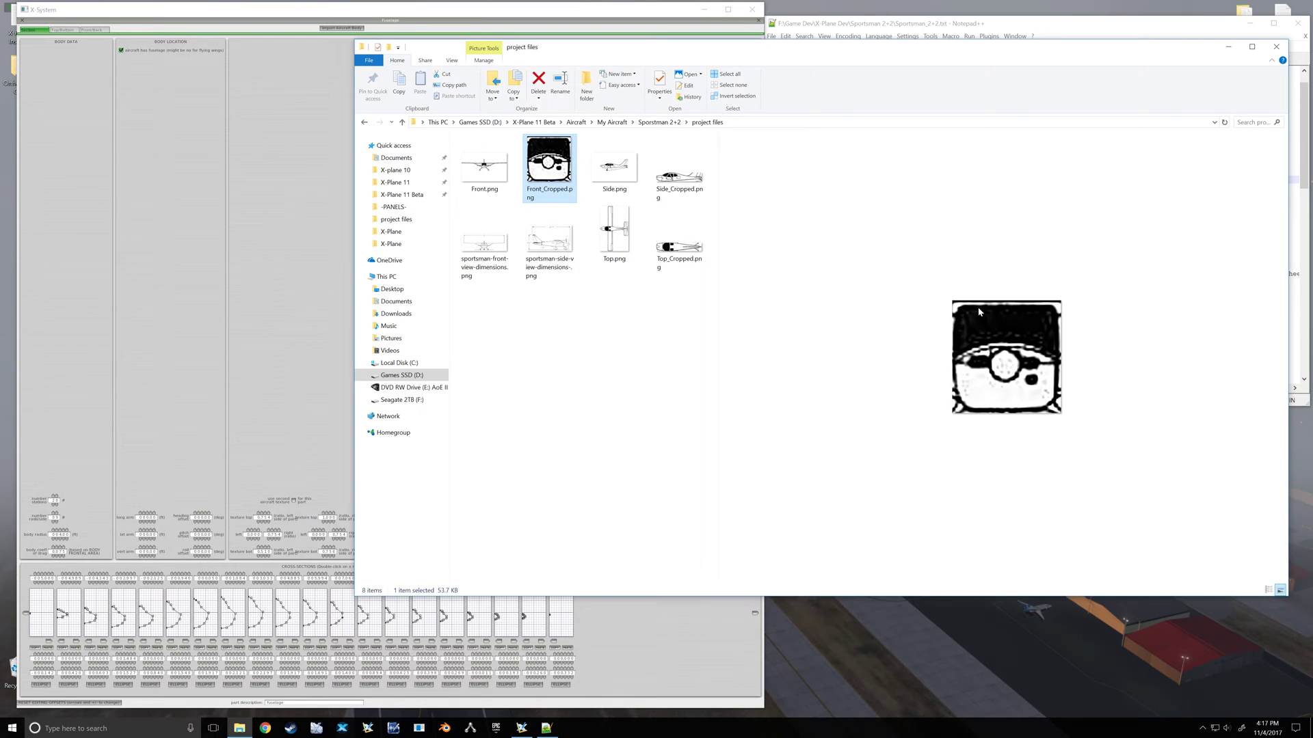
pyautogui.moveTo(955, 314)
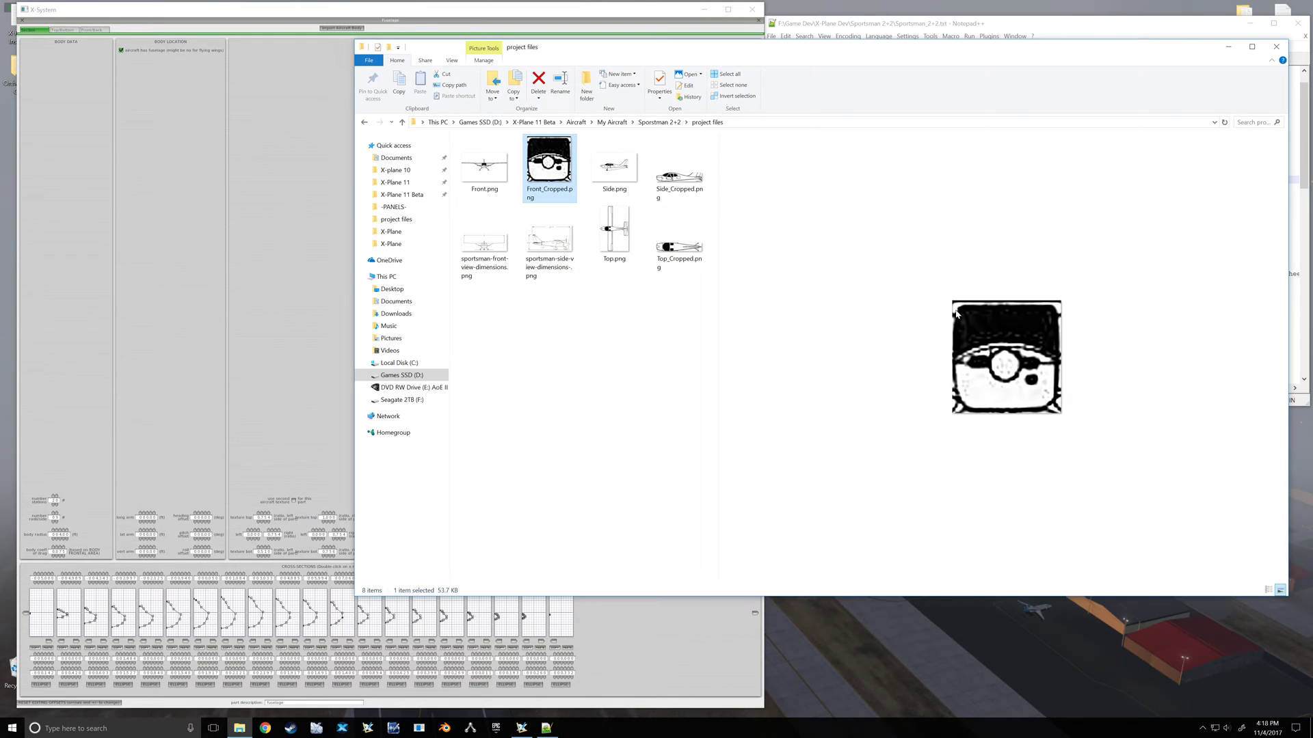
pyautogui.moveTo(599, 446)
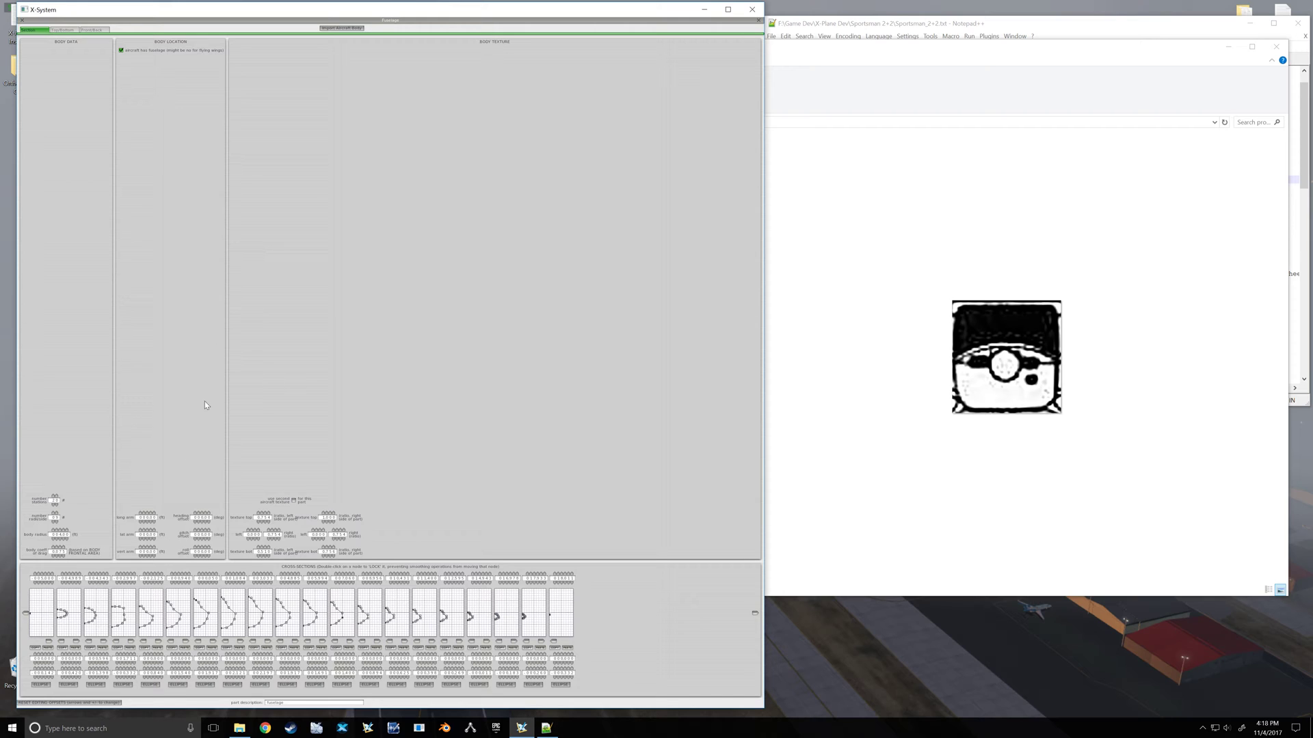
pyautogui.click(63, 30)
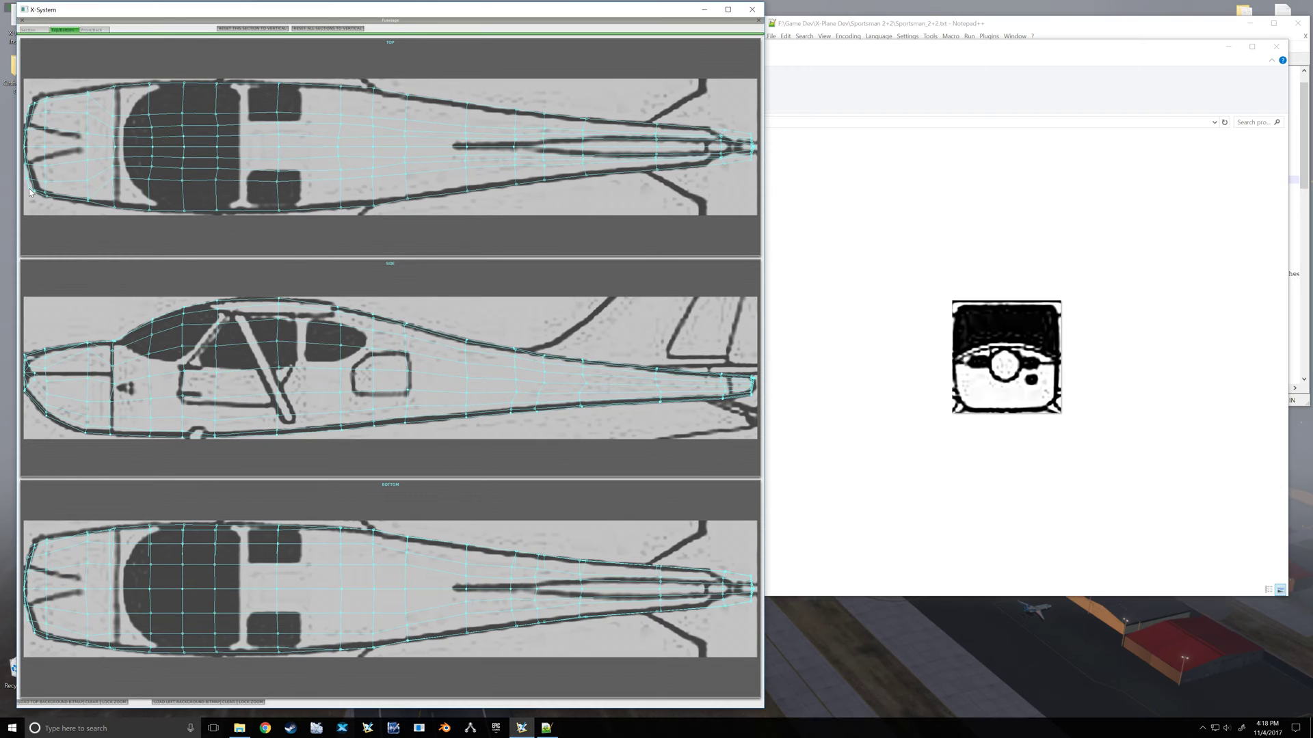
pyautogui.moveTo(64, 205)
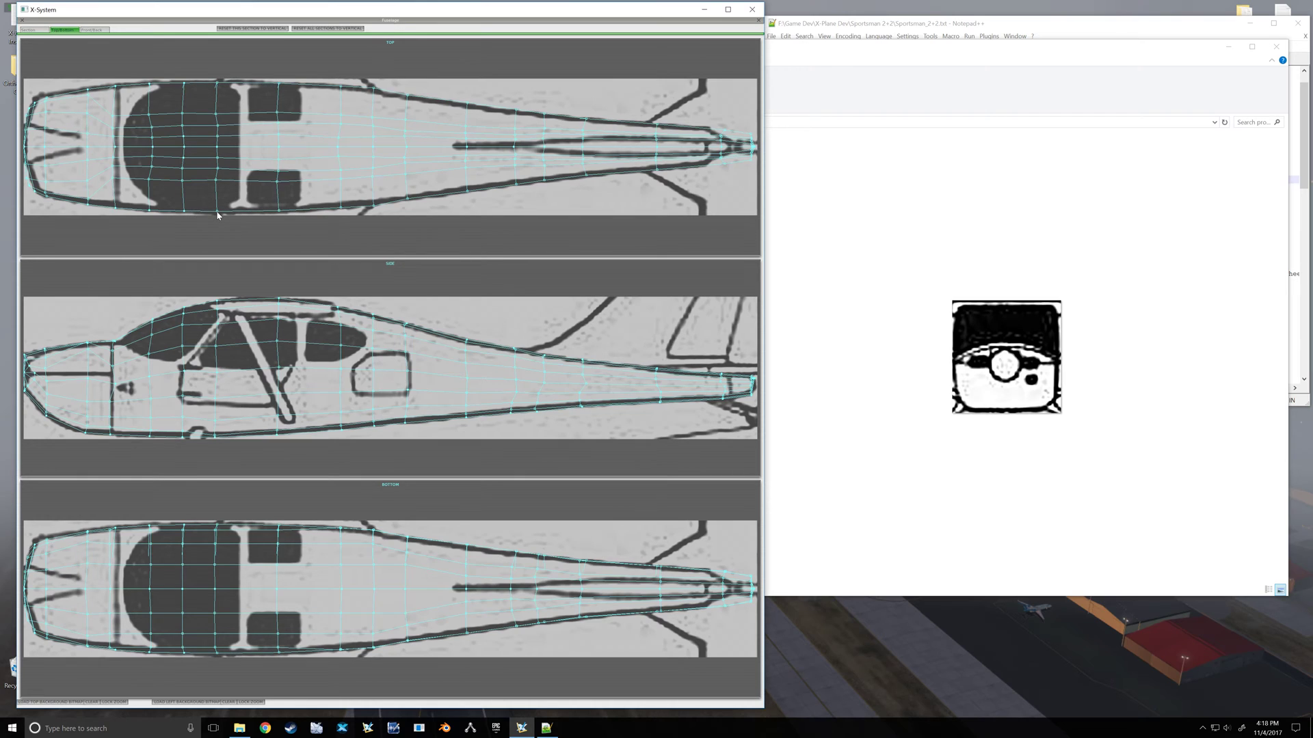
pyautogui.moveTo(215, 228)
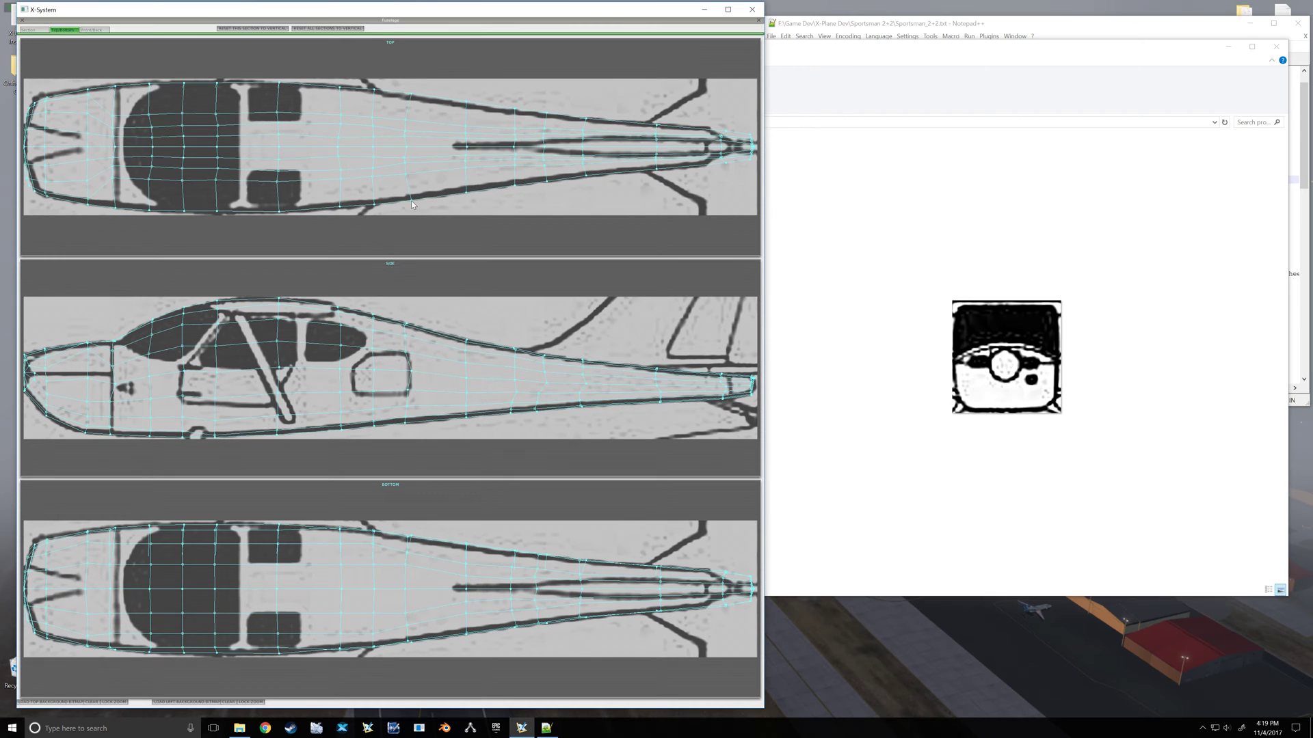
pyautogui.moveTo(180, 106)
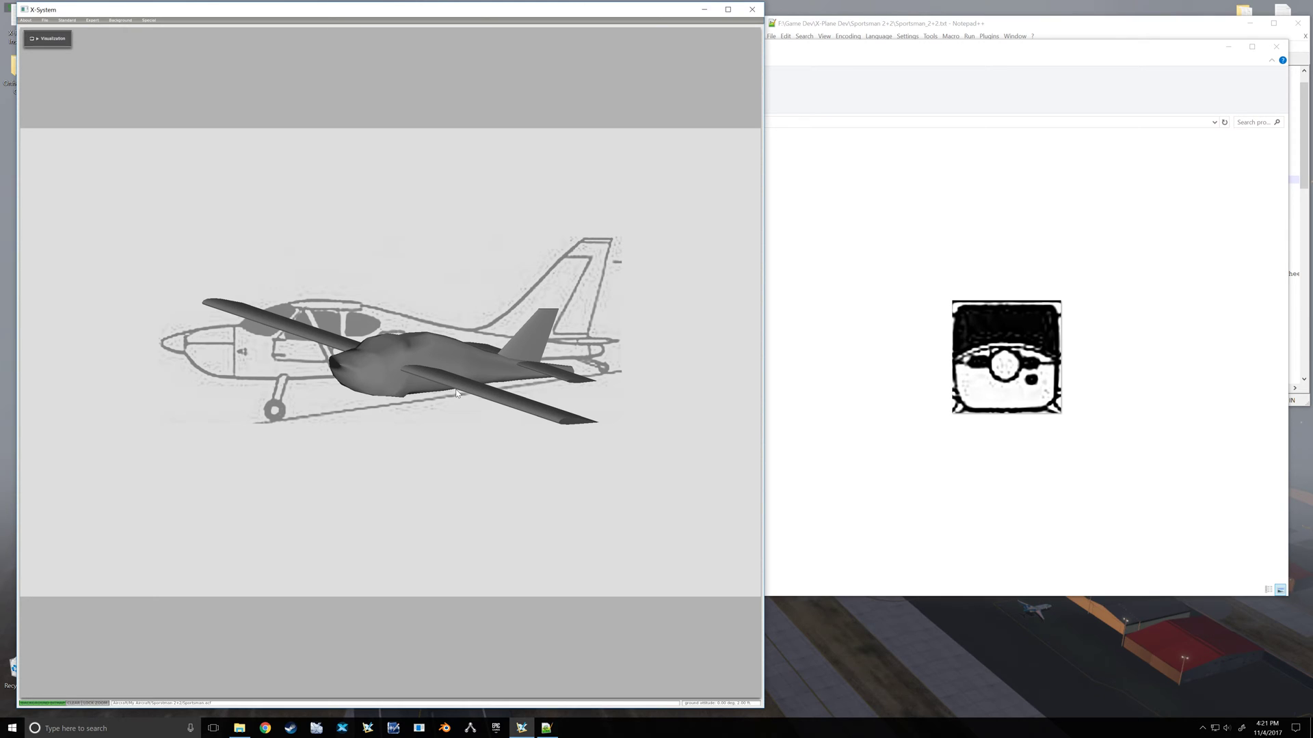
pyautogui.moveTo(525, 458)
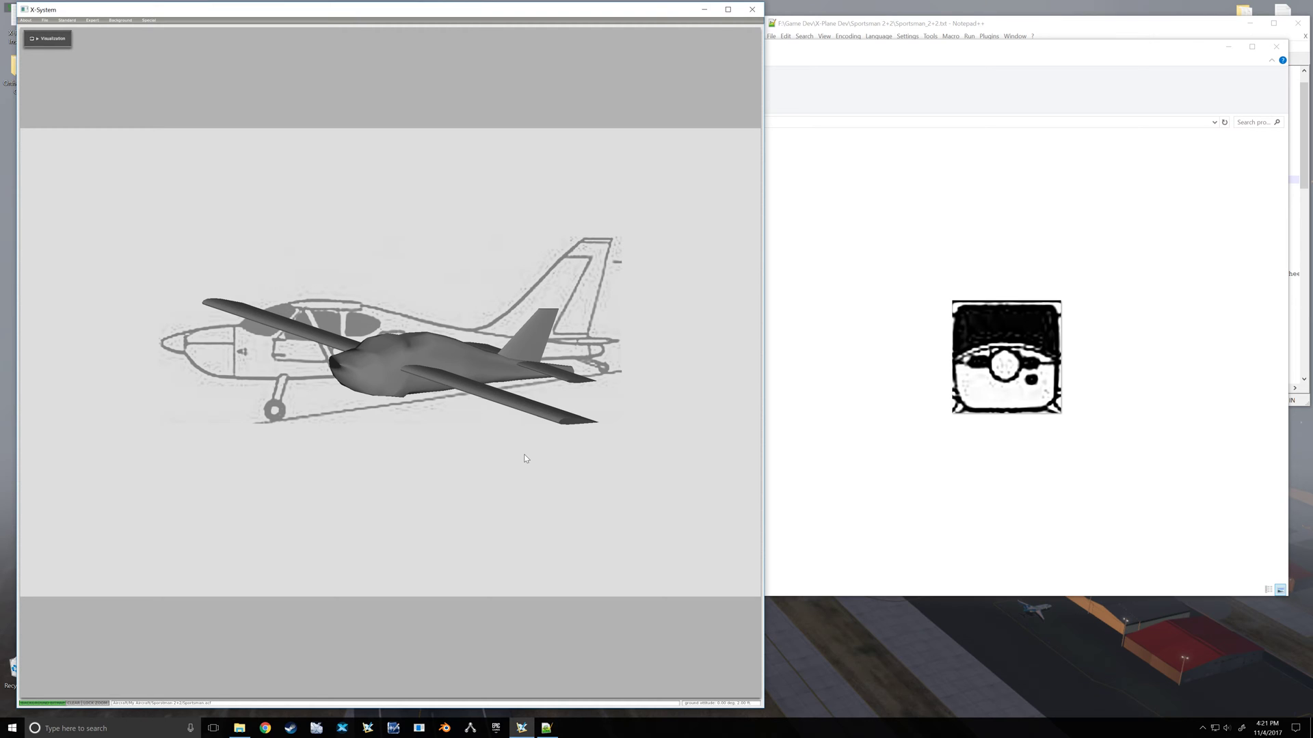
pyautogui.moveTo(416, 425)
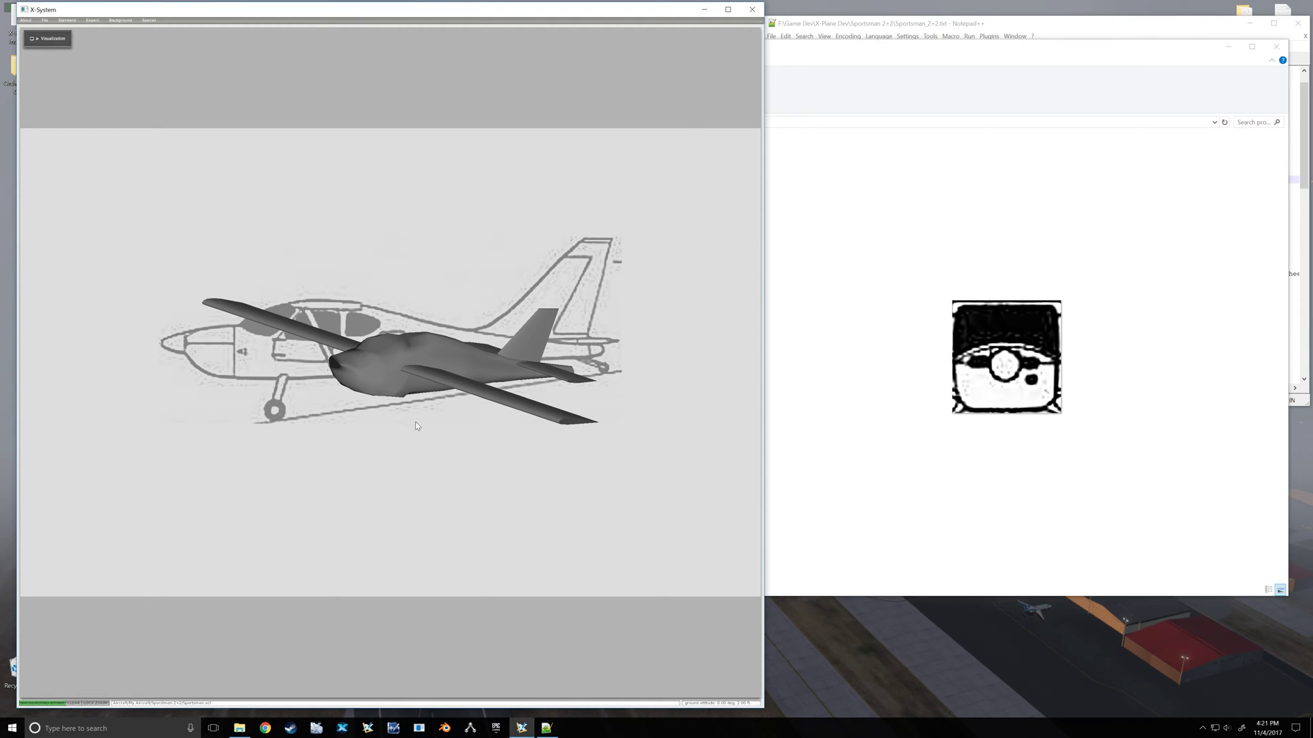
# Step: Leave the 3D preview for the Standard > Fuselage settings page
pyautogui.click(67, 20)
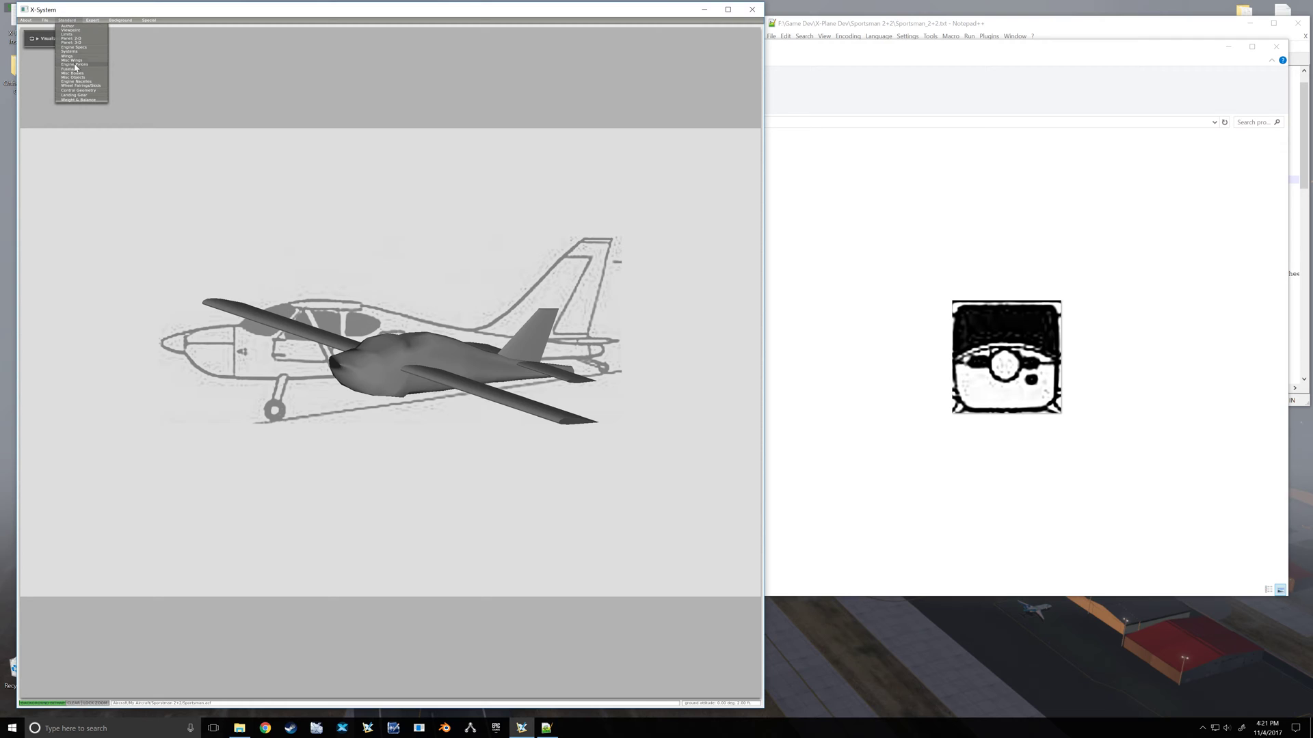
pyautogui.click(69, 69)
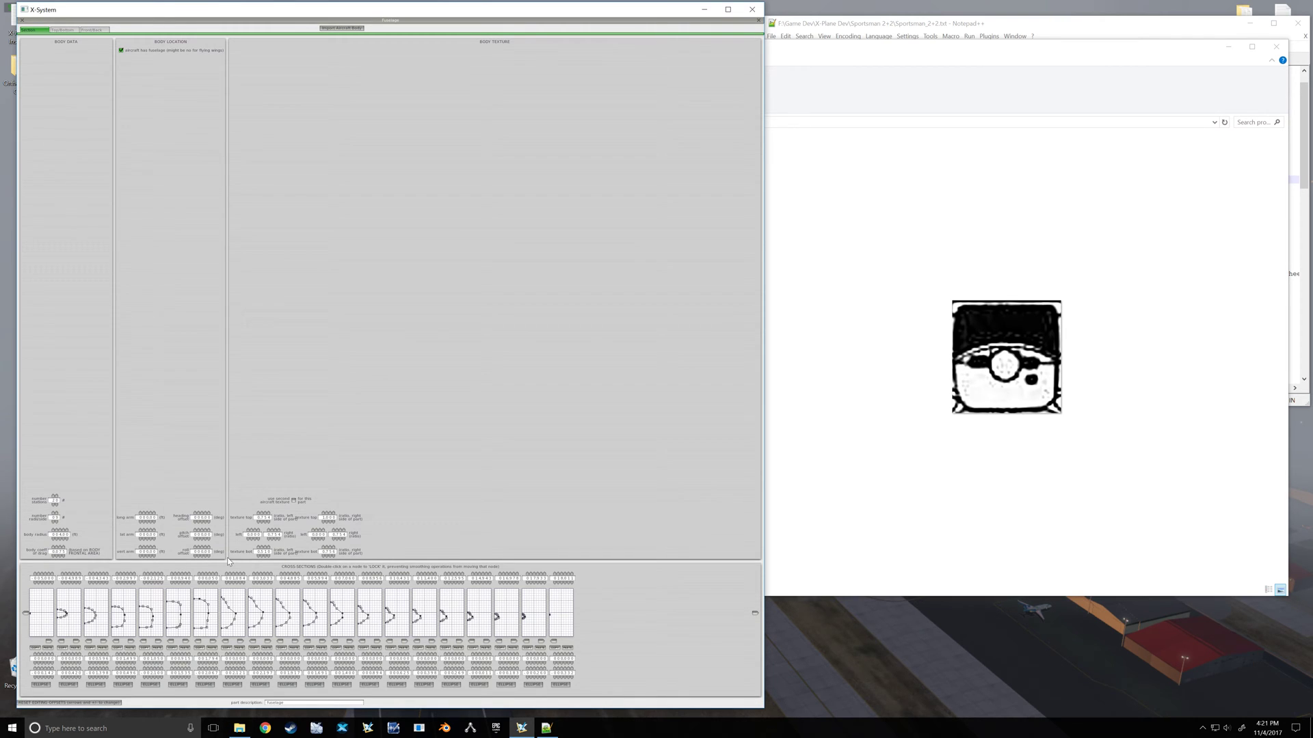